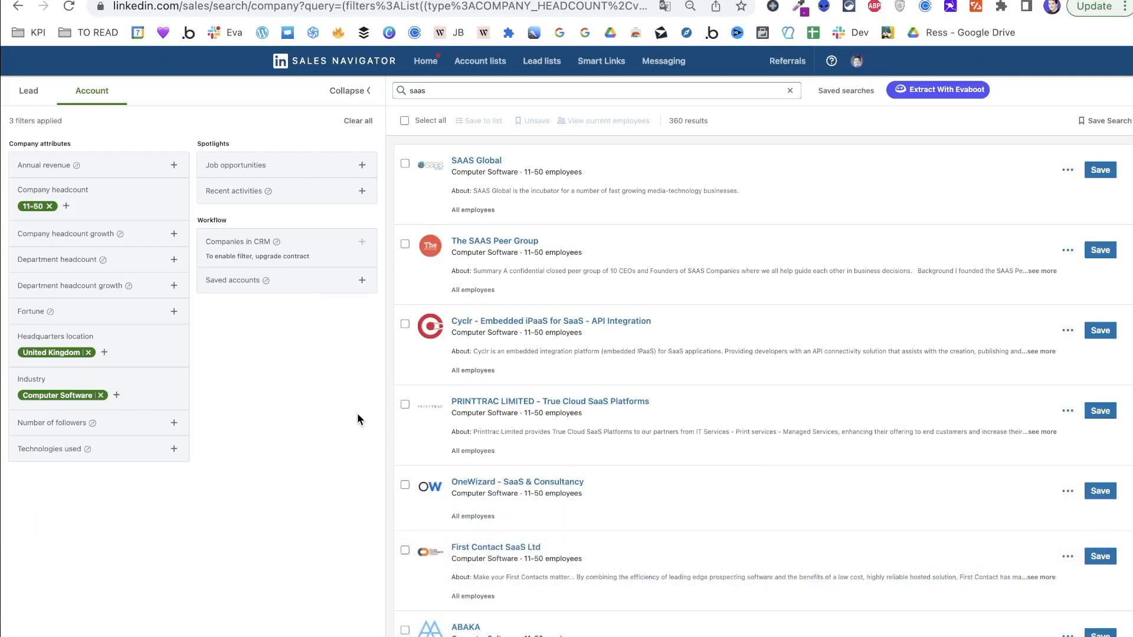
mouse_move(274, 359)
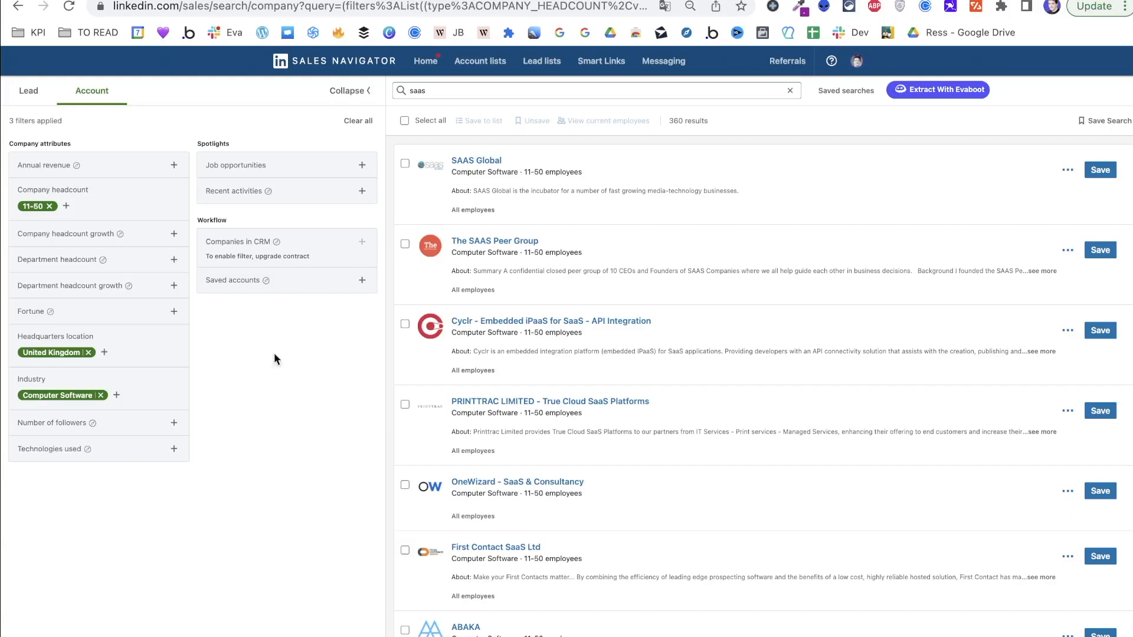
mouse_move(134, 266)
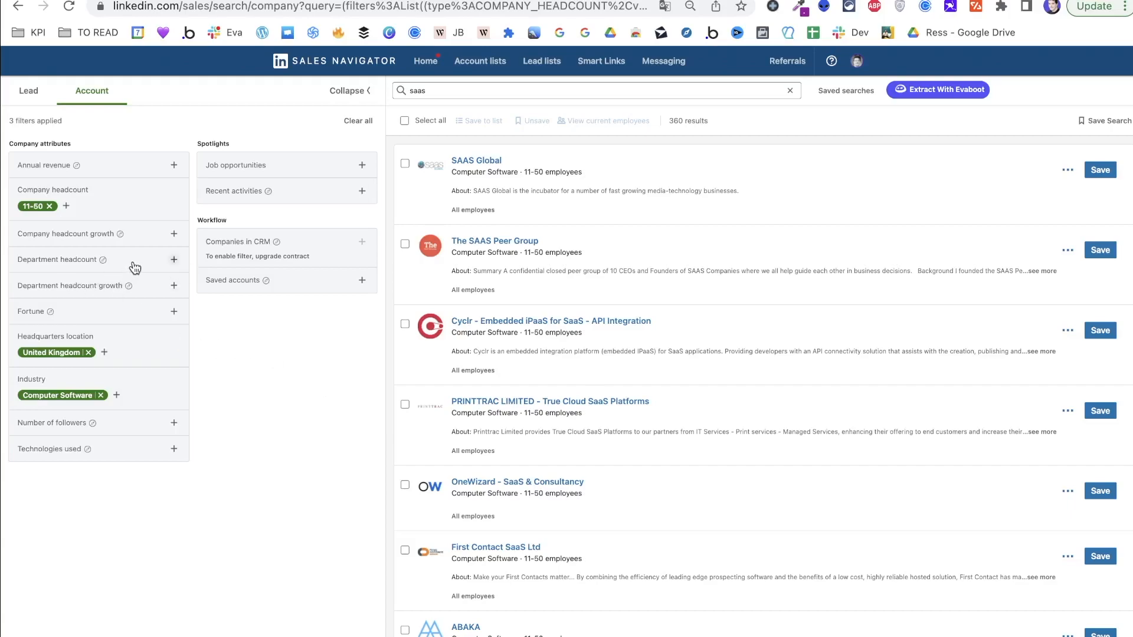
mouse_move(124, 350)
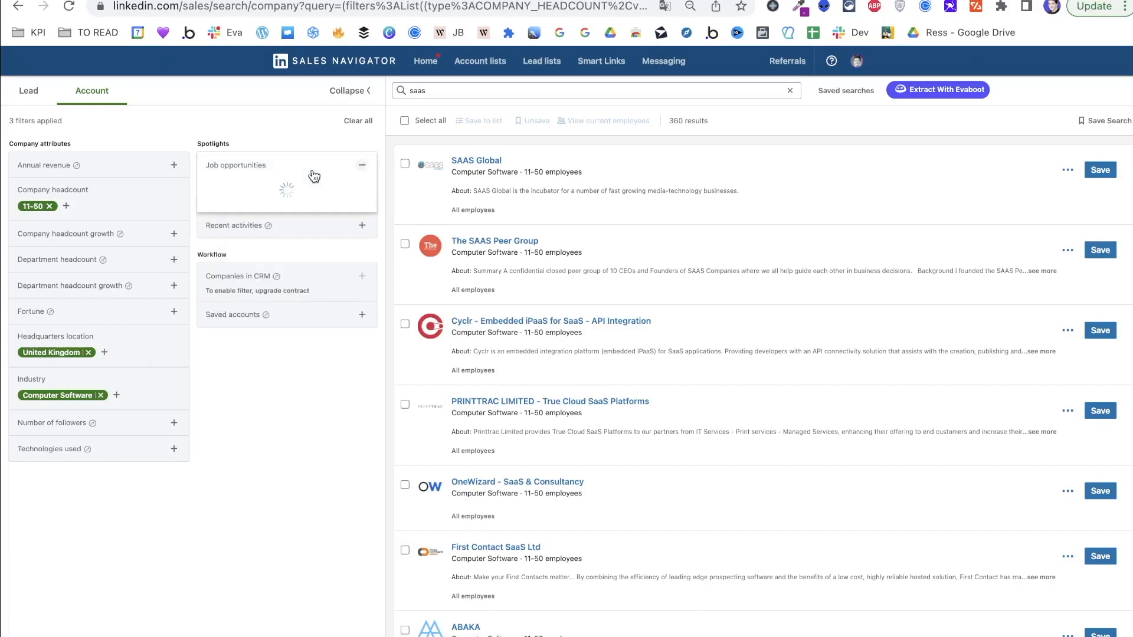
Step: Expand the Job opportunities spotlight for the UK 11-50 employee software accounts search
click(245, 182)
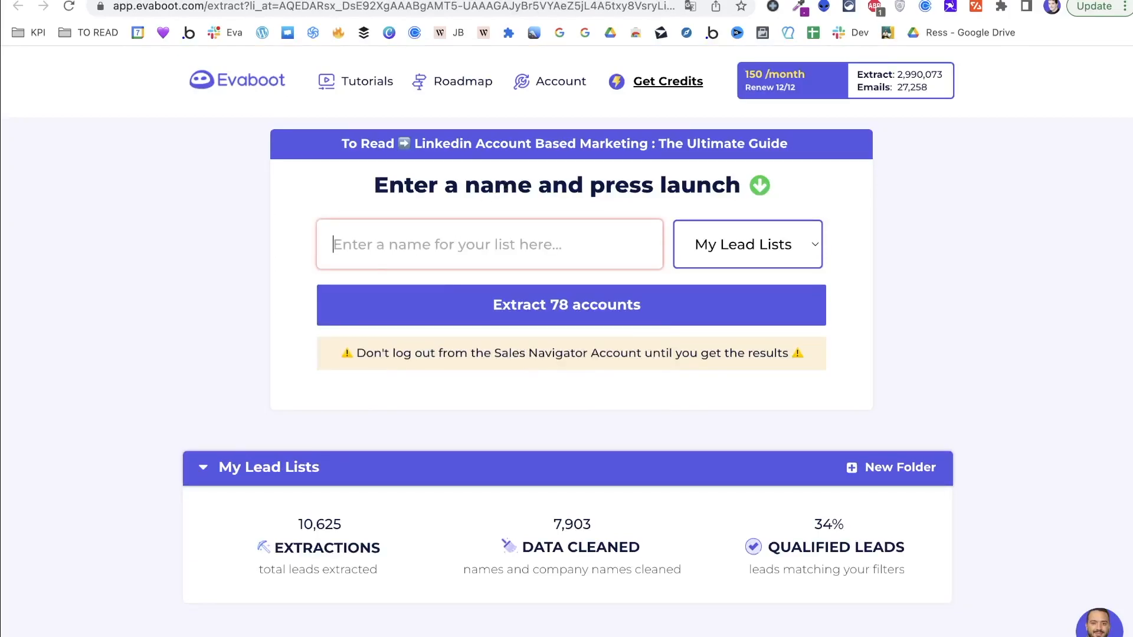
Step: Extract the 78 accounts as 'Accounts for Linkedin Ads' and download the resulting file
text(Accounts for ll)
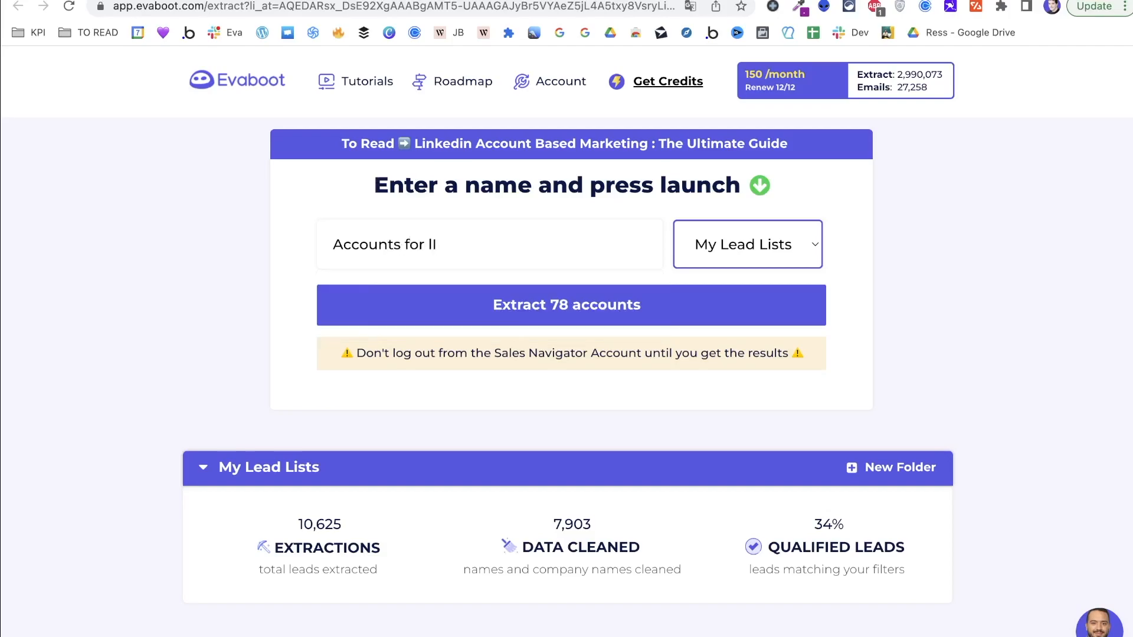
text(L)
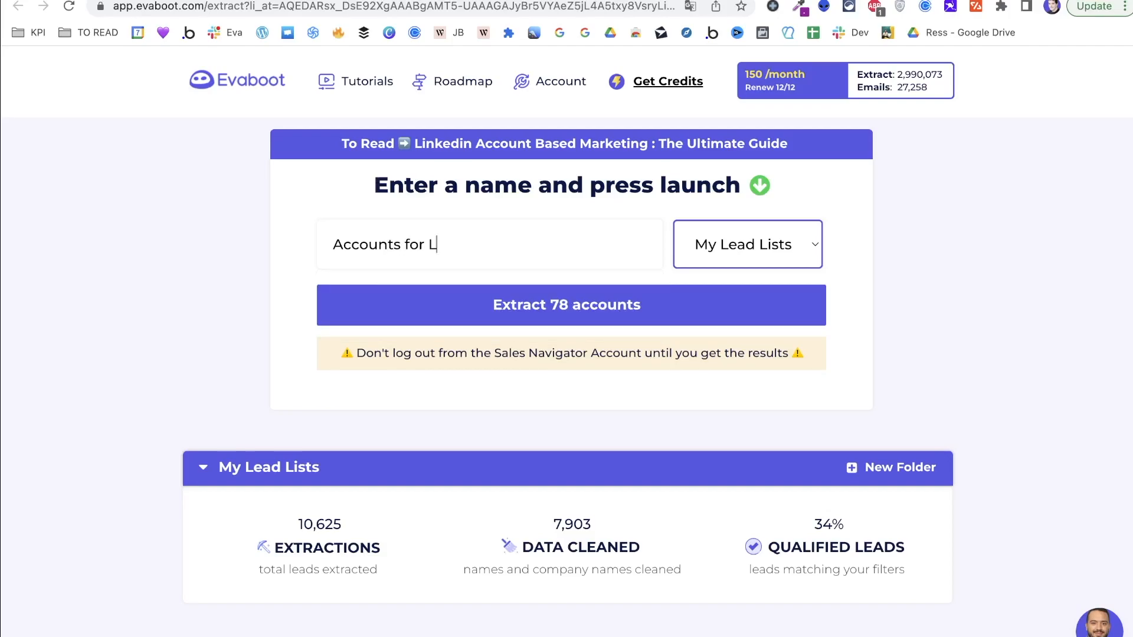
text(inkedin)
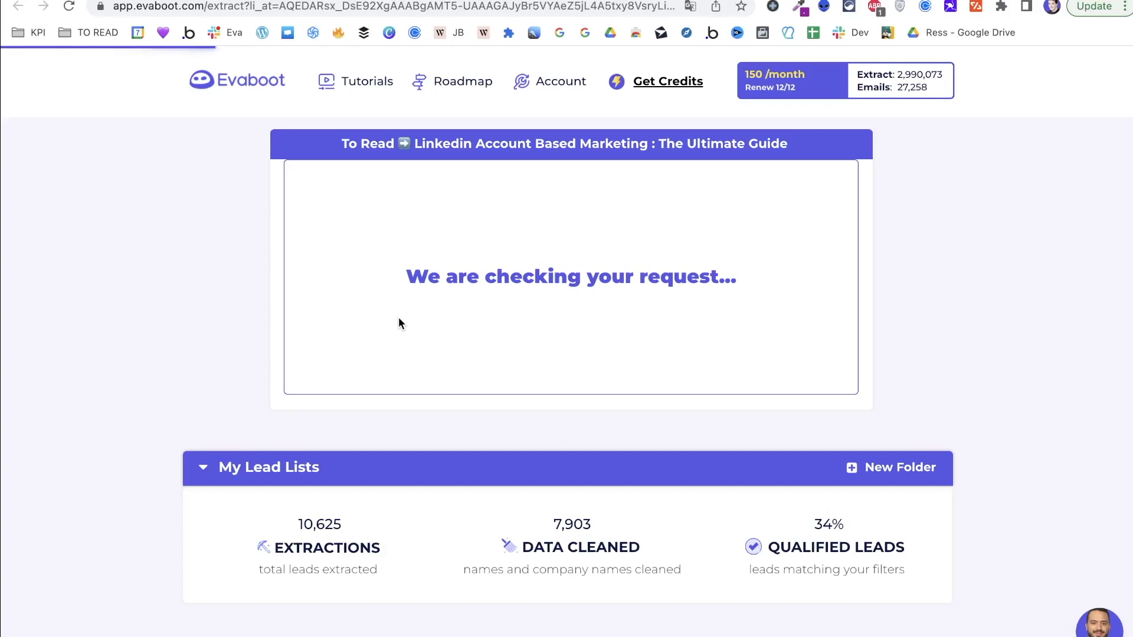
scroll(down, 3)
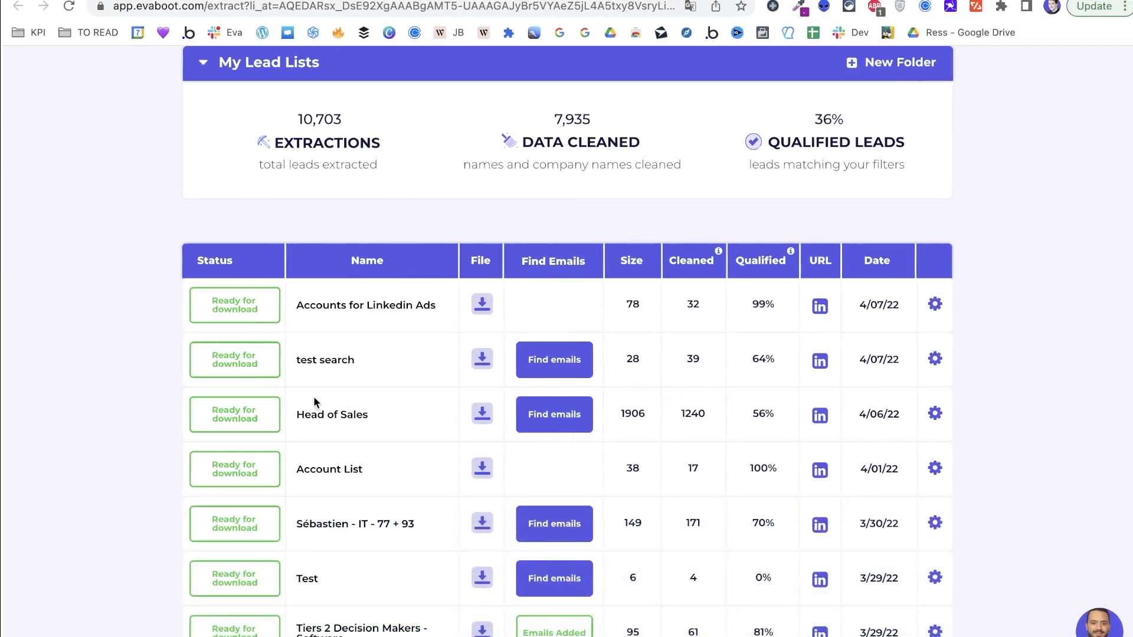
click(481, 305)
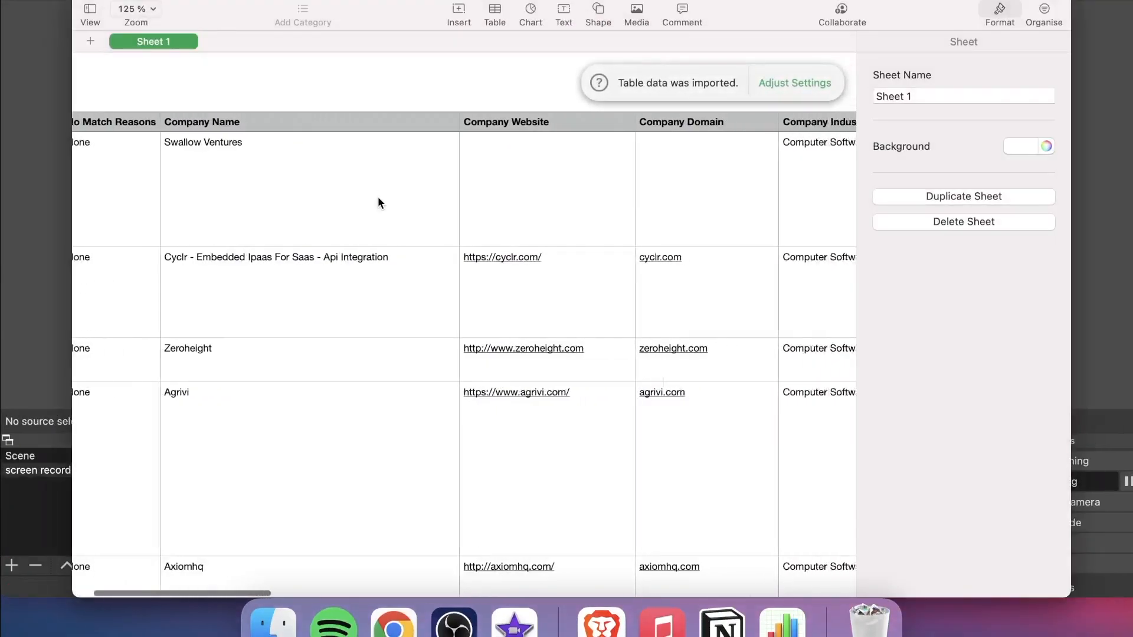
Step: Scroll across the company name, website, domain, industry and speciality columns
scroll(right, 3)
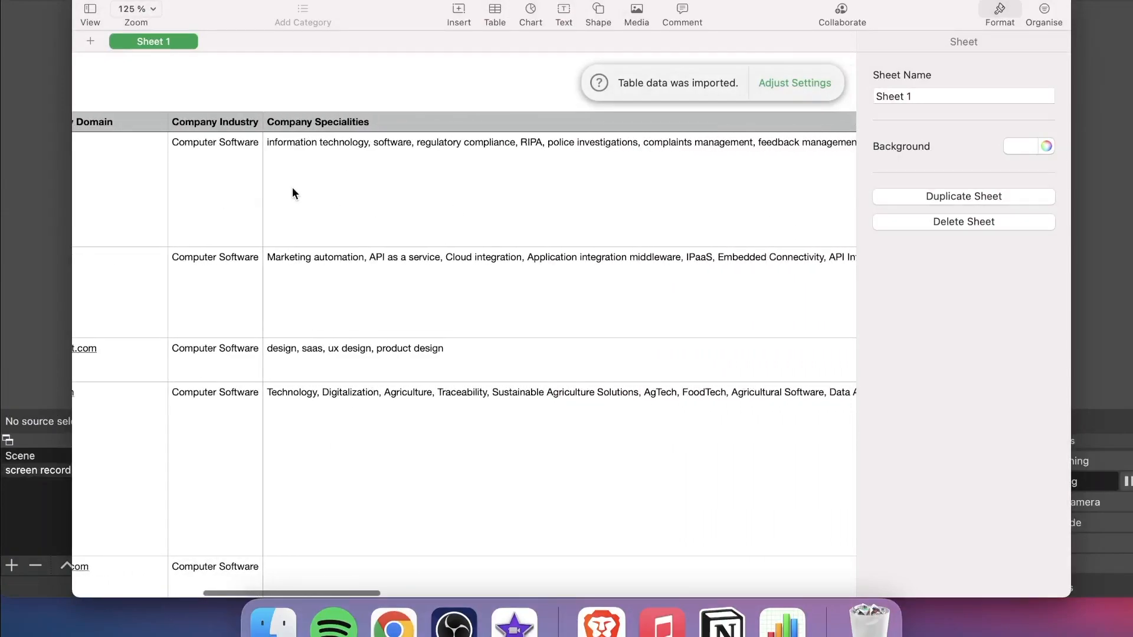
scroll(right, 3)
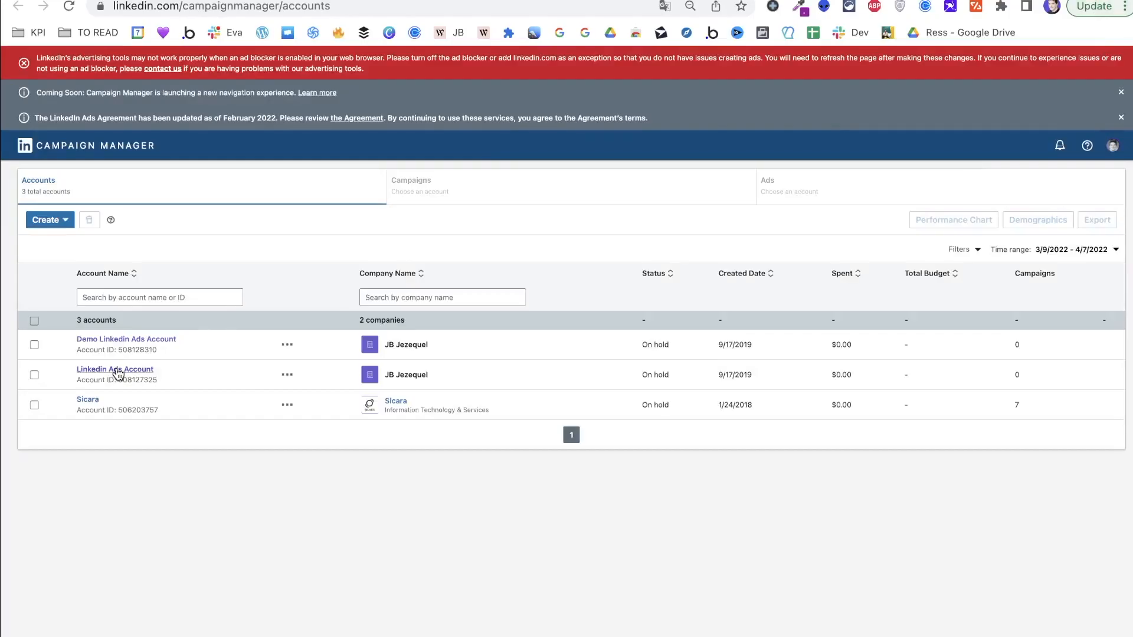
Step: Create a lead generation campaign in the Linkedin Ads Account's Default Campaign Group
click(115, 369)
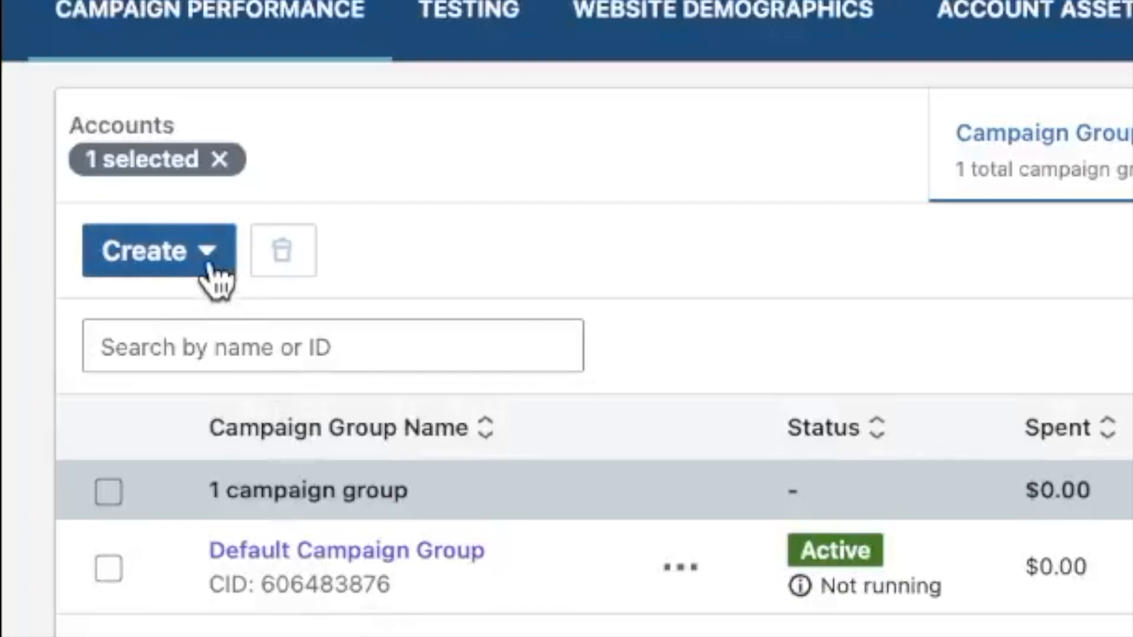
click(49, 254)
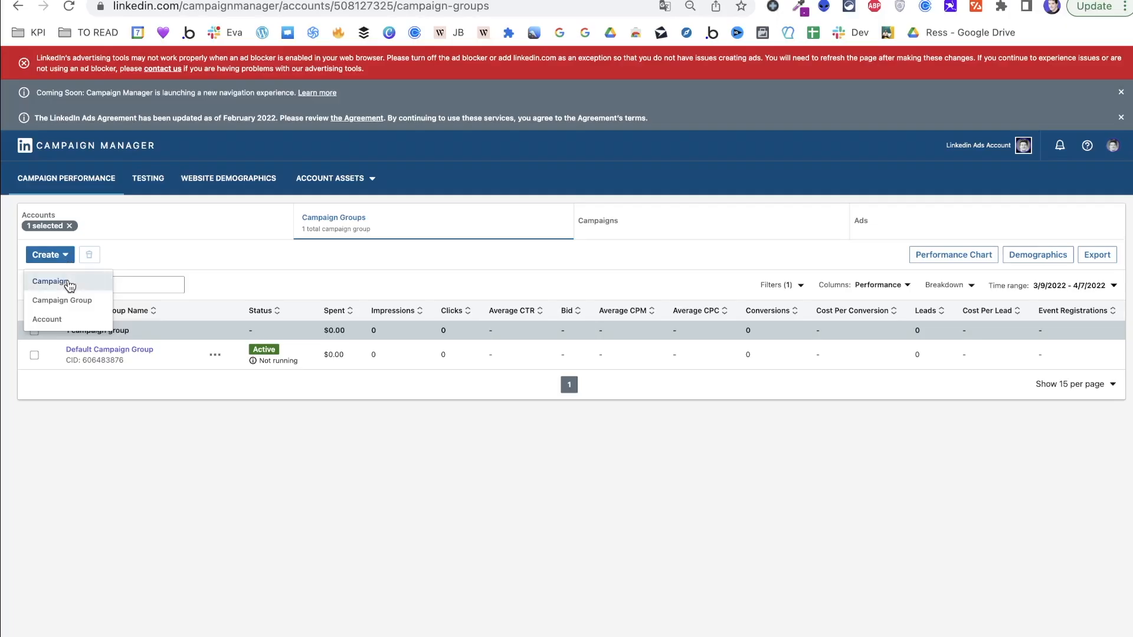
click(52, 282)
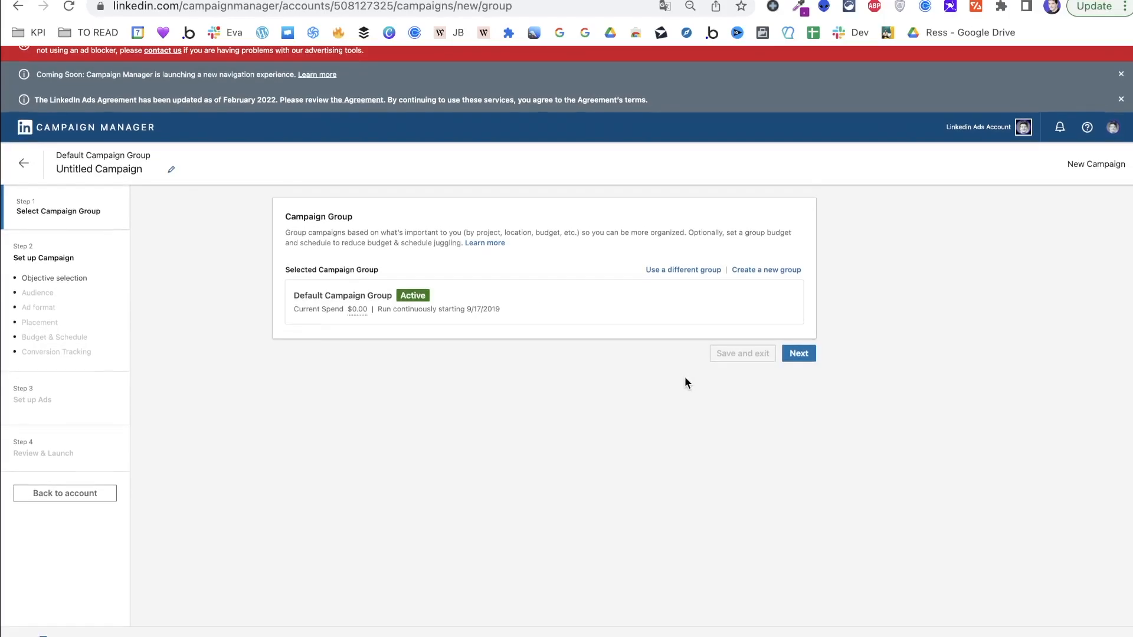
click(798, 354)
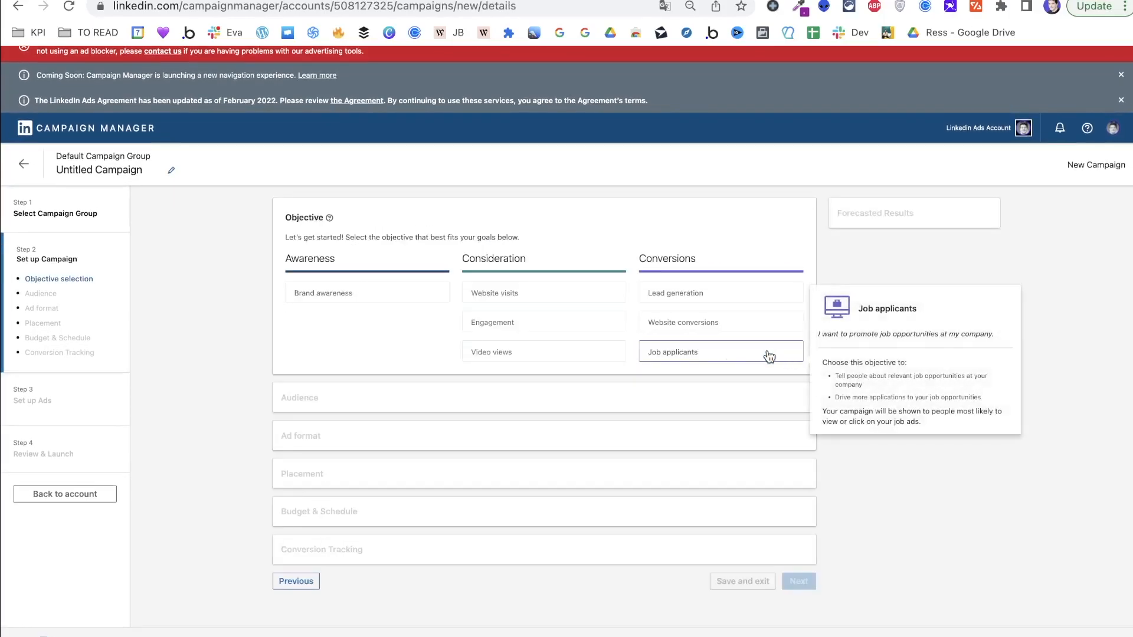
mouse_move(363, 230)
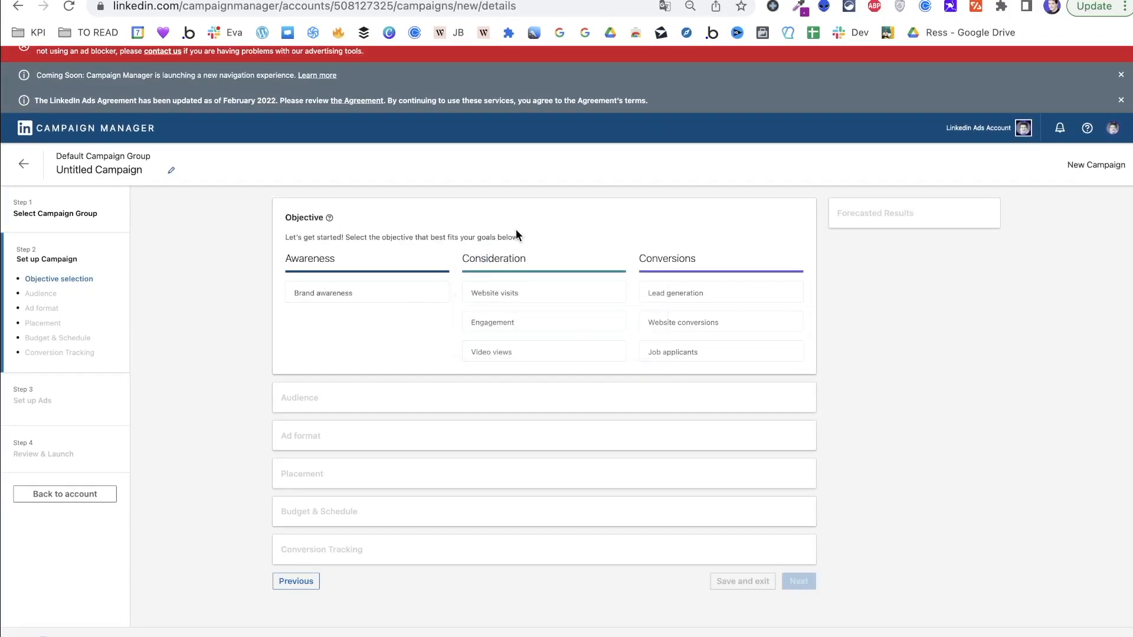
mouse_move(676, 293)
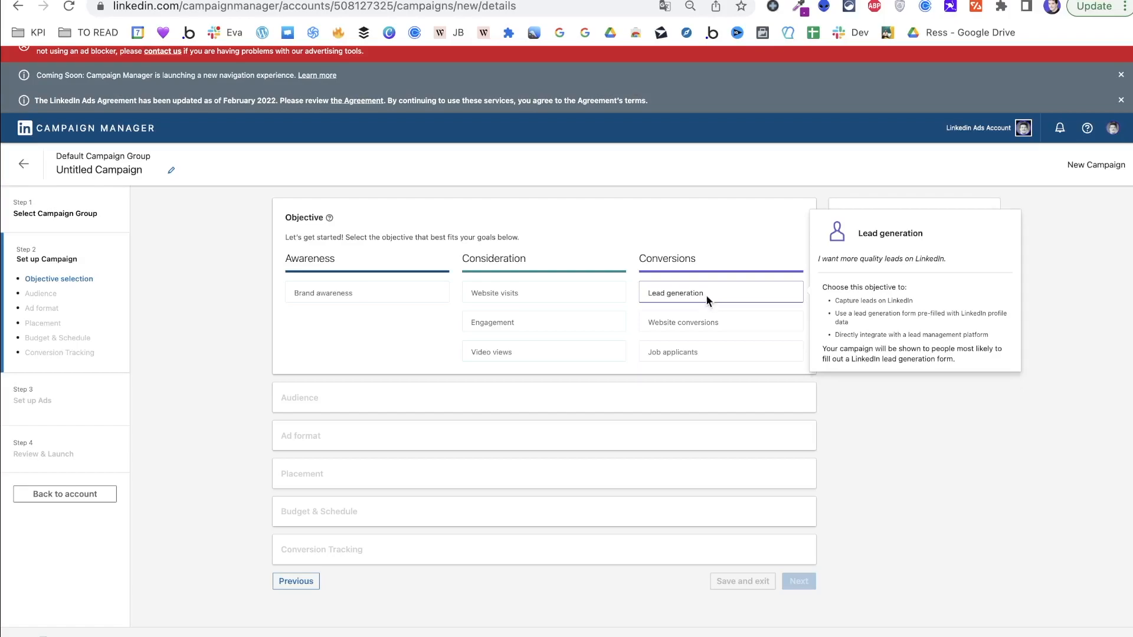
click(673, 292)
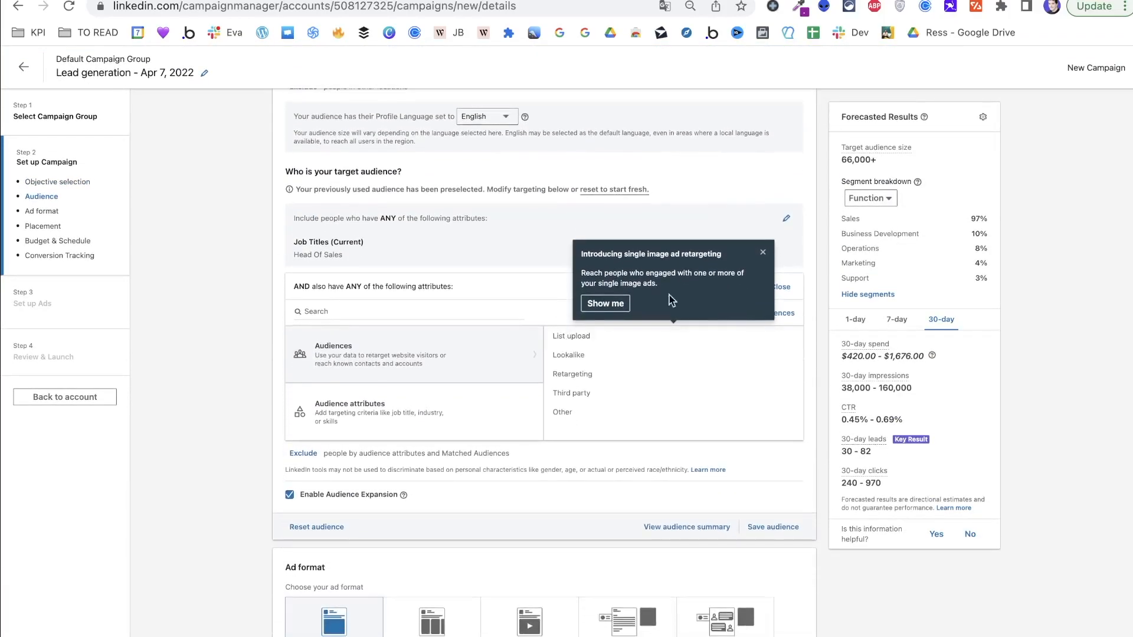
Step: Dismiss the retargeting tip, start a new company list upload, and download its template
click(763, 252)
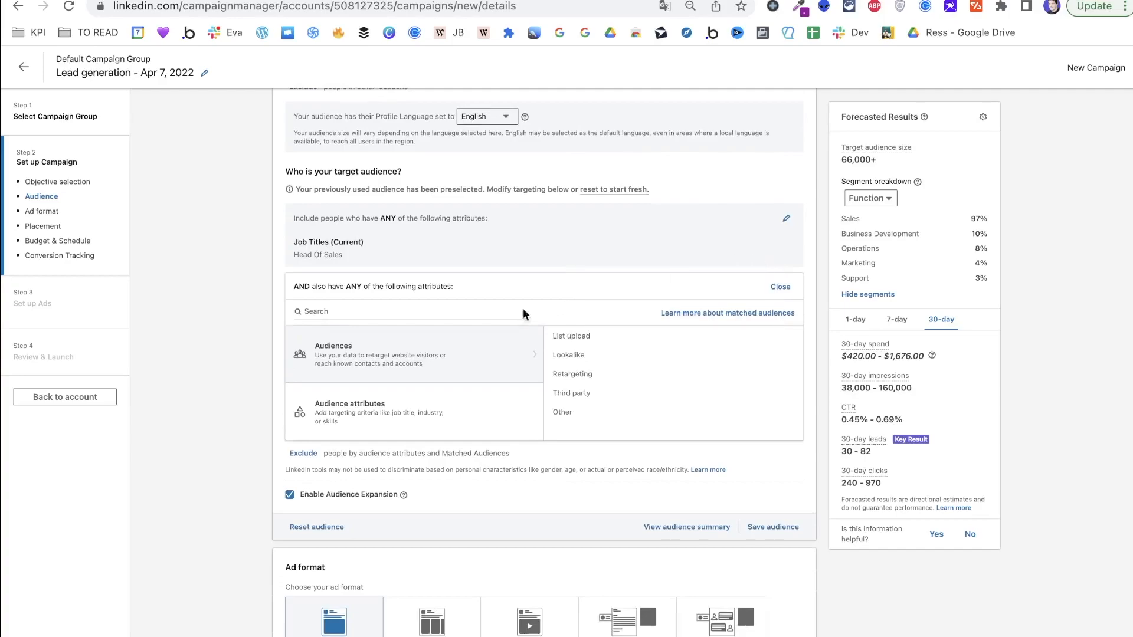
mouse_move(450, 363)
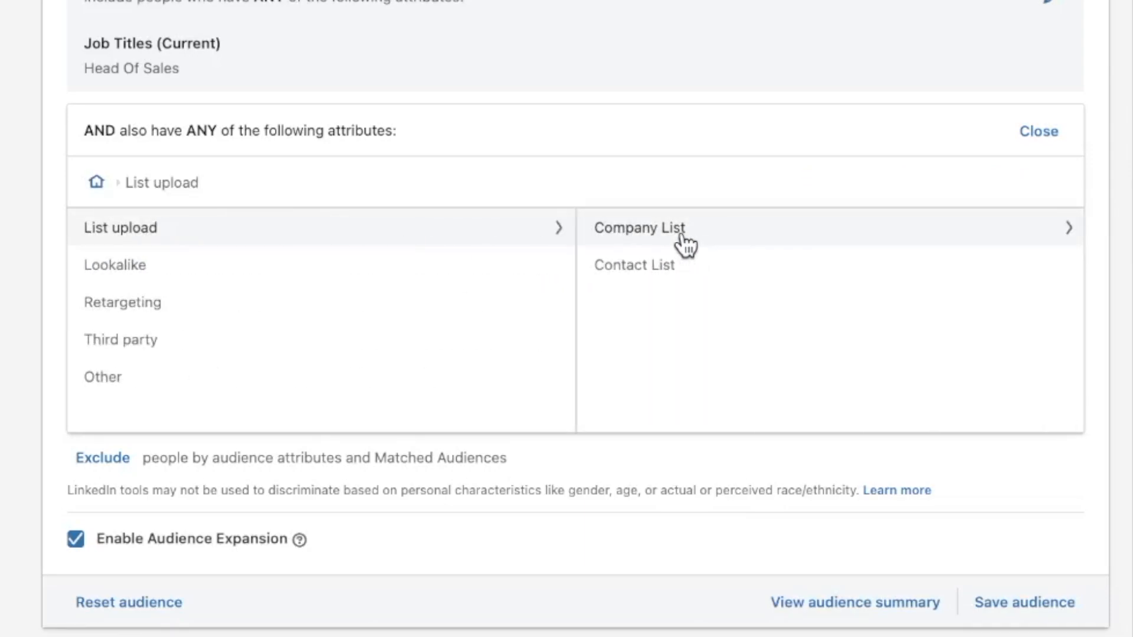
click(638, 227)
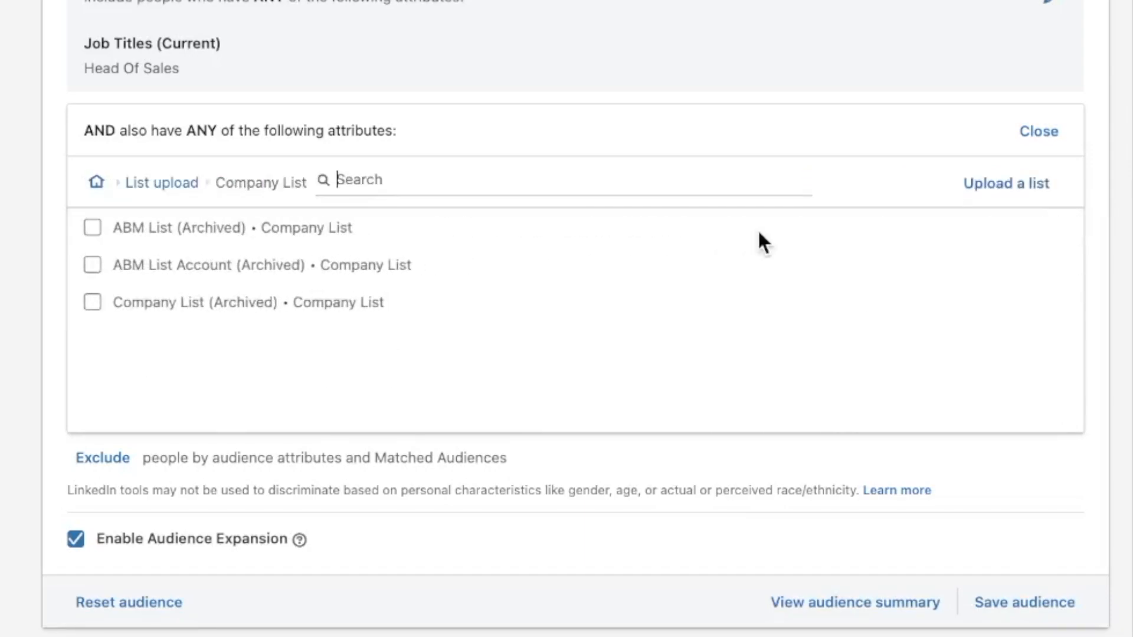
click(1005, 183)
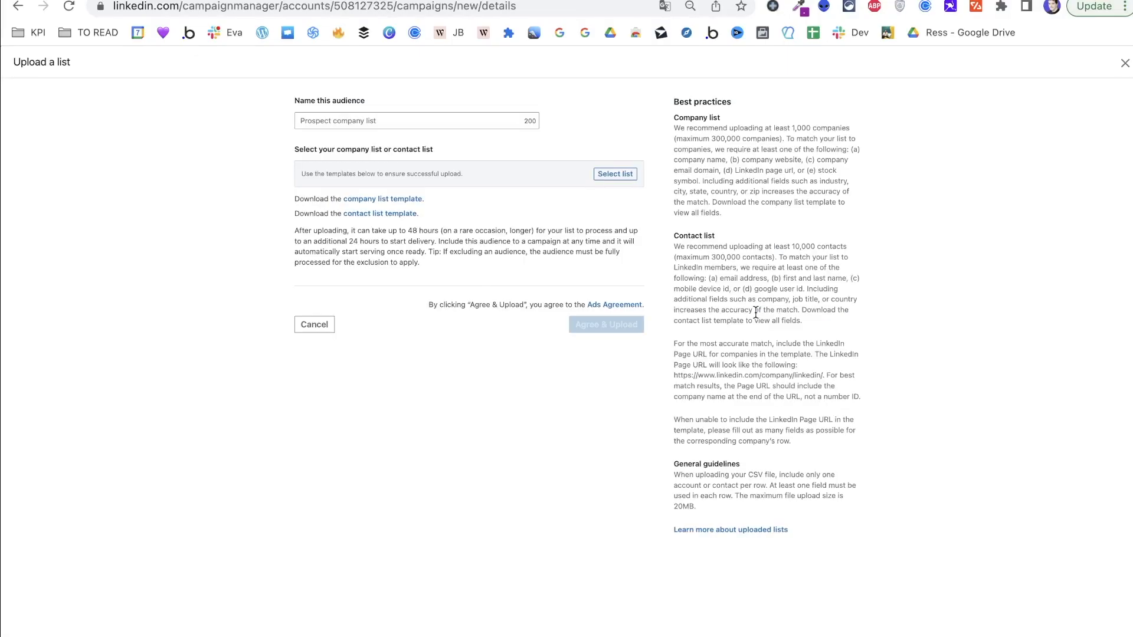
mouse_move(490, 178)
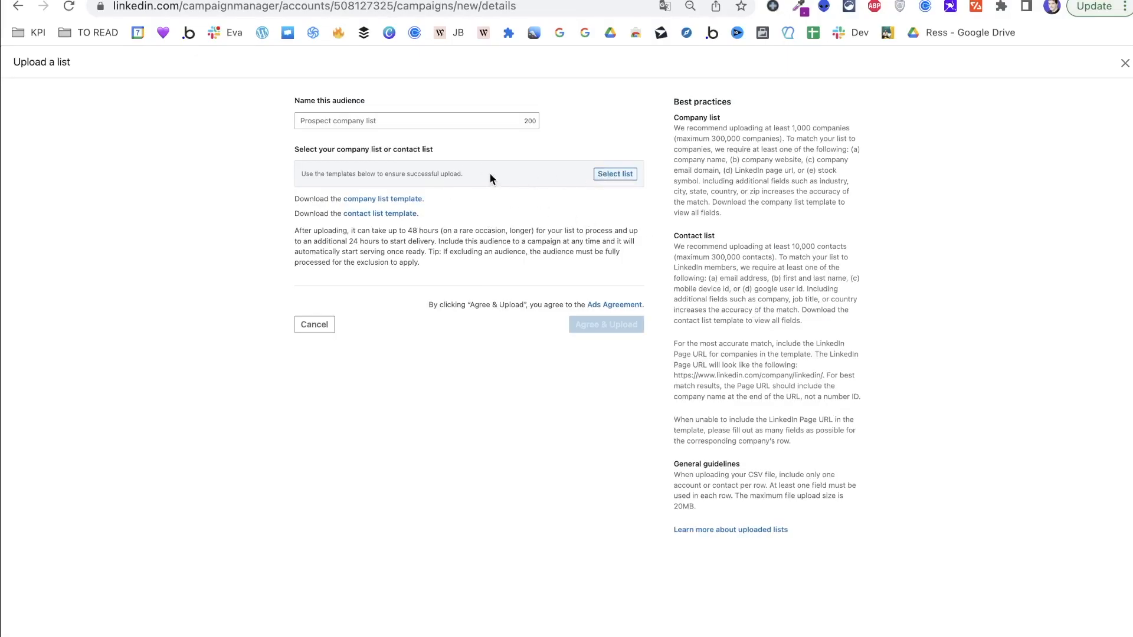
click(615, 173)
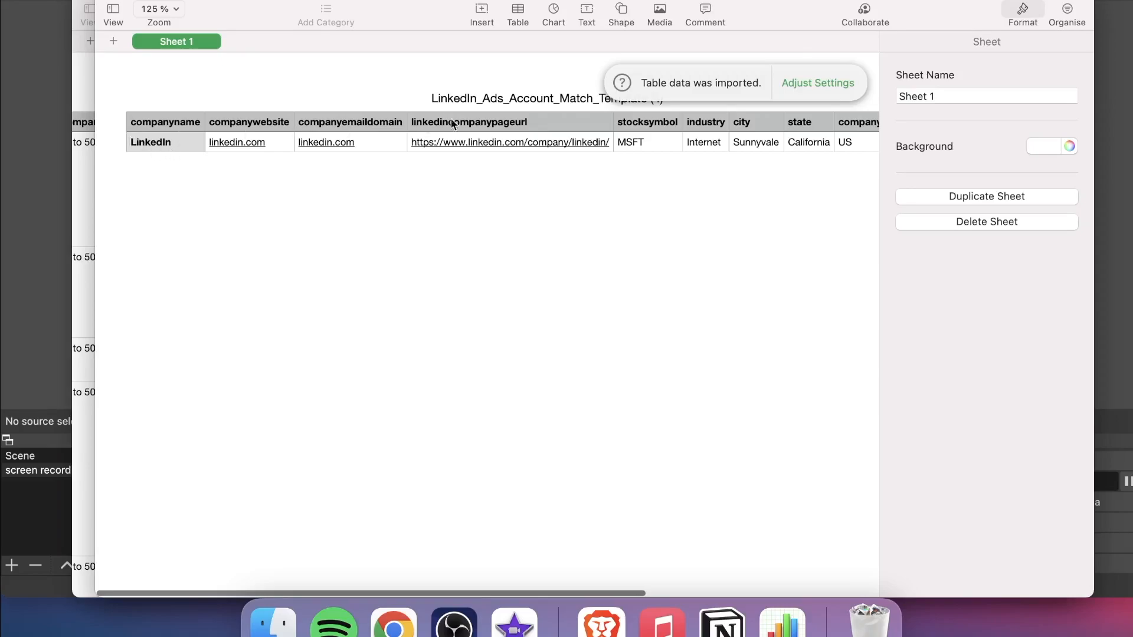
mouse_move(158, 133)
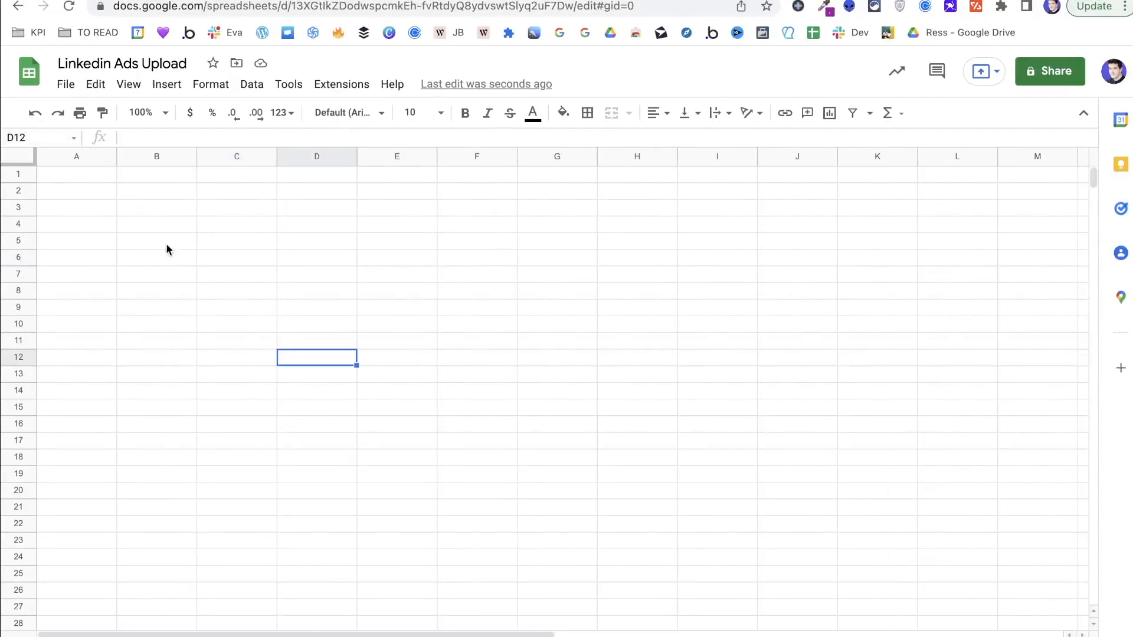
mouse_move(66, 84)
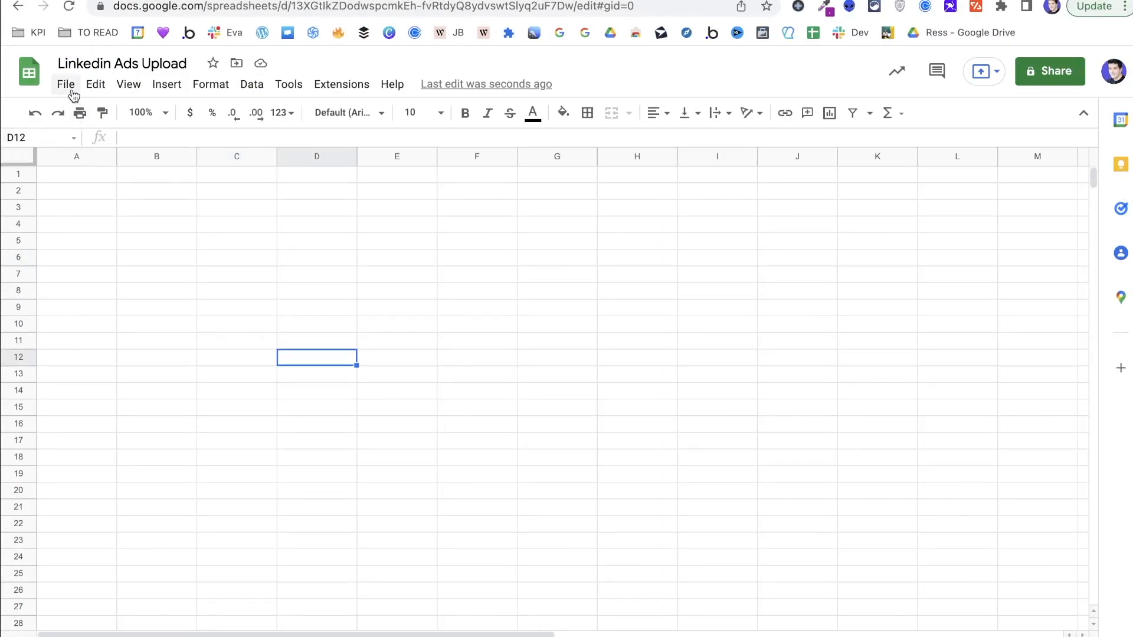
Step: Import Accounts for Linkedin Ads.csv from the computer into the spreadsheet
click(65, 84)
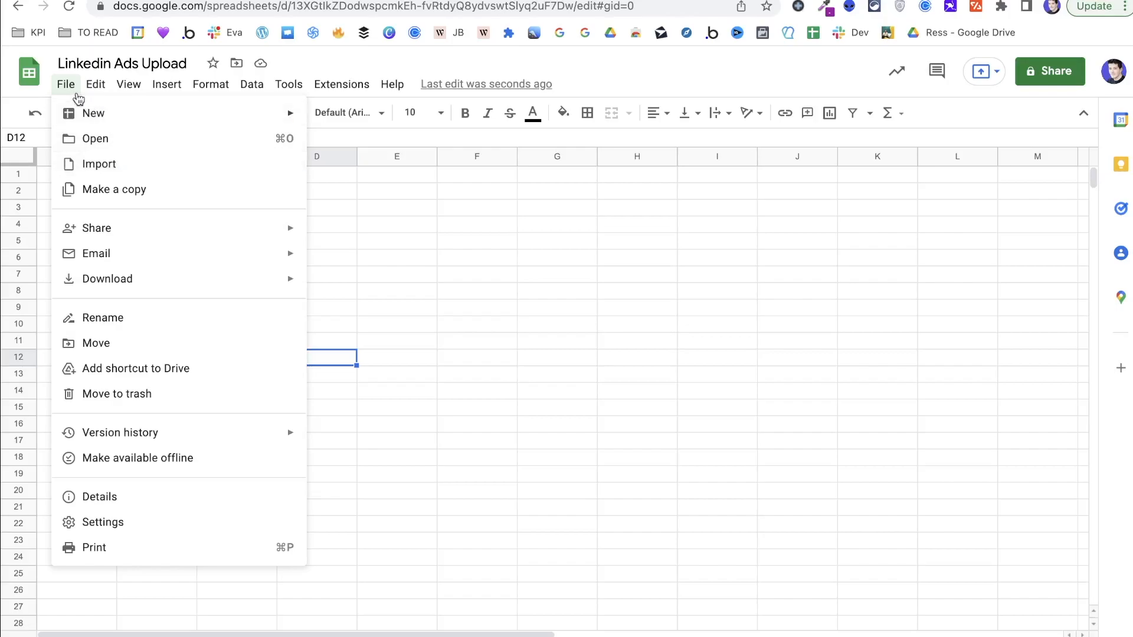
click(99, 164)
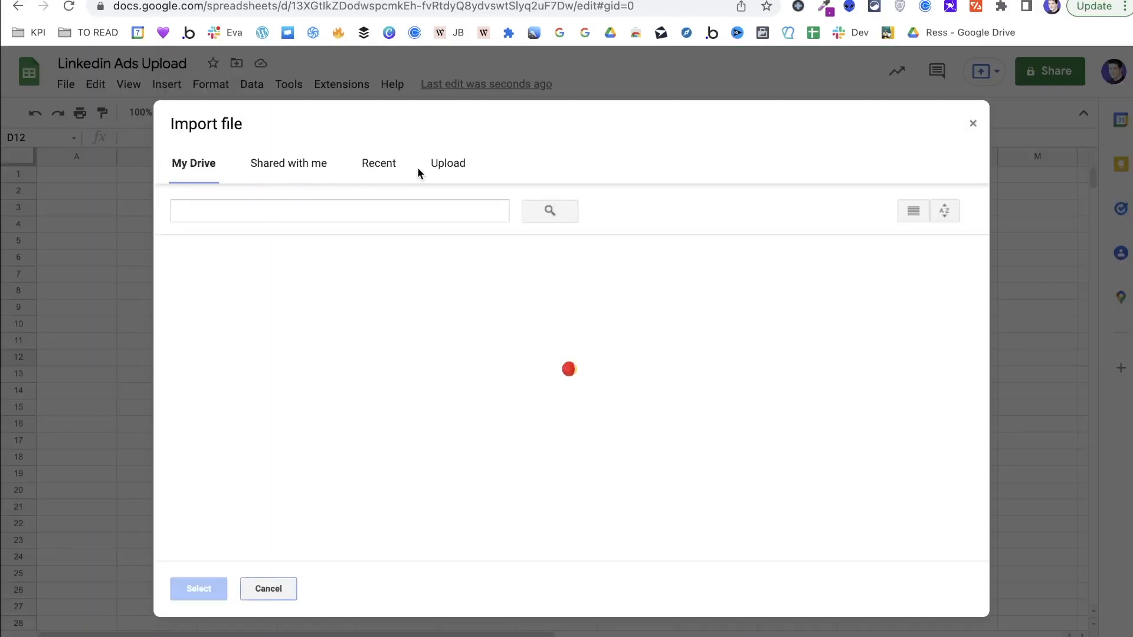
click(447, 162)
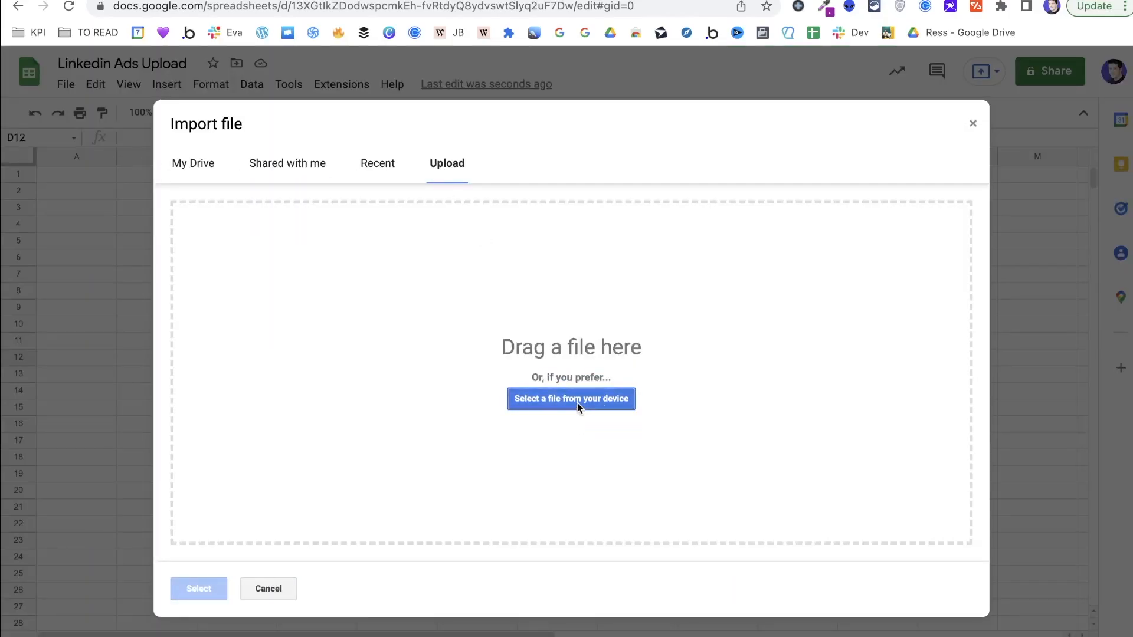
click(570, 399)
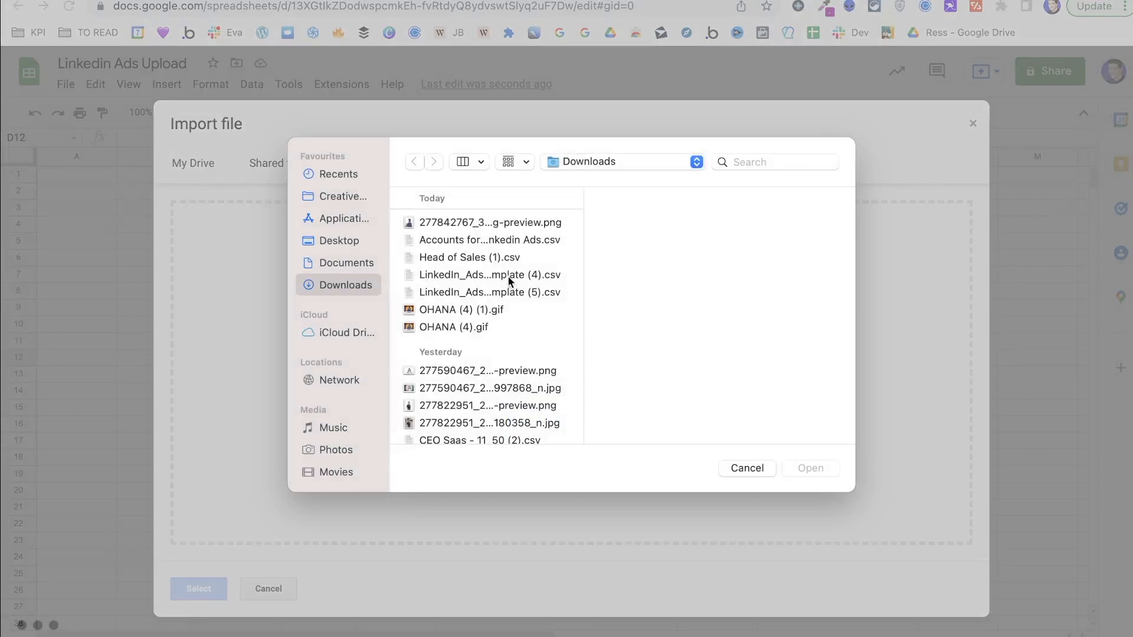
click(489, 240)
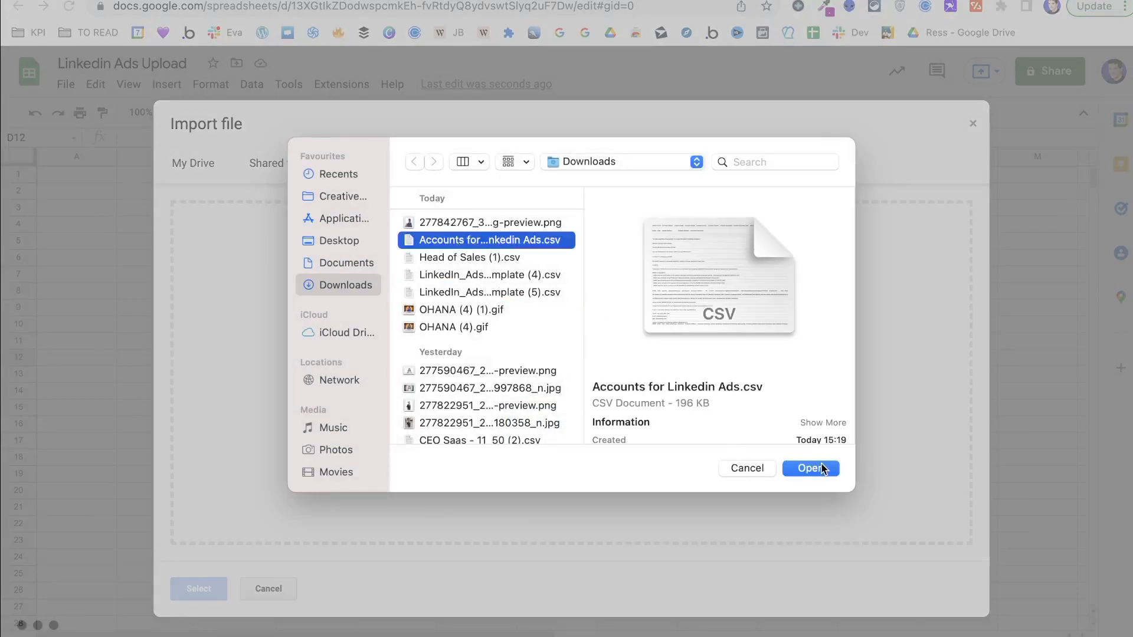
click(810, 468)
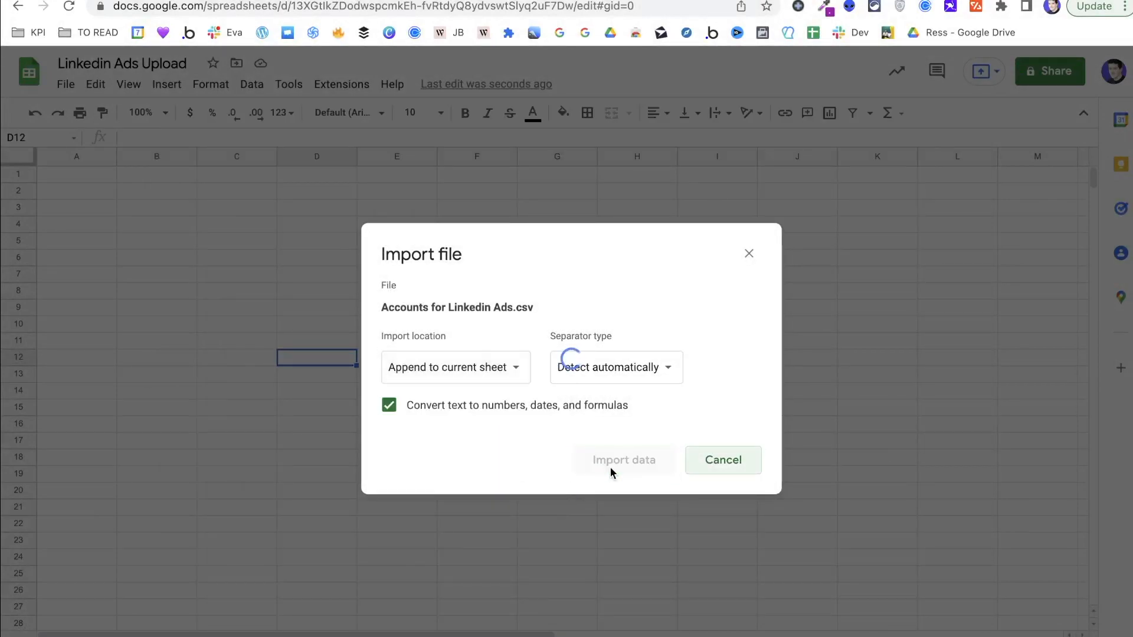
click(623, 460)
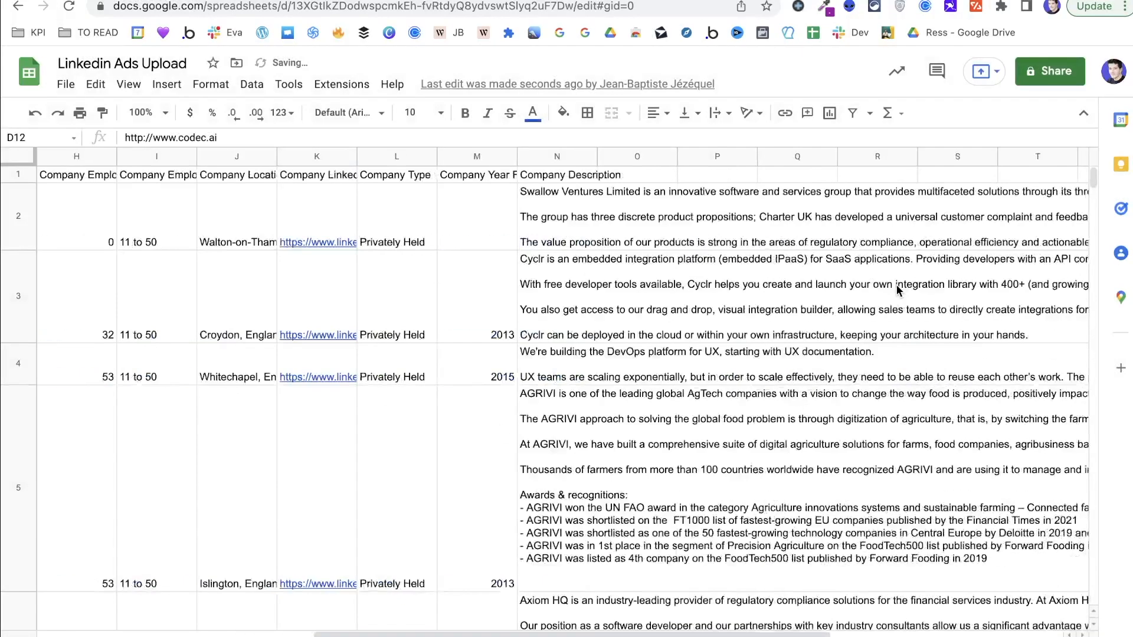
Step: Delete the extra columns after Company Year Founded, leaving six company columns
right_click(957, 156)
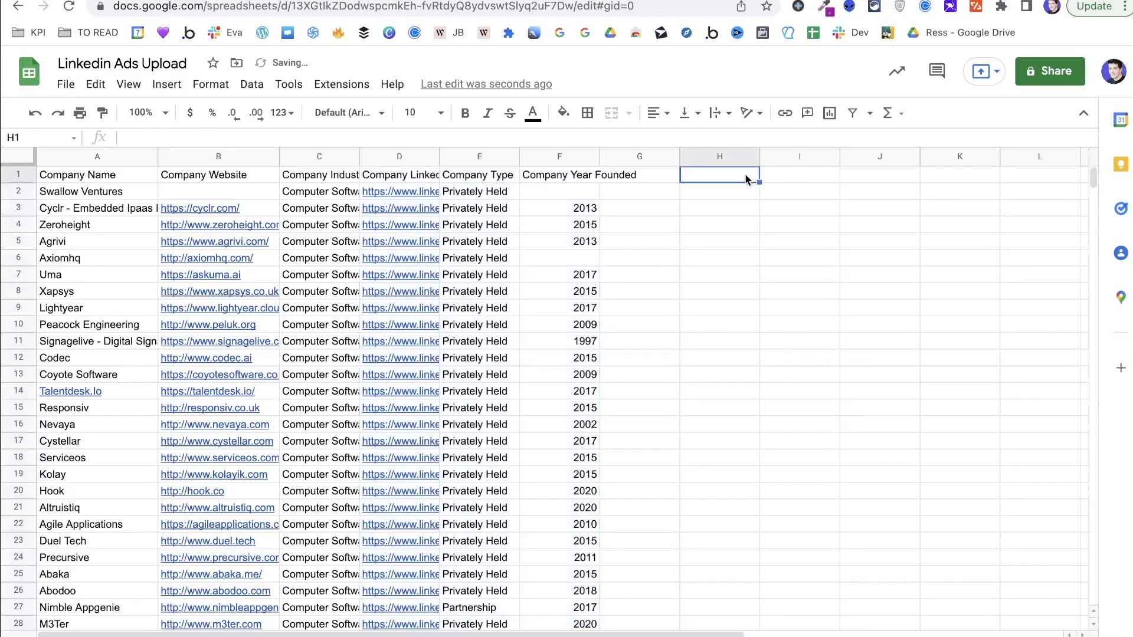
right_click(478, 156)
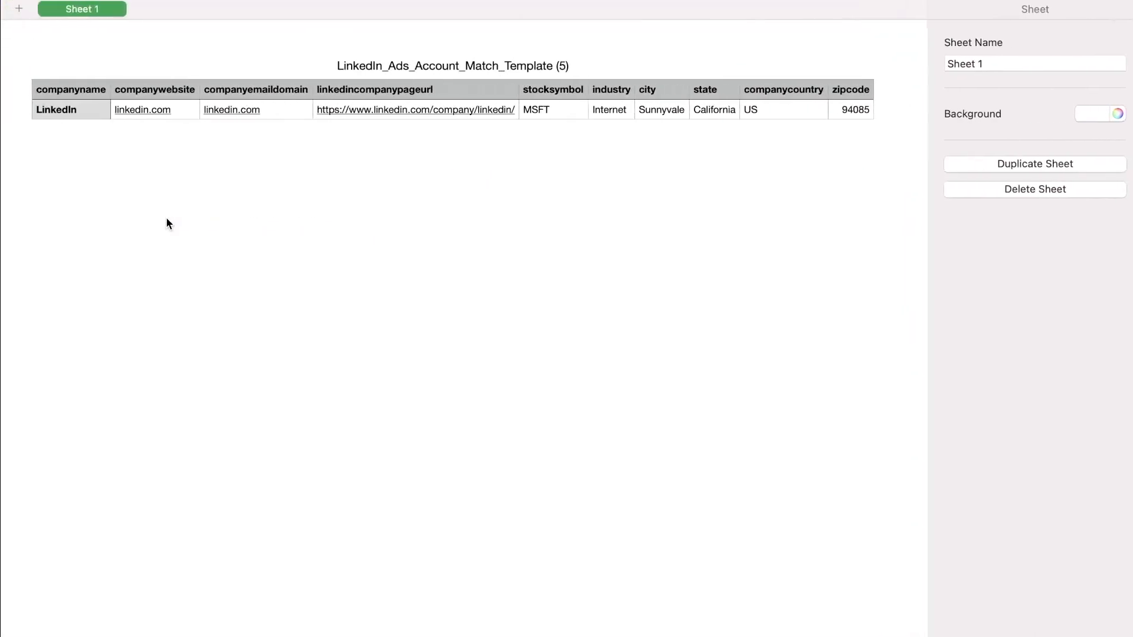
mouse_move(171, 90)
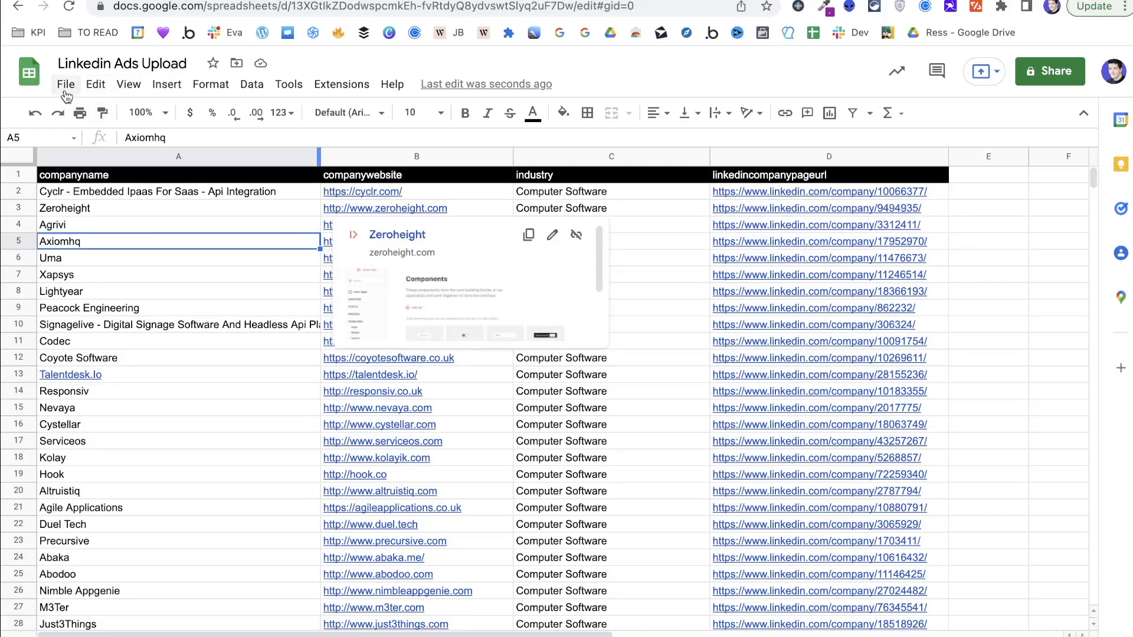
Step: Bring up the sheet's download formats to save it as Comma Separated Values (.csv)
click(65, 84)
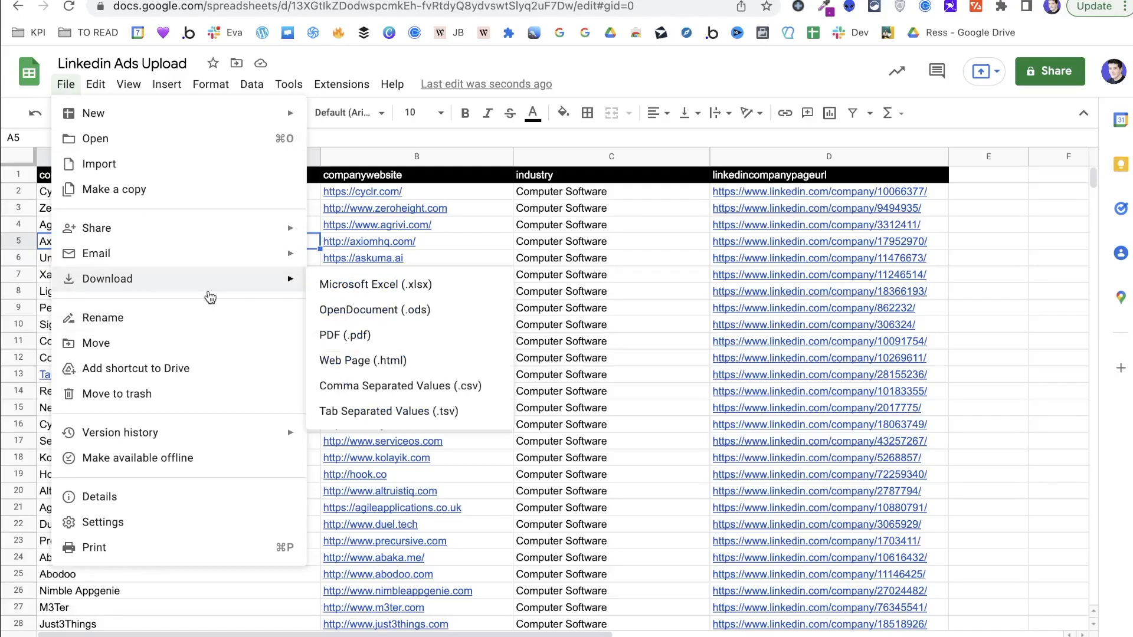
mouse_move(415, 386)
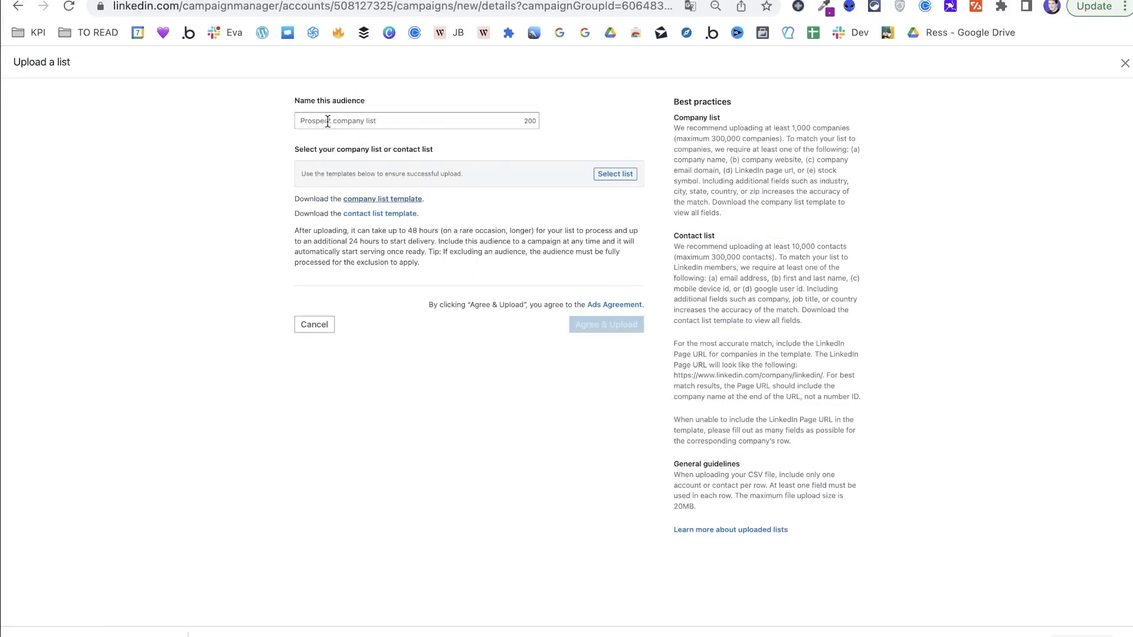
Step: Name the audience 'Account List Upload for Tutorial' and upload Linkedin Ads Upload - Sheet1.csv
click(416, 121)
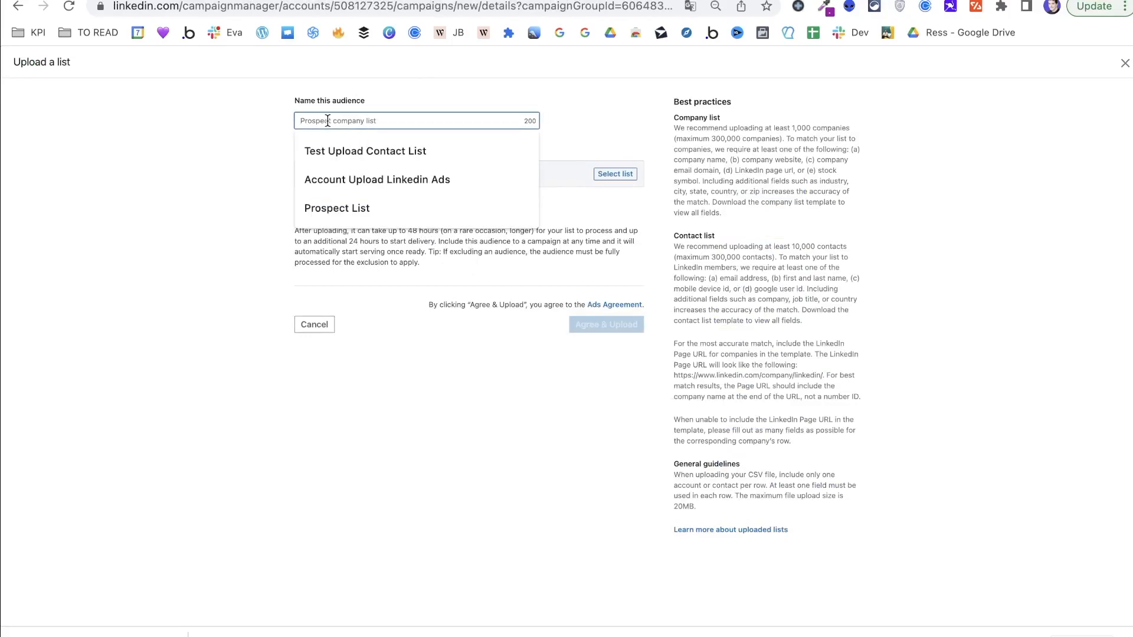
click(376, 180)
text(Account List Upload f)
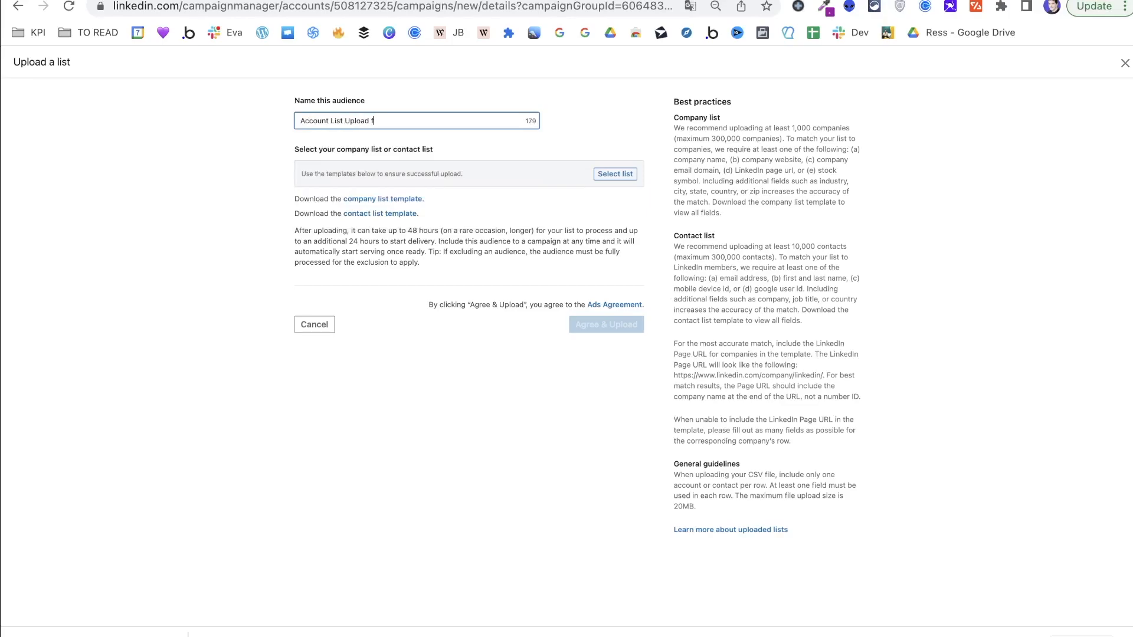
text(or Tutor)
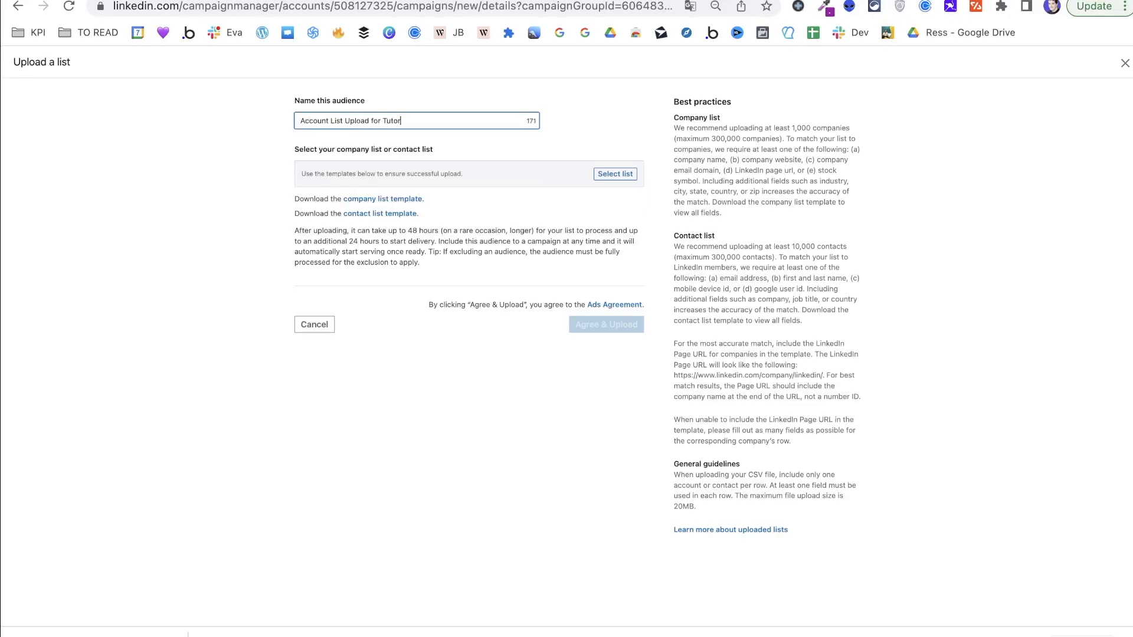
click(613, 174)
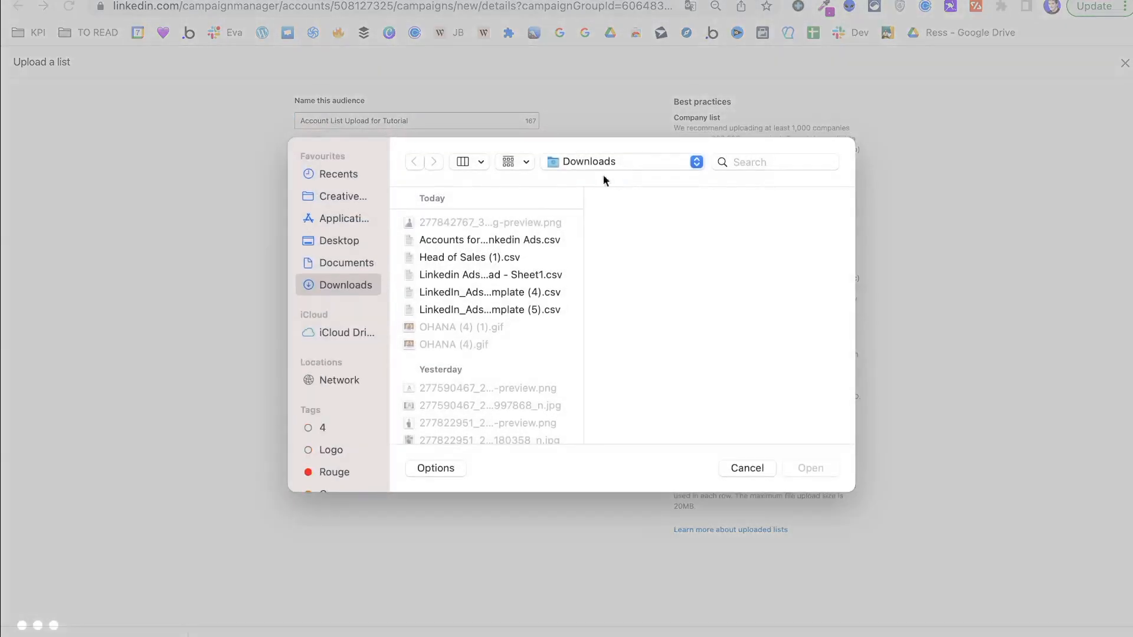
click(490, 274)
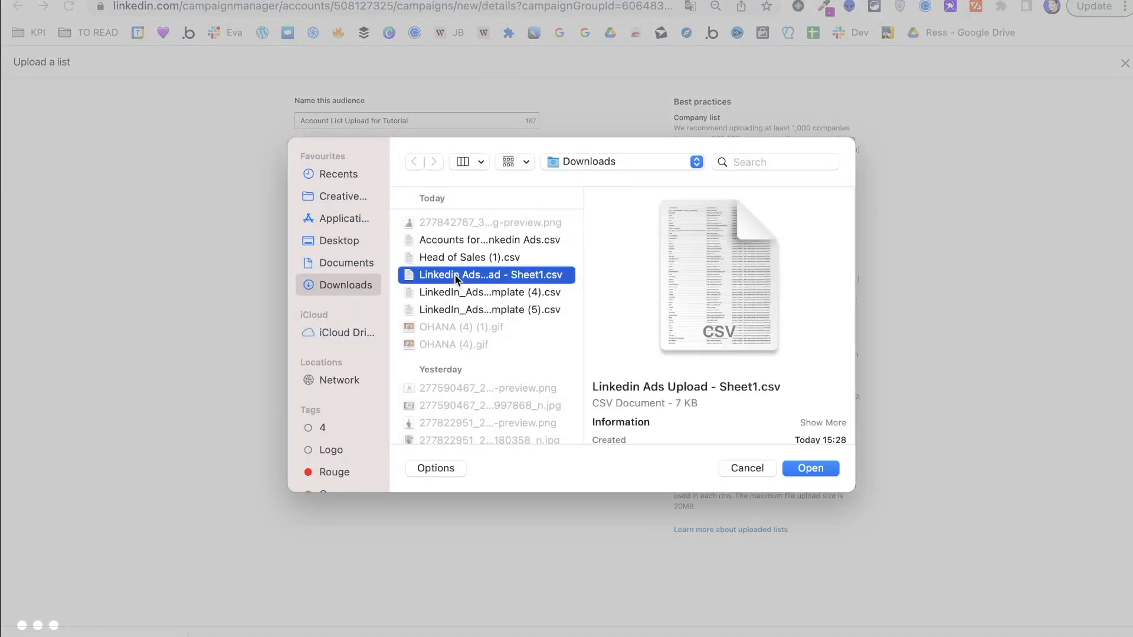
click(810, 468)
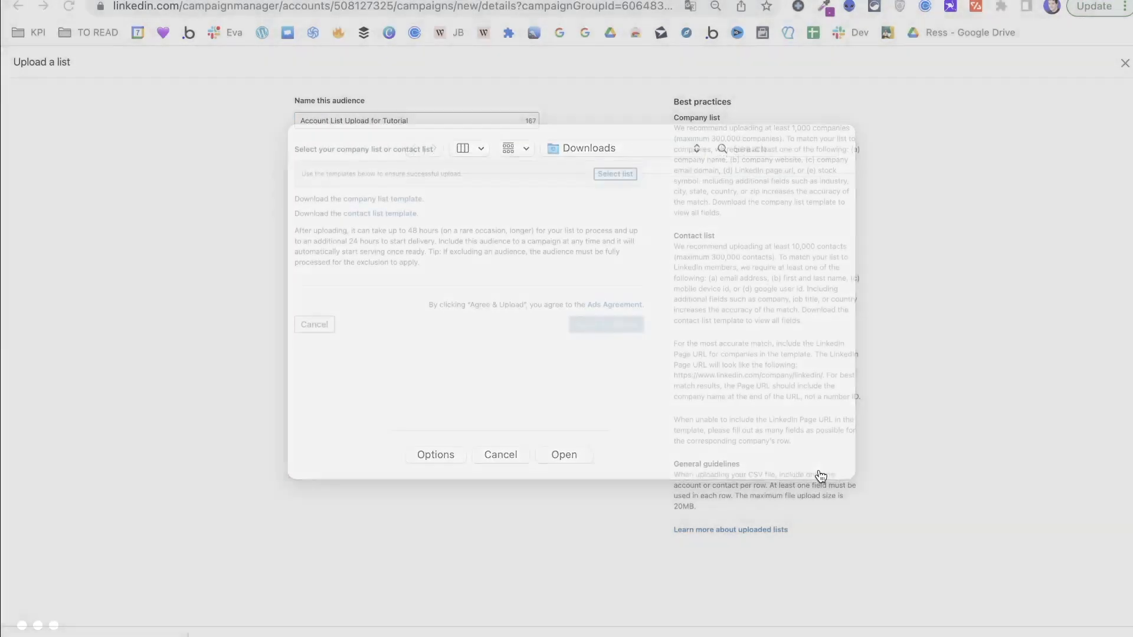
click(564, 455)
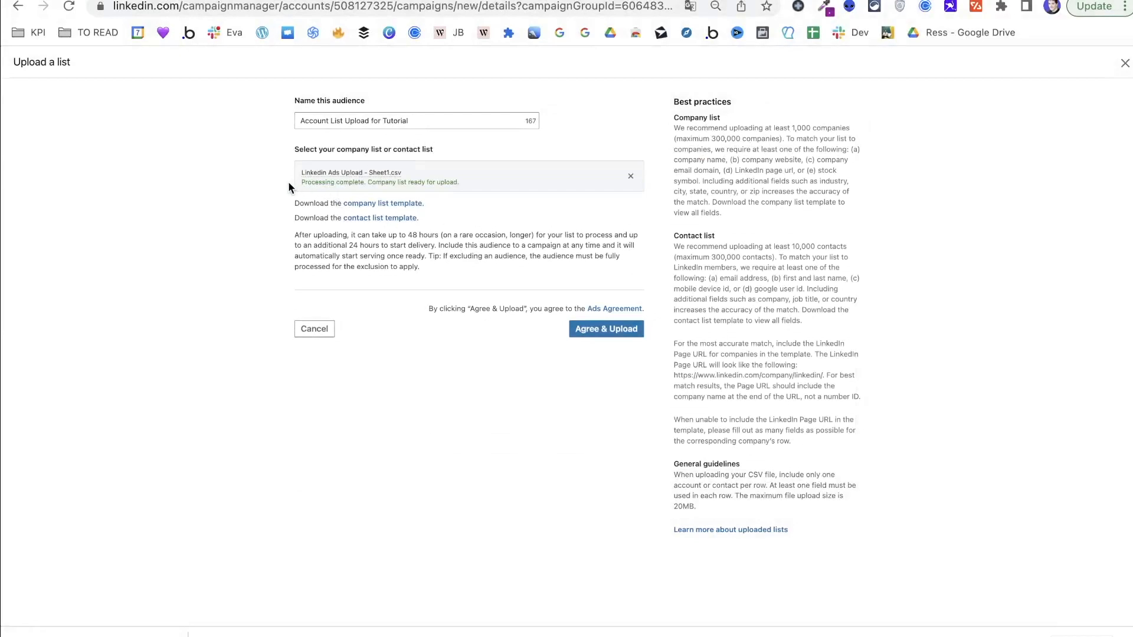
mouse_move(392, 193)
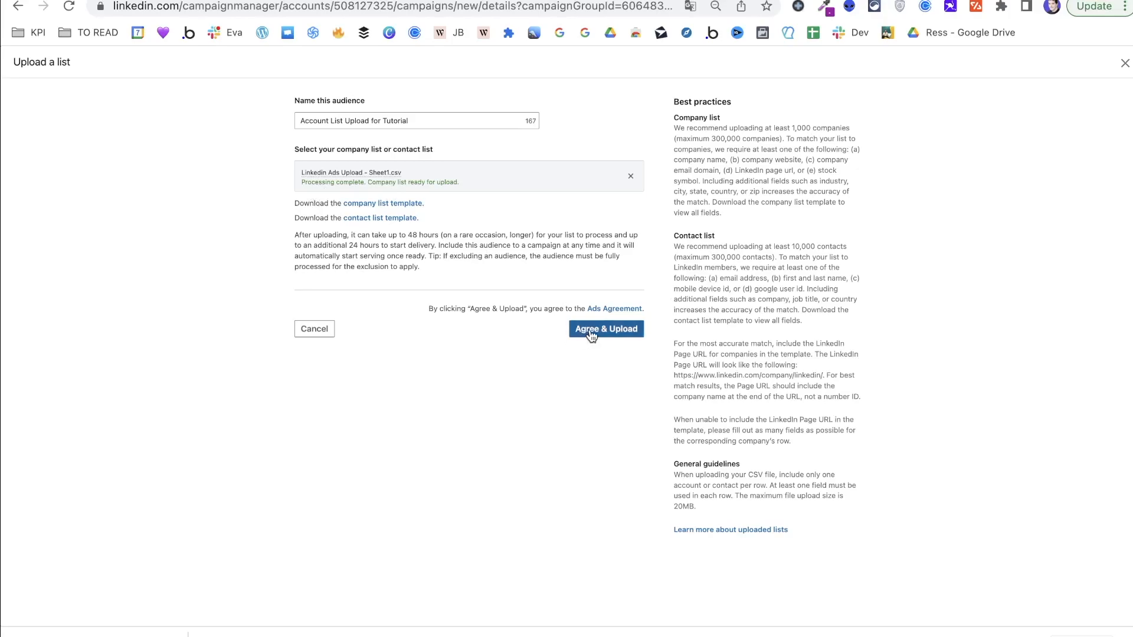
click(606, 328)
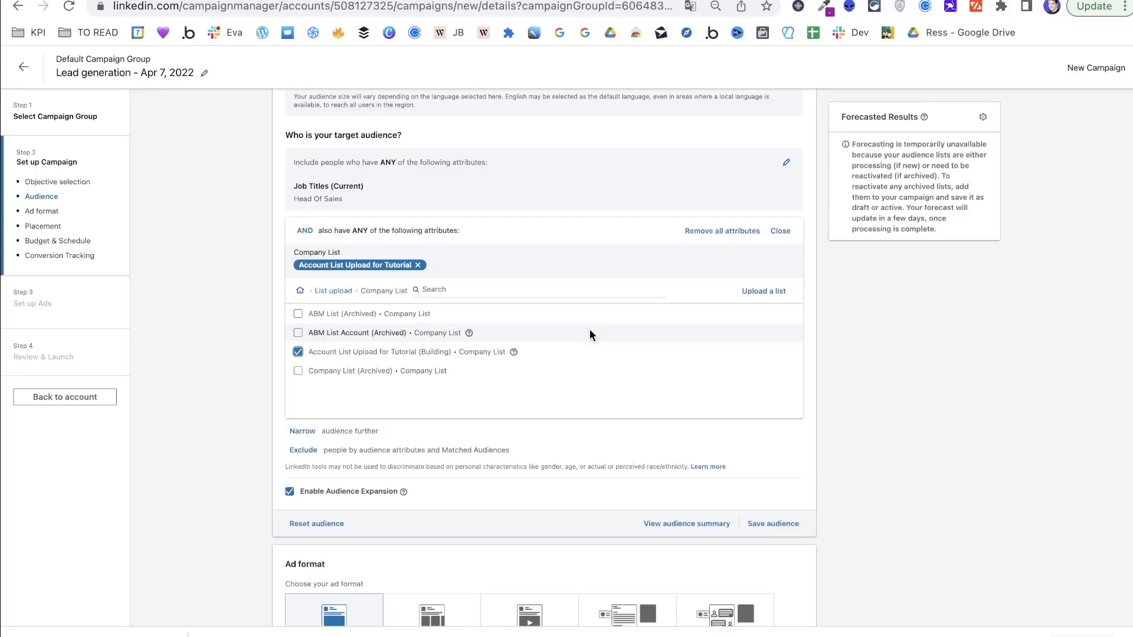
Step: Scroll down the audience setup to reach the Narrow audience further option
scroll(down, 3)
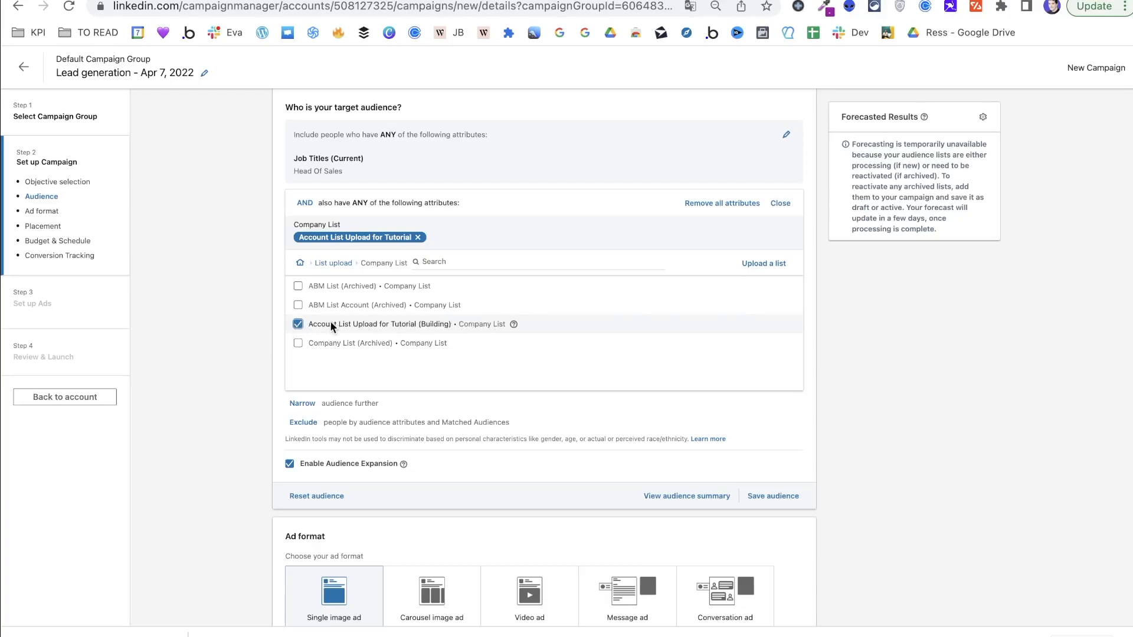
mouse_move(419, 334)
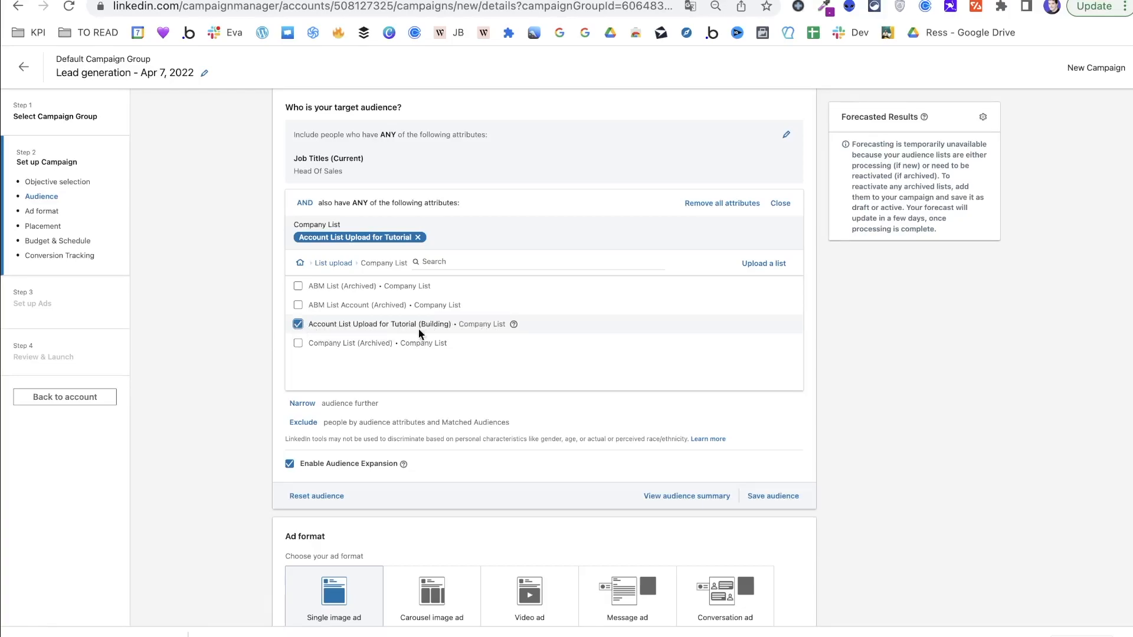
scroll(down, 3)
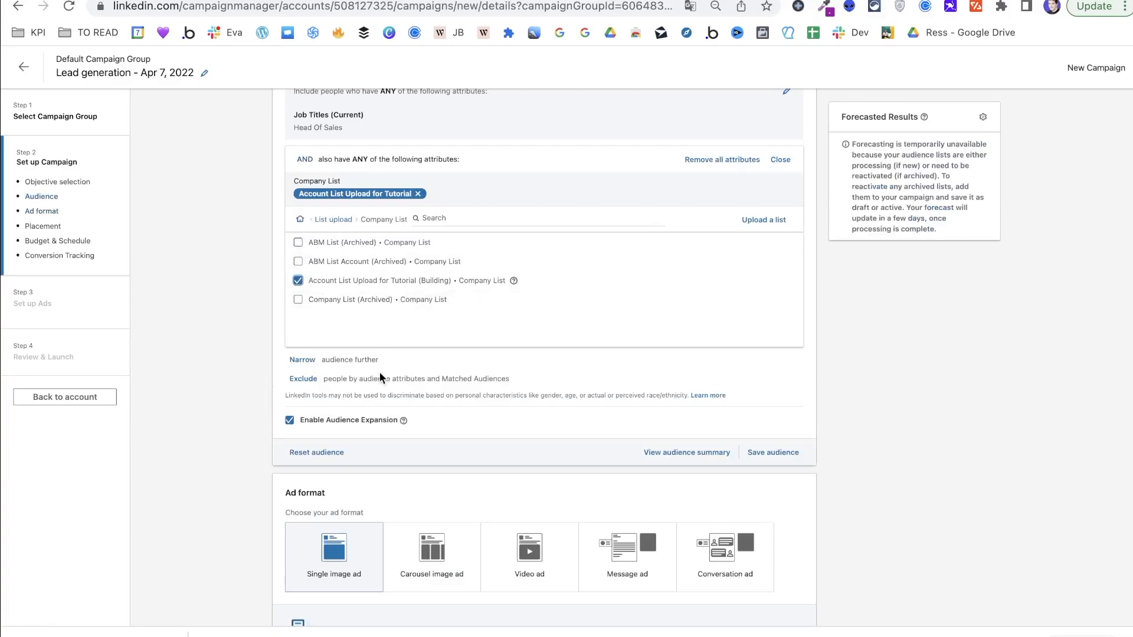
mouse_move(392, 390)
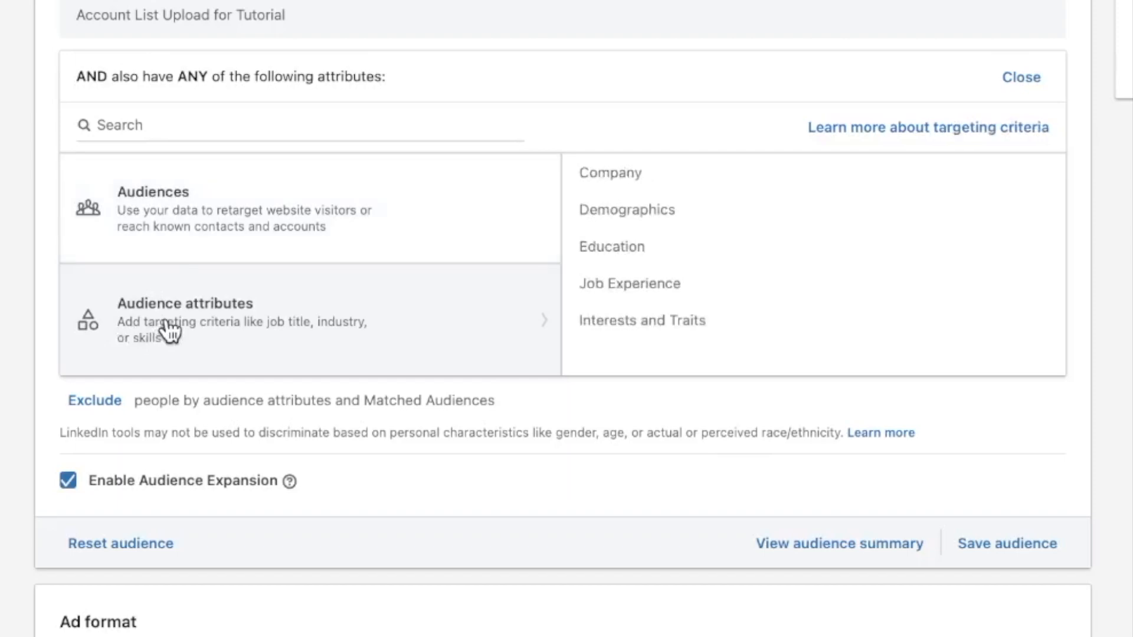
Step: Add a Job Titles rule targeting Head Of Sales
click(185, 303)
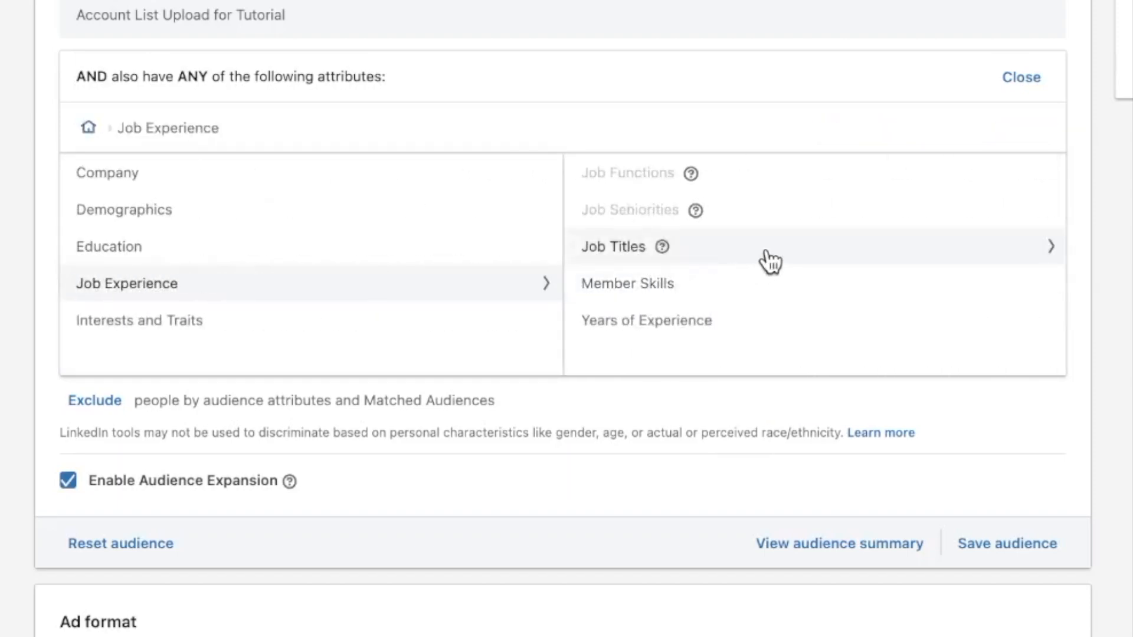
click(613, 247)
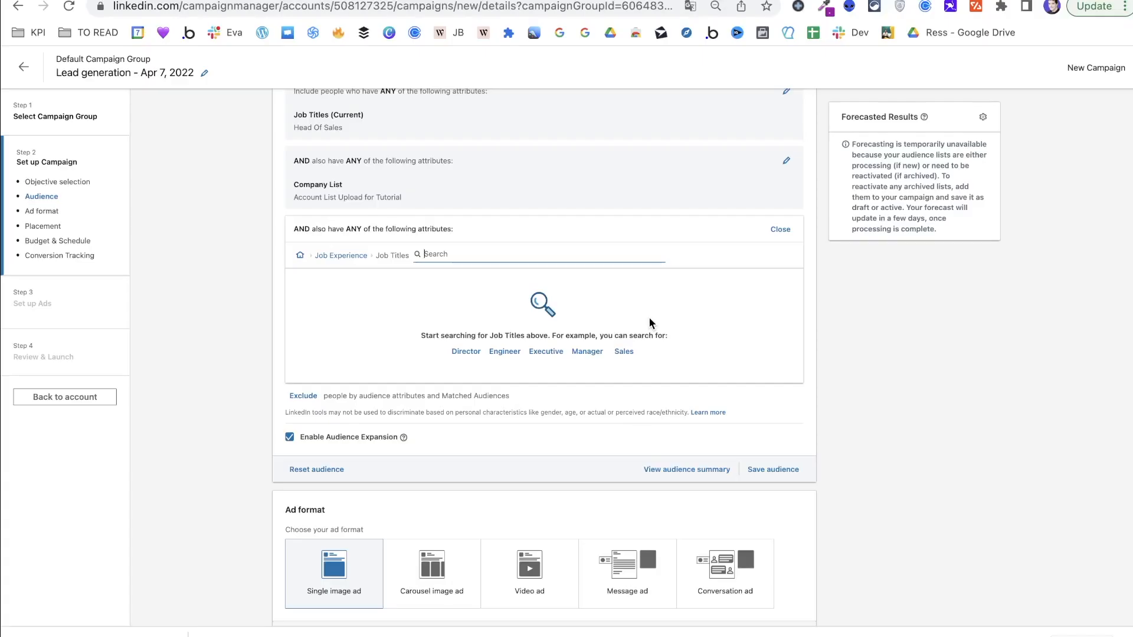
text(Head of sales)
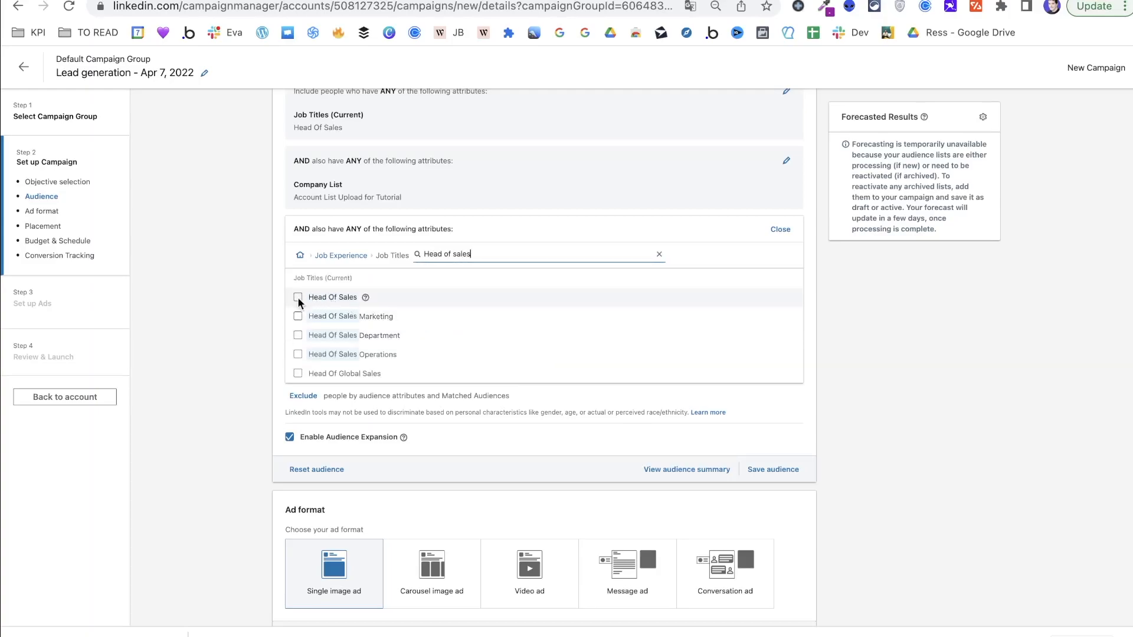
click(297, 297)
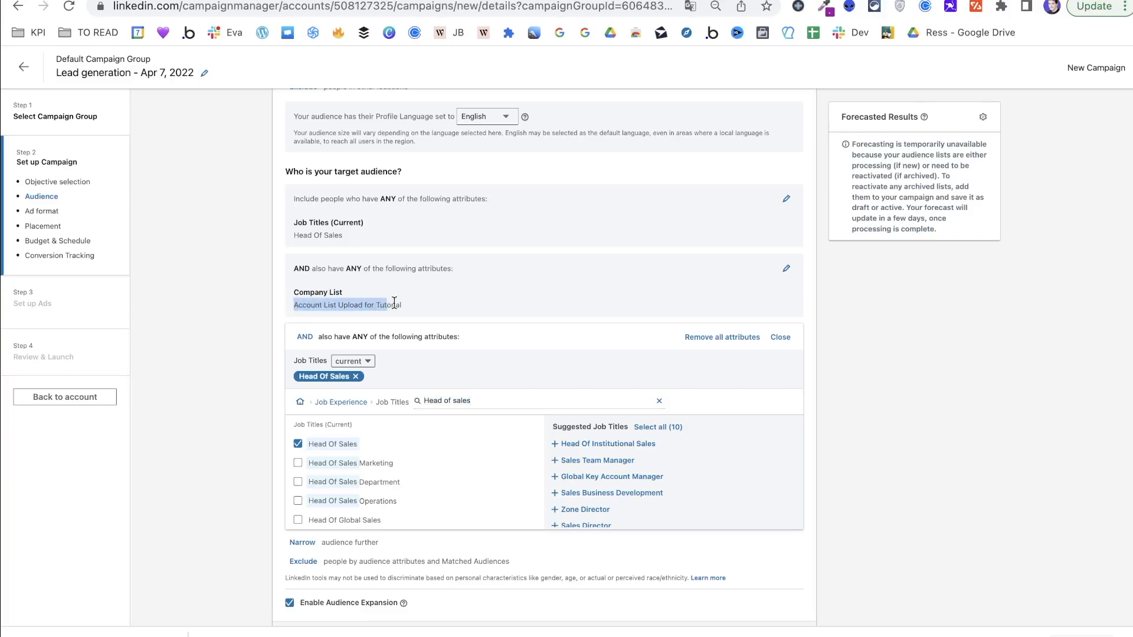
Step: Tick extra Head Of Sales variants, then untick them and disable audience expansion
scroll(down, 3)
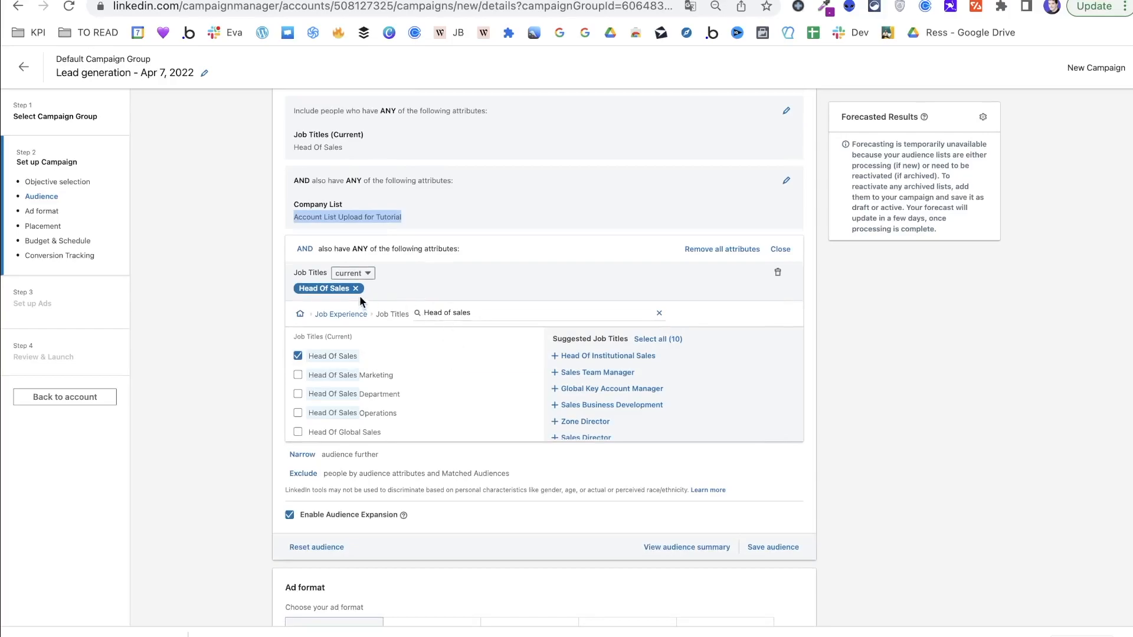
click(297, 375)
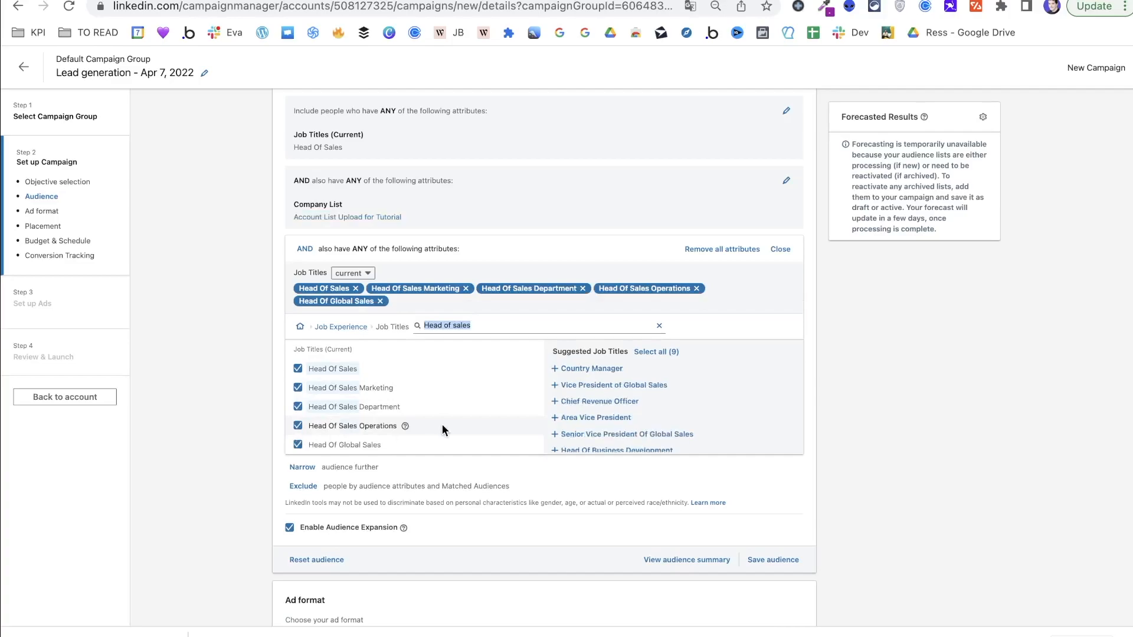
click(289, 527)
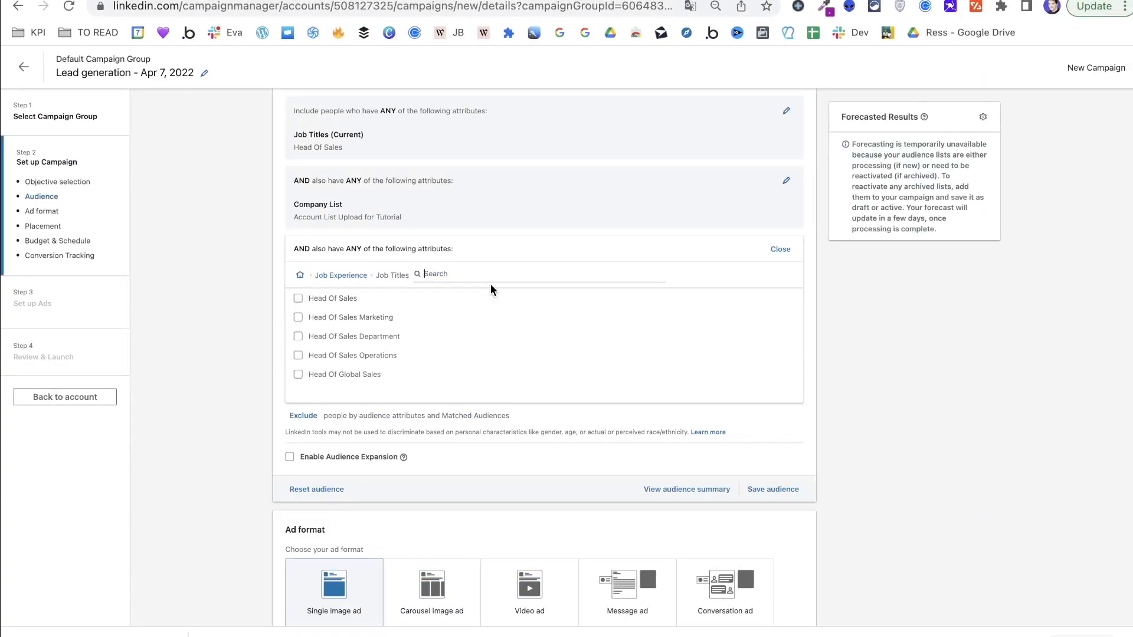
Step: Search job titles for 'Chief of sales', which only matches Head Of Sales
text(C)
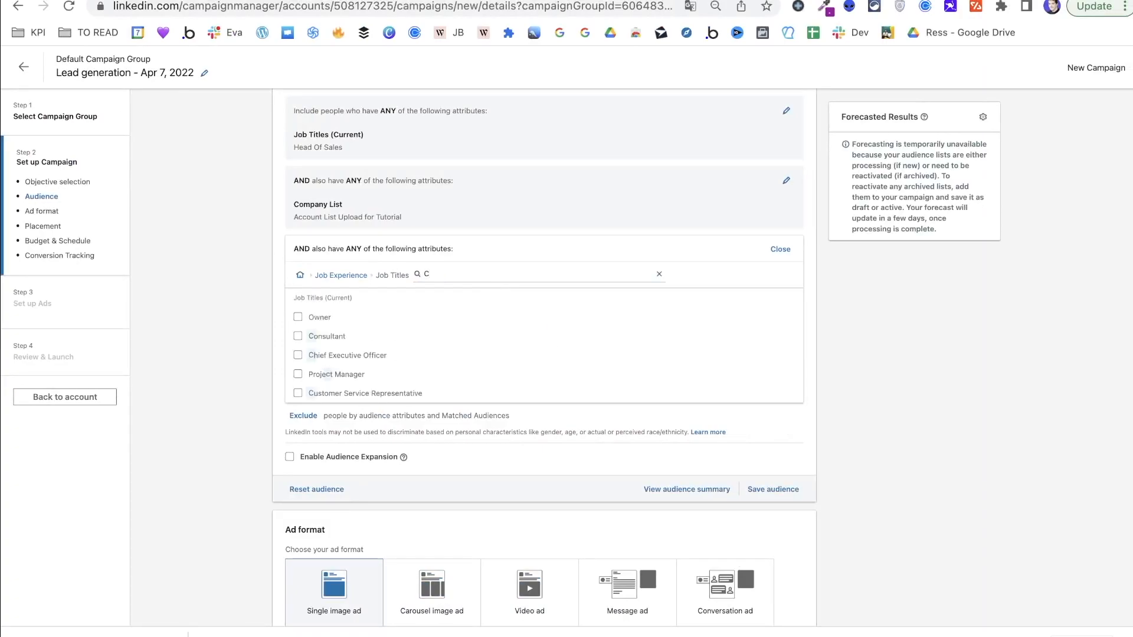
text(Chief of sales)
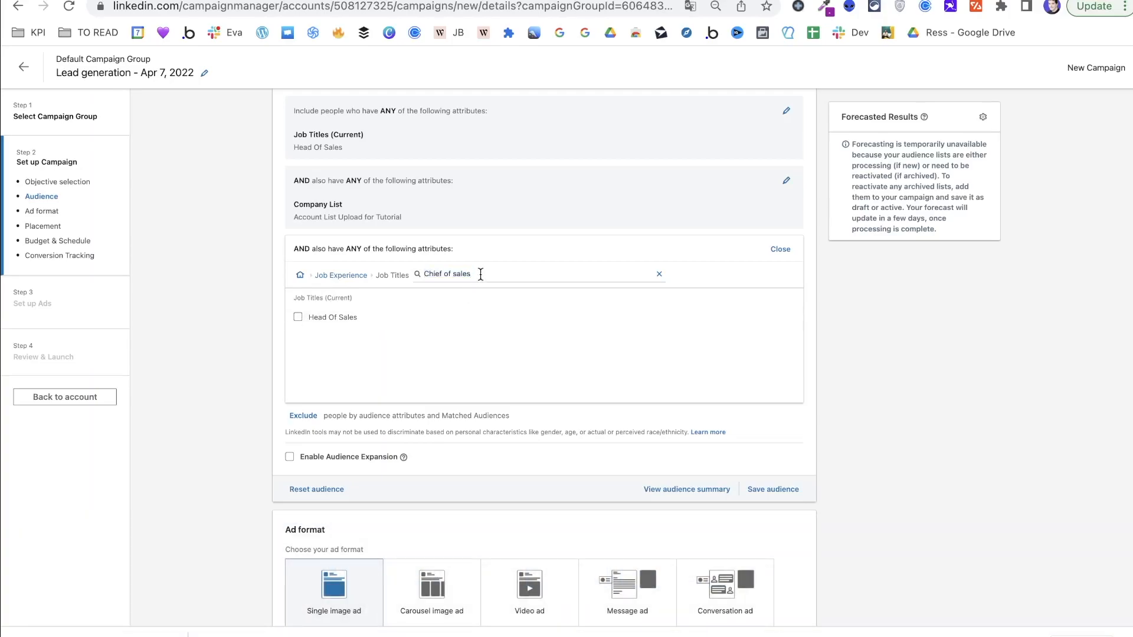
click(658, 273)
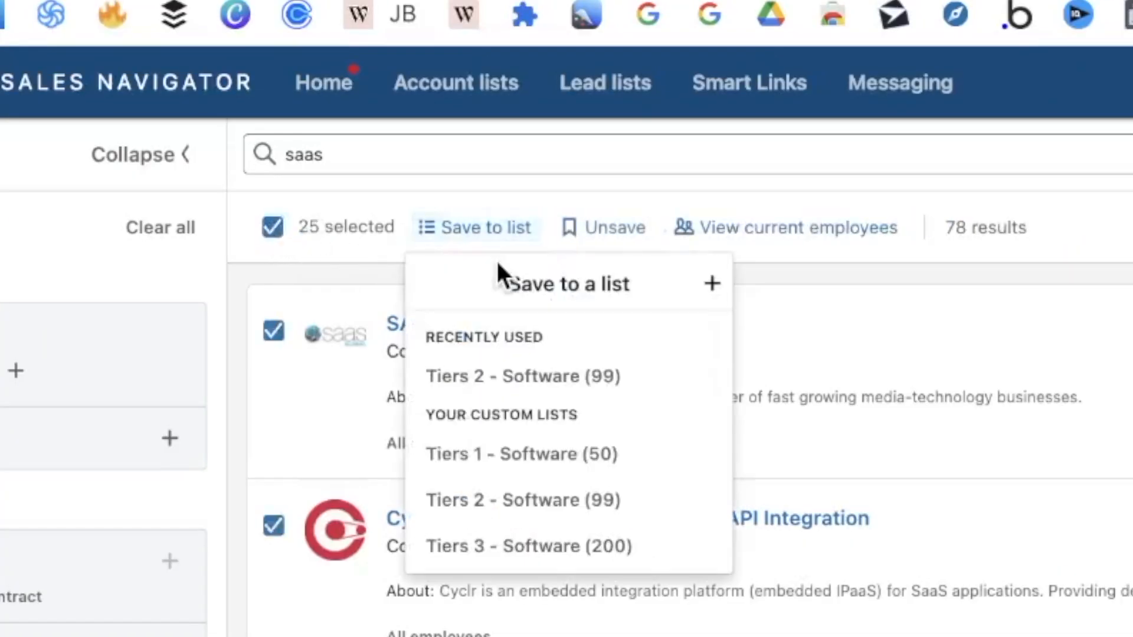
Step: Create the account list 'Account List for Linkedin Ads' with the first page's companies
click(710, 284)
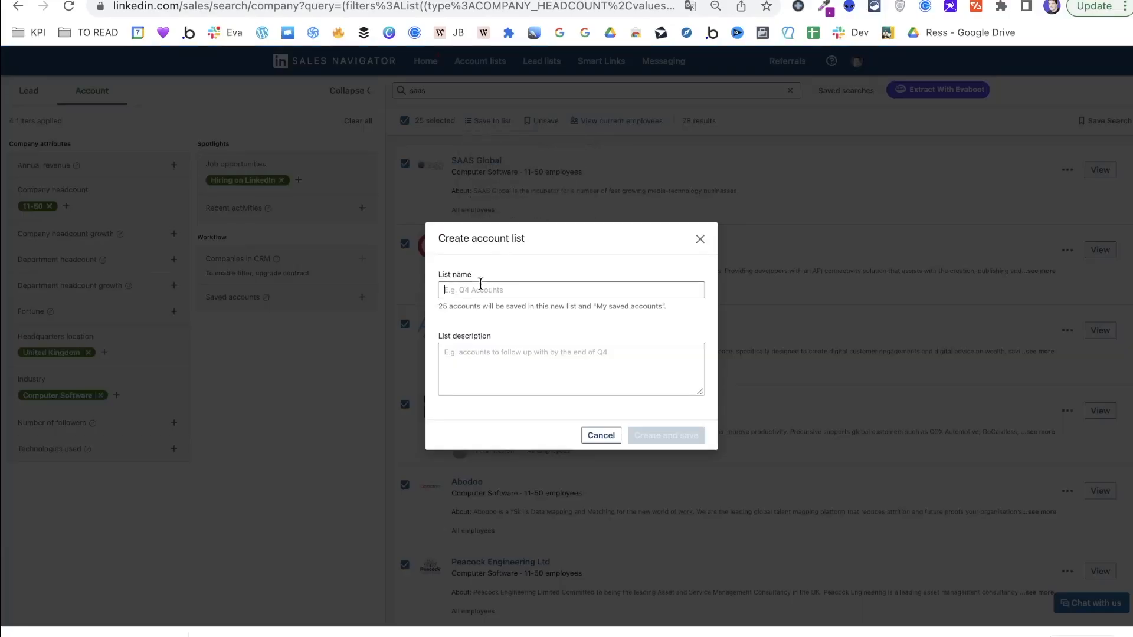
text(Account List for)
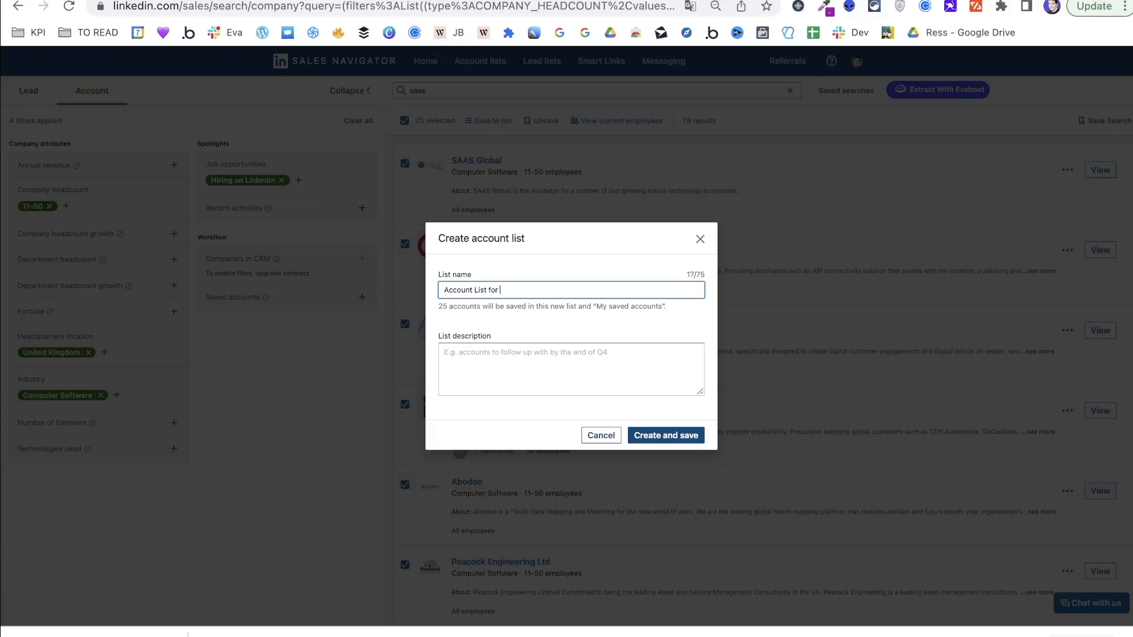
text(Linkedin A)
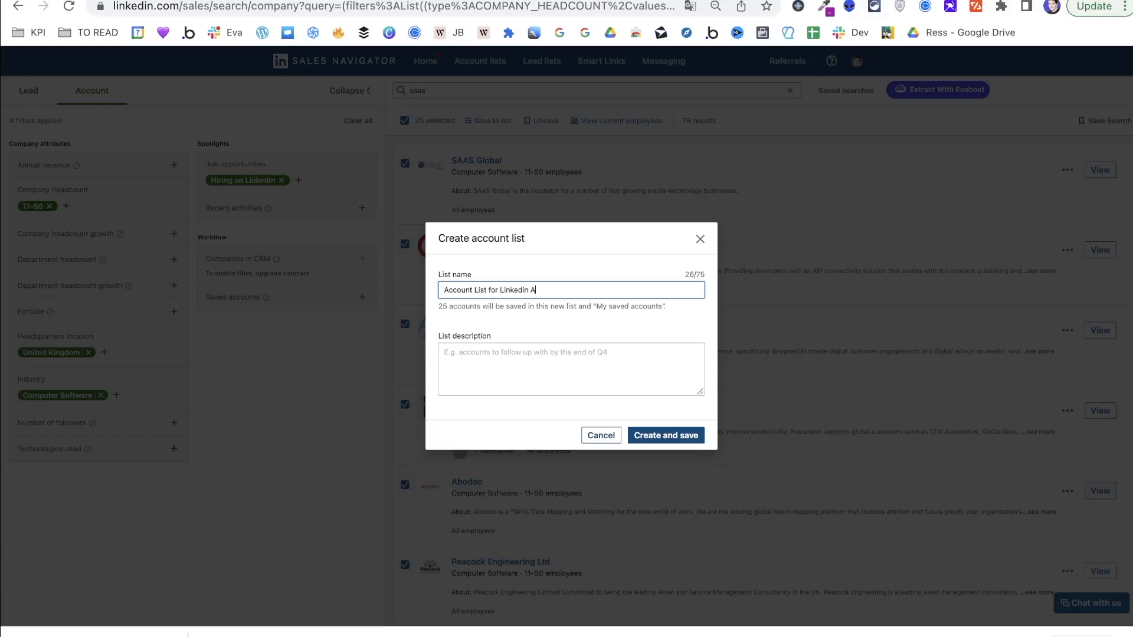
click(600, 435)
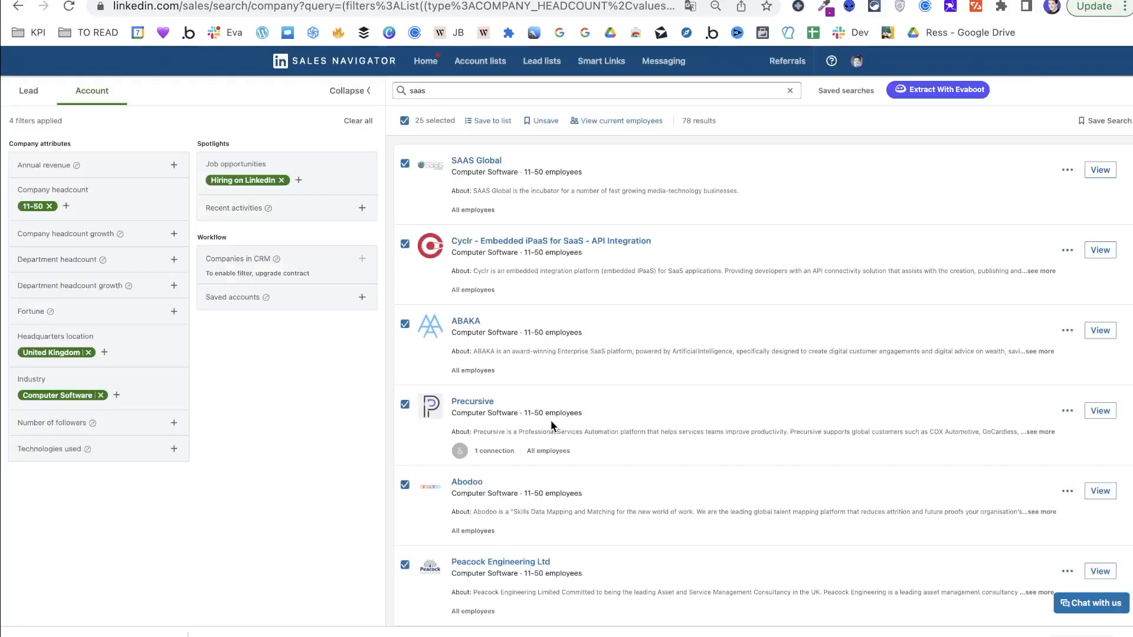
Step: Save the companies on result pages 2–4 to the new list
click(759, 583)
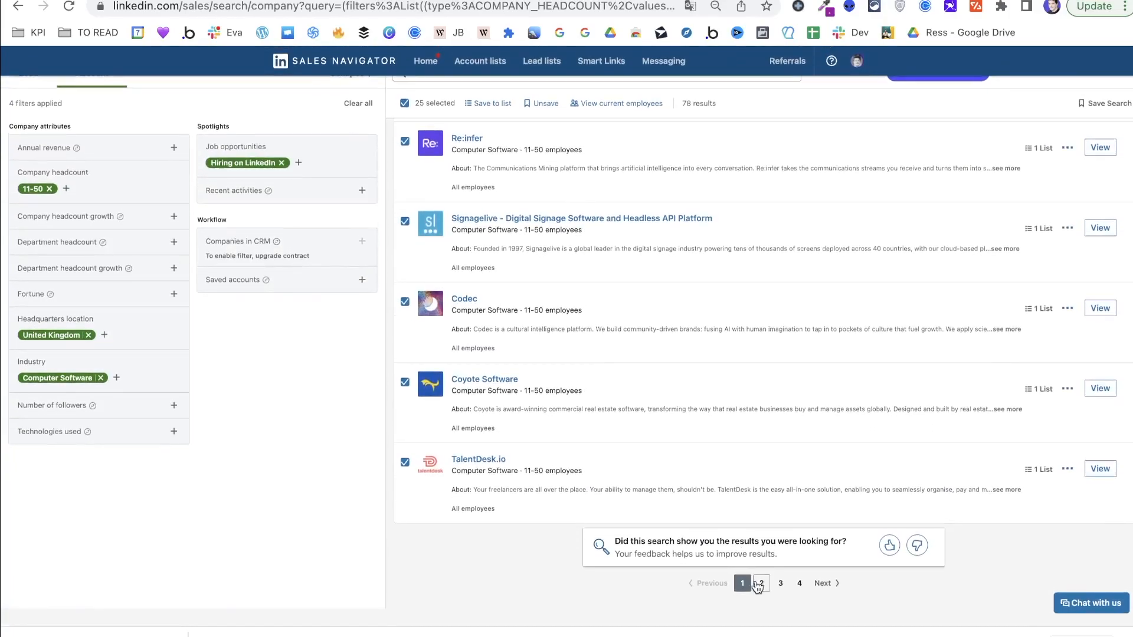
click(760, 583)
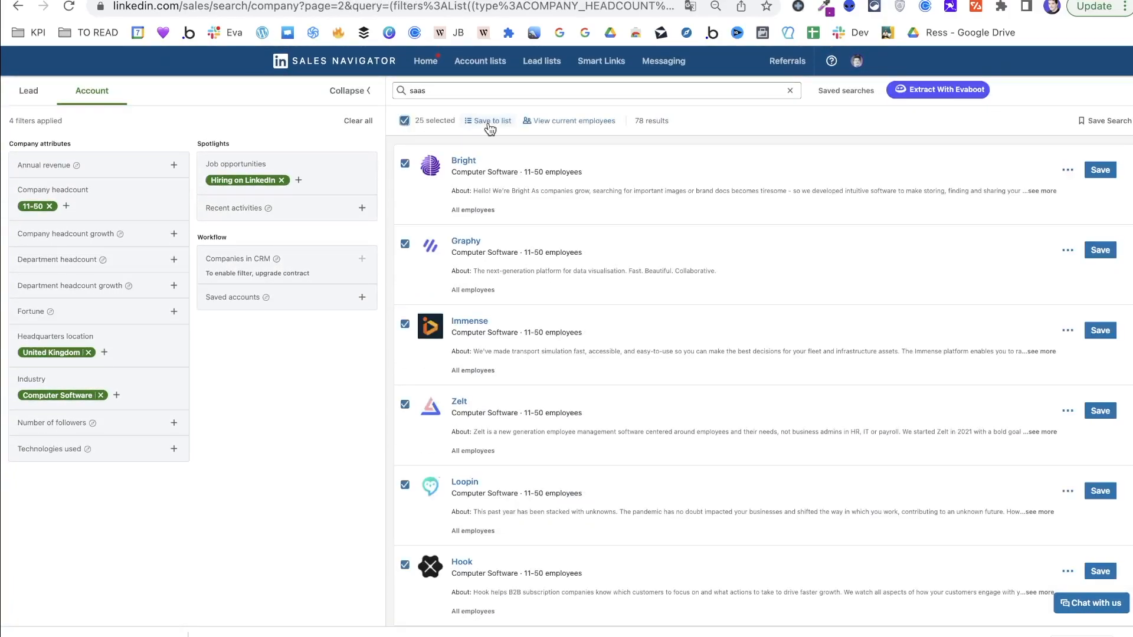
click(492, 120)
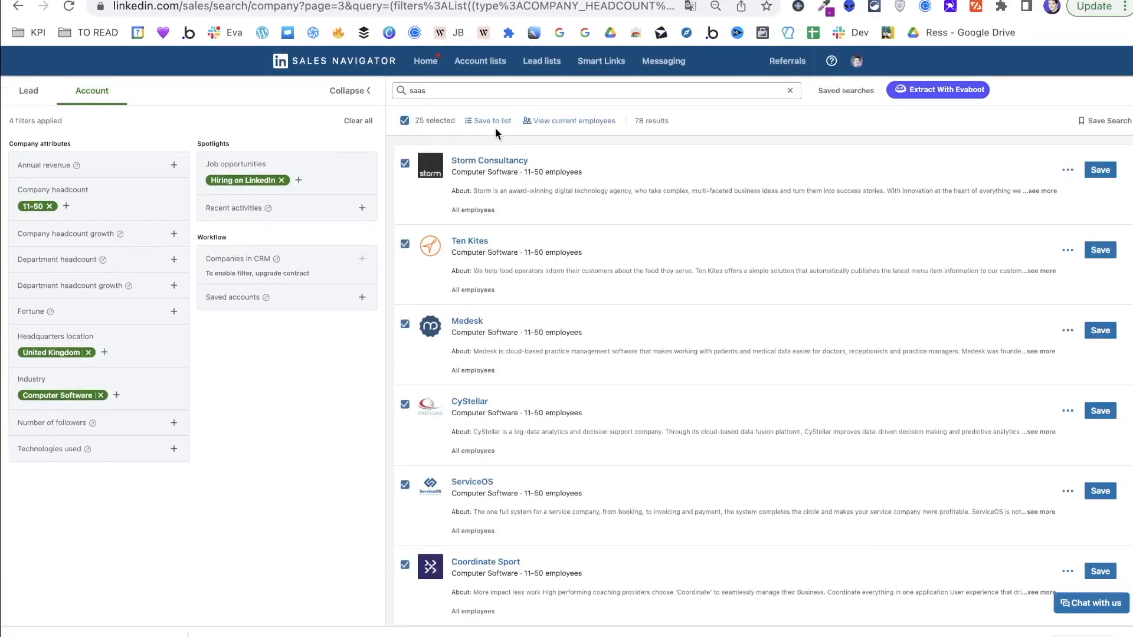
click(492, 120)
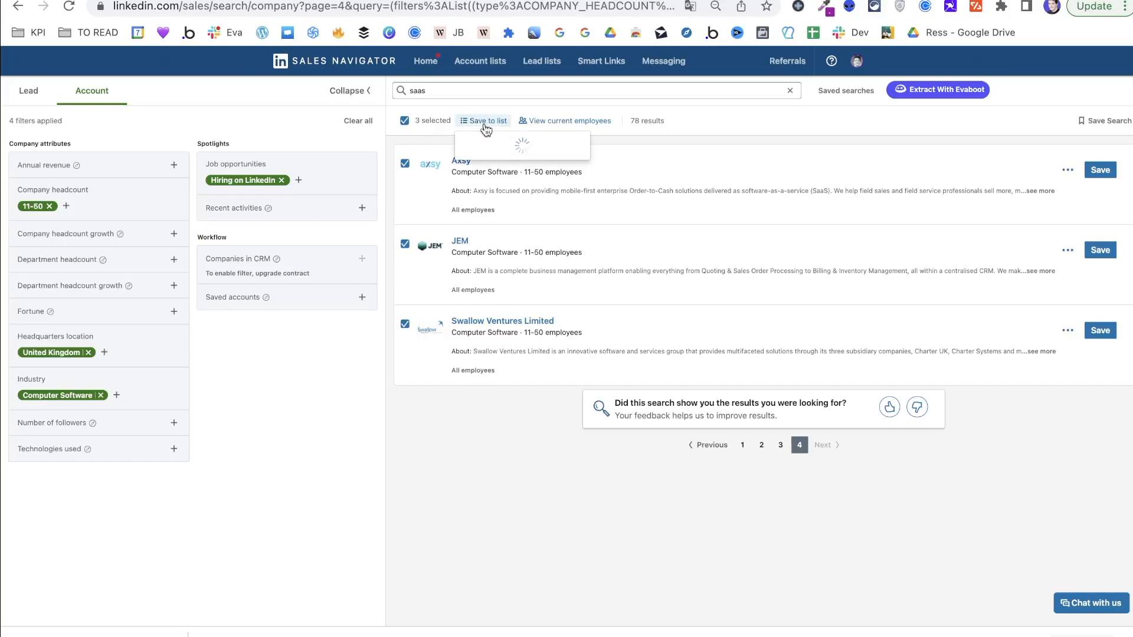
click(487, 121)
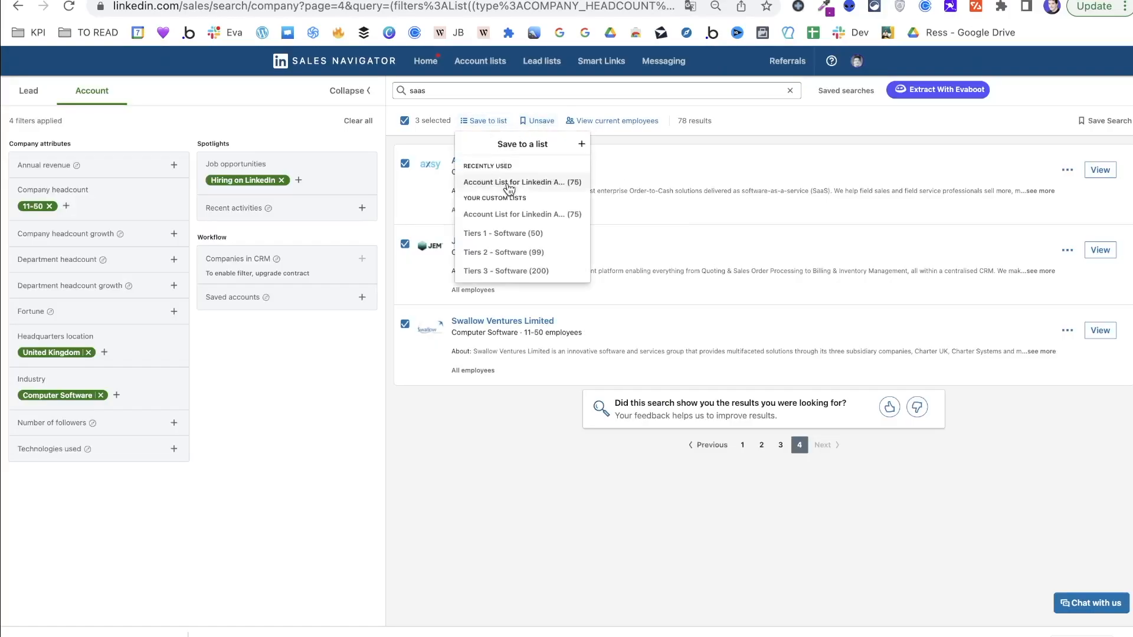
click(522, 181)
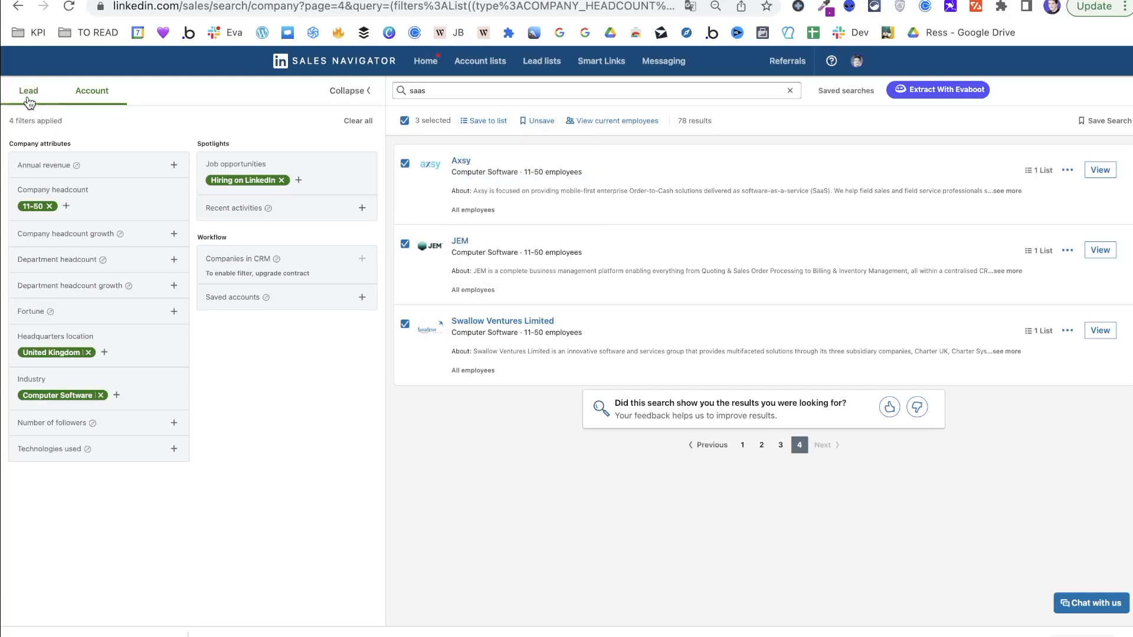
Step: Run a lead search with old filters removed, the account list included and Head of Sales title
click(28, 91)
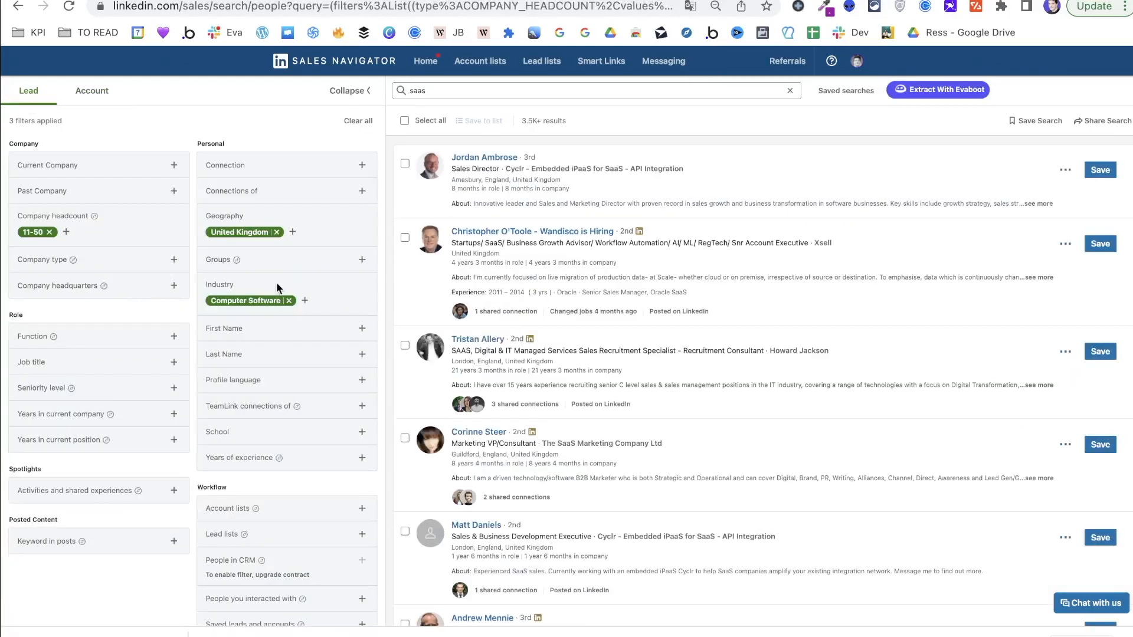
click(288, 300)
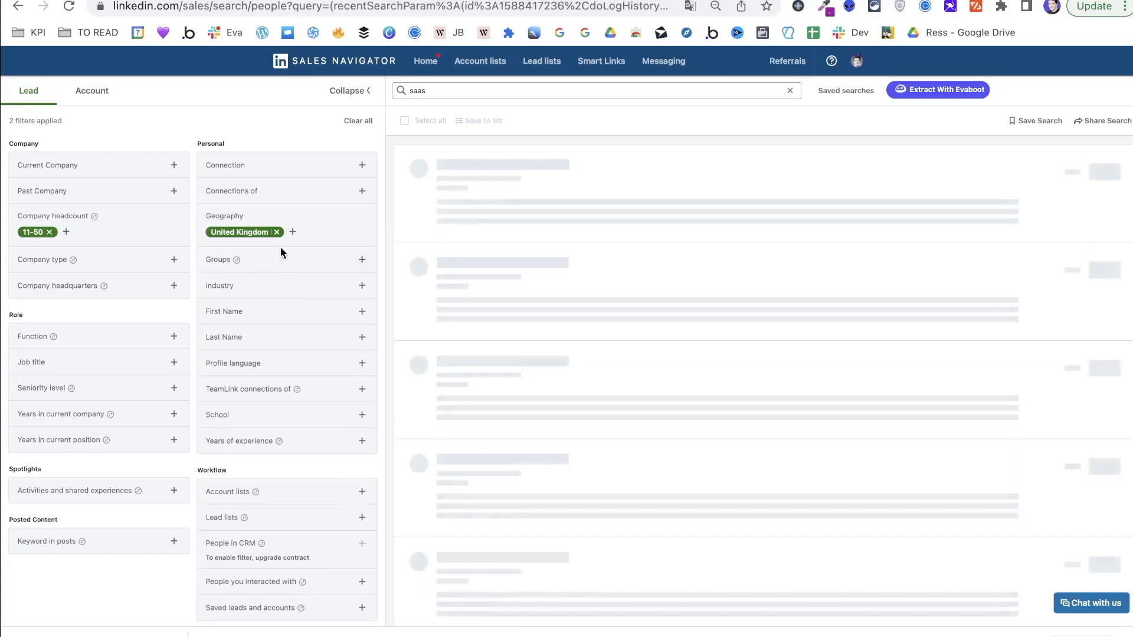
click(357, 120)
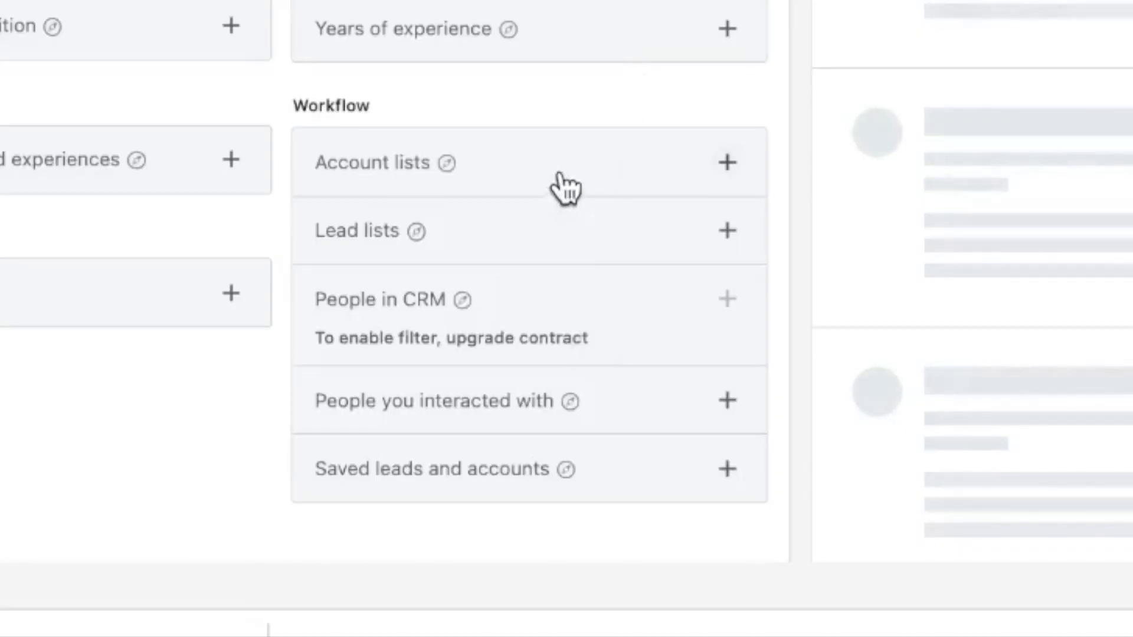
click(727, 161)
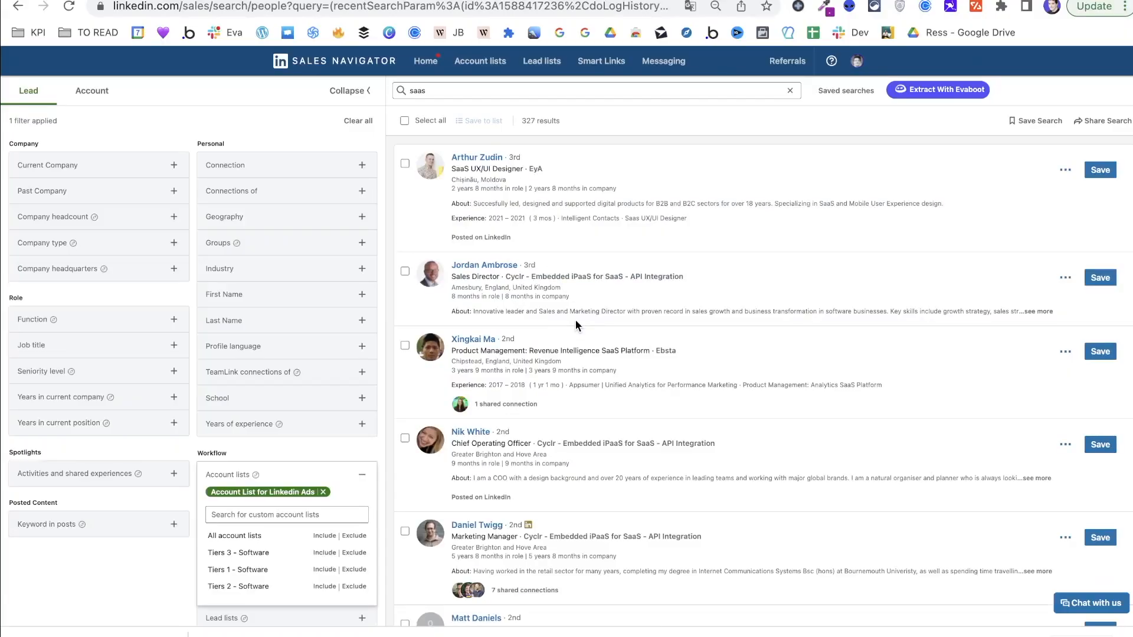
mouse_move(210, 379)
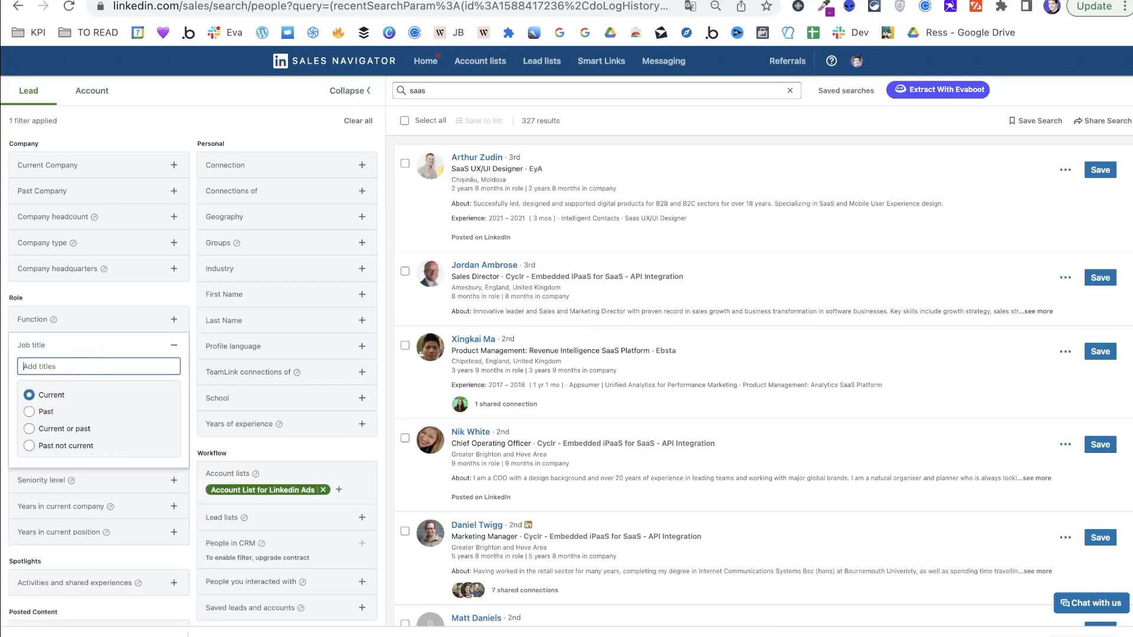
text(Head of Sales)
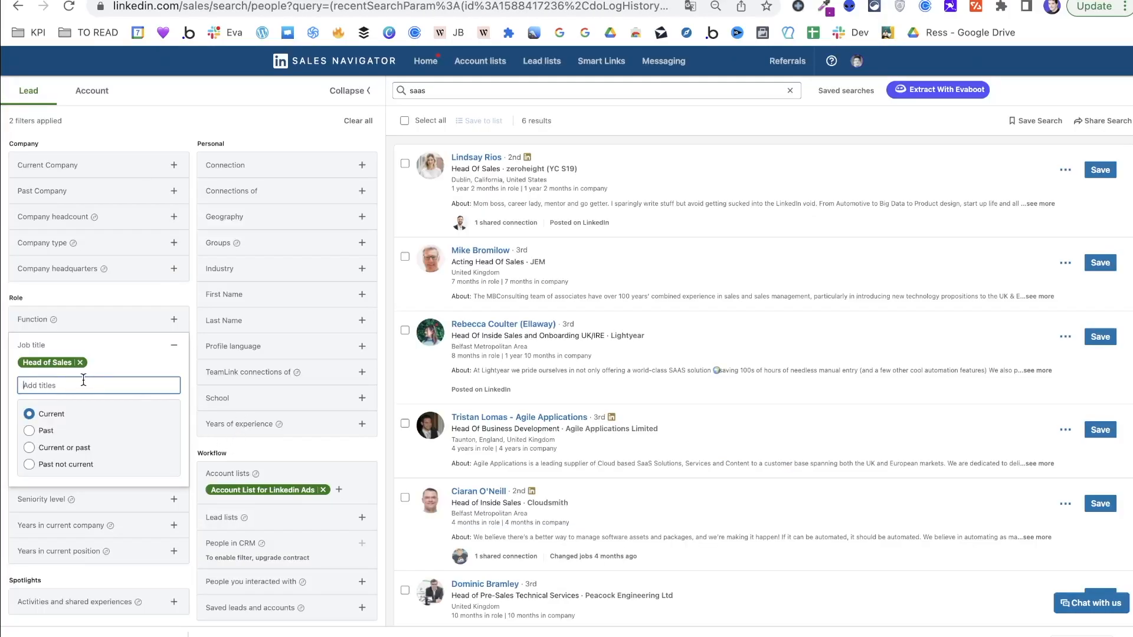
mouse_move(721, 415)
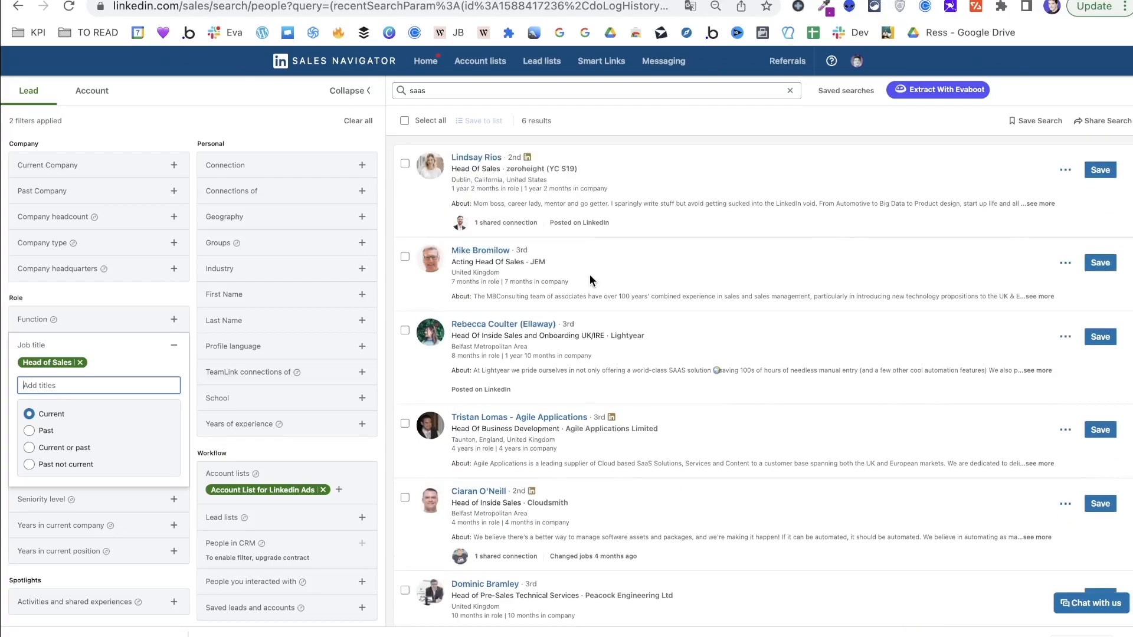
mouse_move(566, 311)
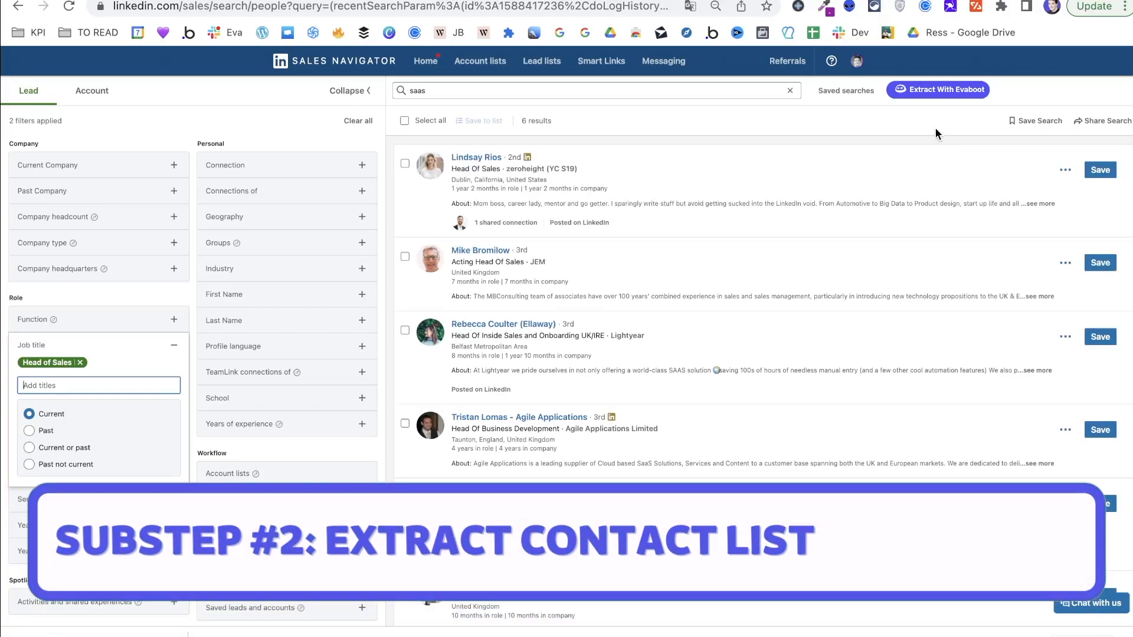
Step: Extract the 6 leads with Evaboot into the list 'Contact Upload for LinkedIn'
click(938, 89)
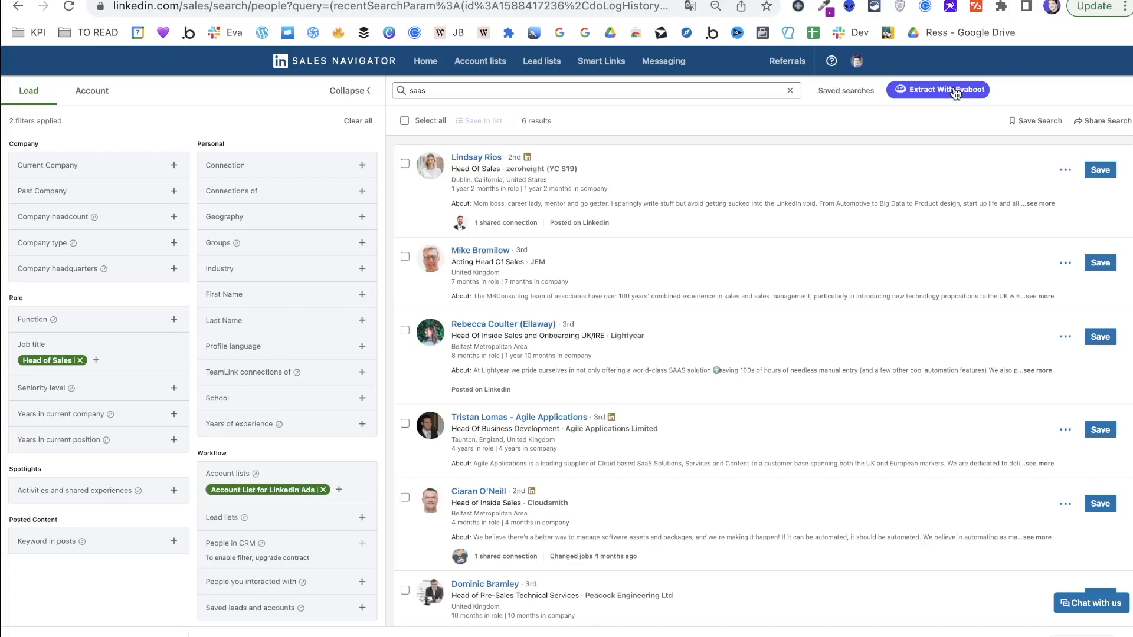
click(939, 90)
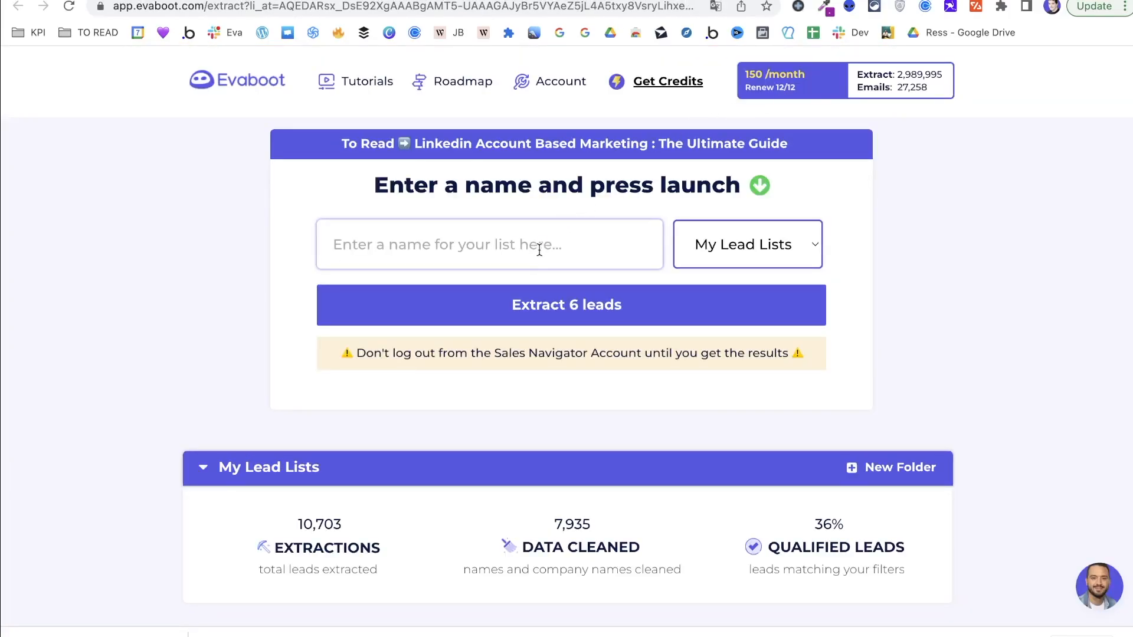
click(489, 244)
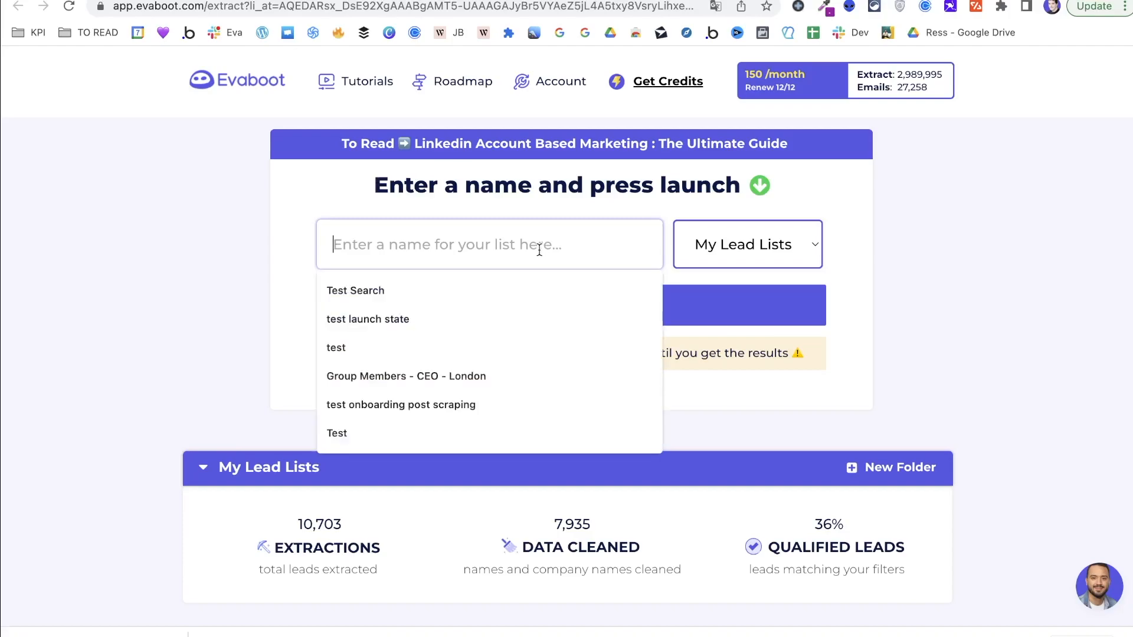
text(Contact Upload for Linke)
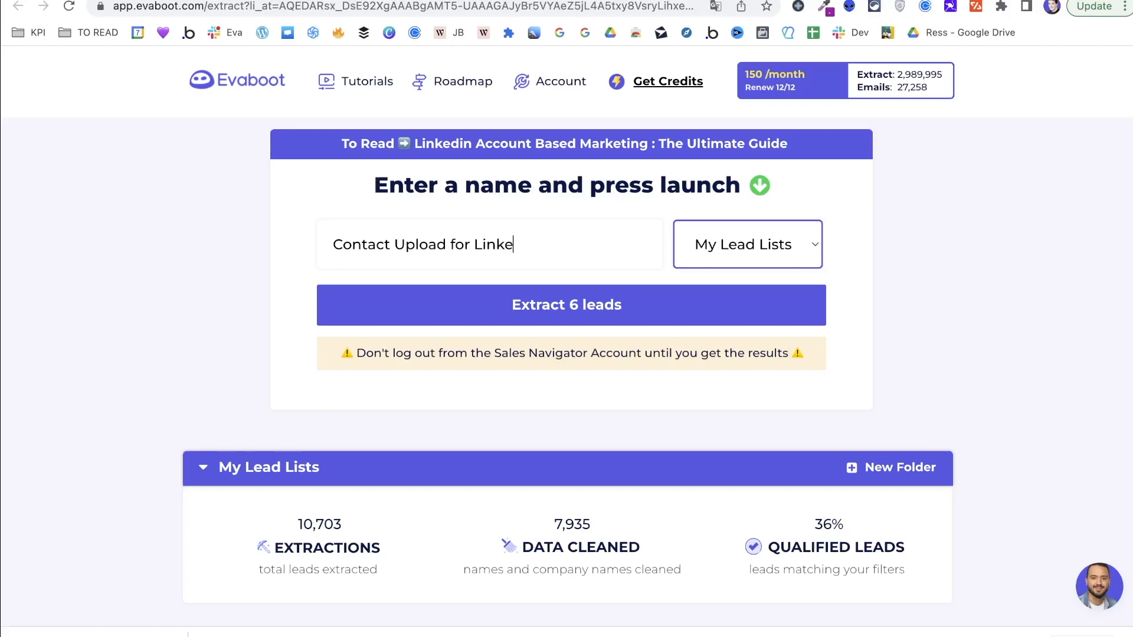
click(570, 304)
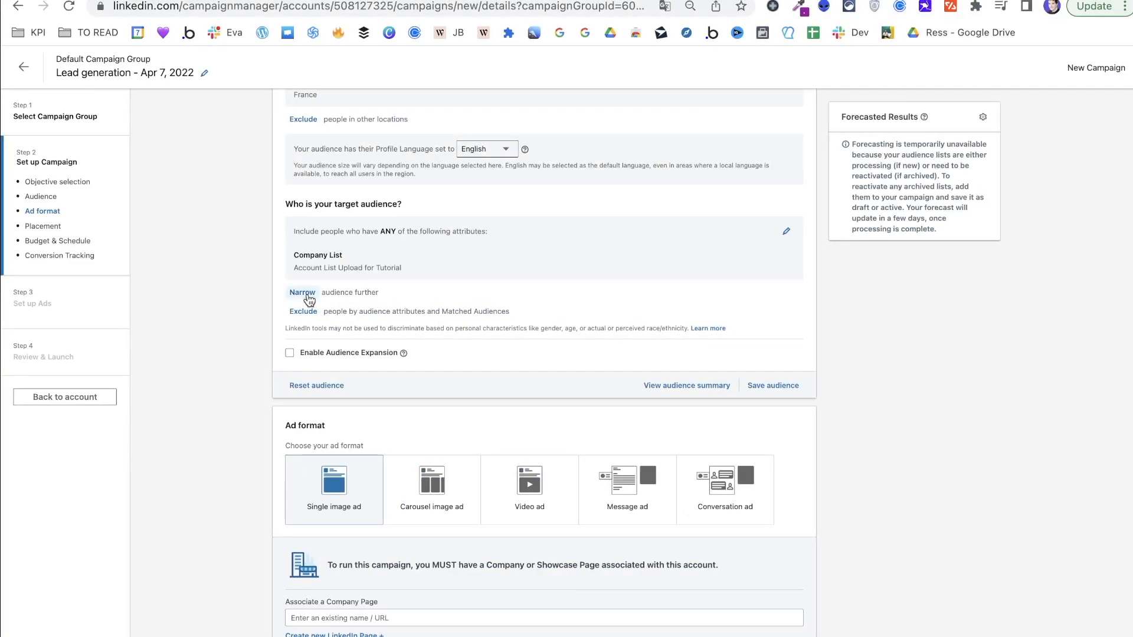
Step: Narrow the audience via List upload > Contact List and review the available lists
click(302, 292)
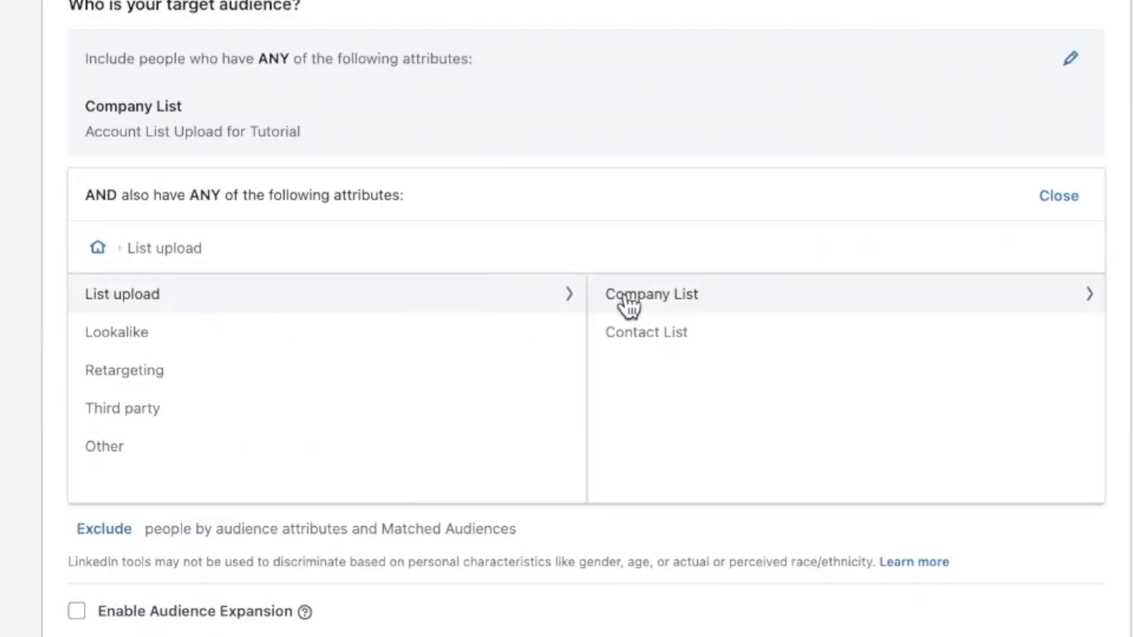
click(645, 332)
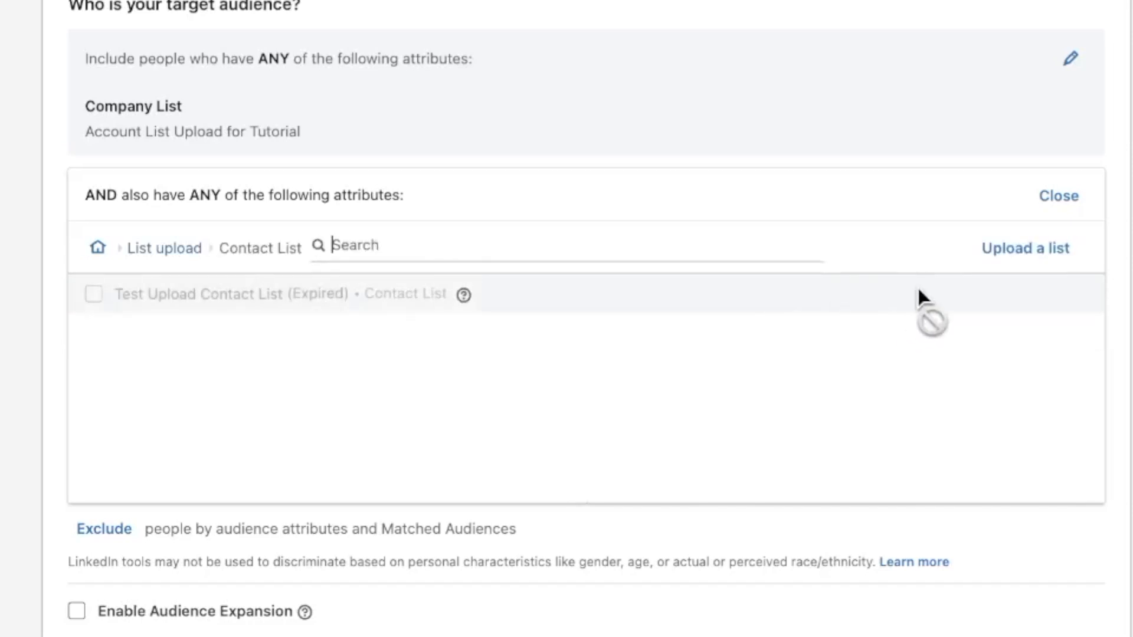
click(1025, 248)
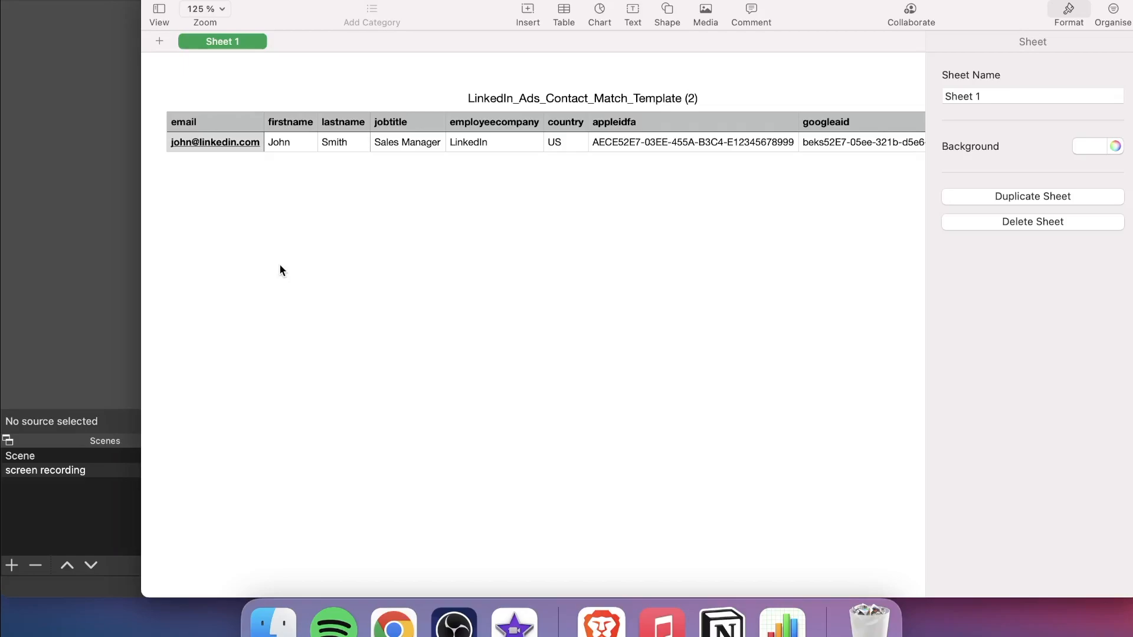
mouse_move(354, 222)
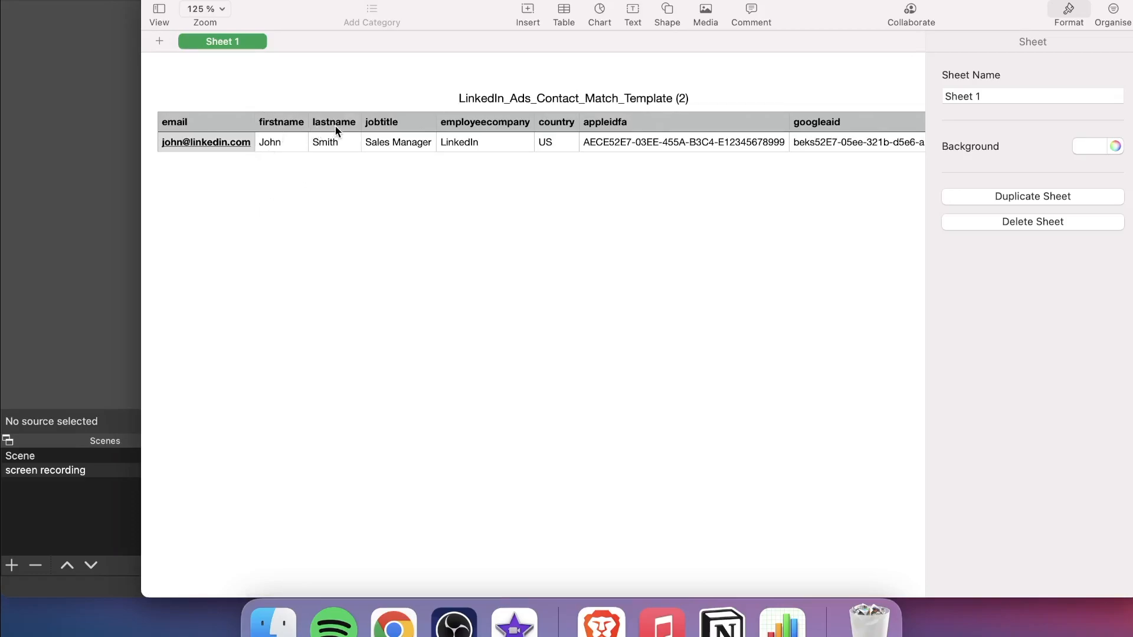
mouse_move(389, 137)
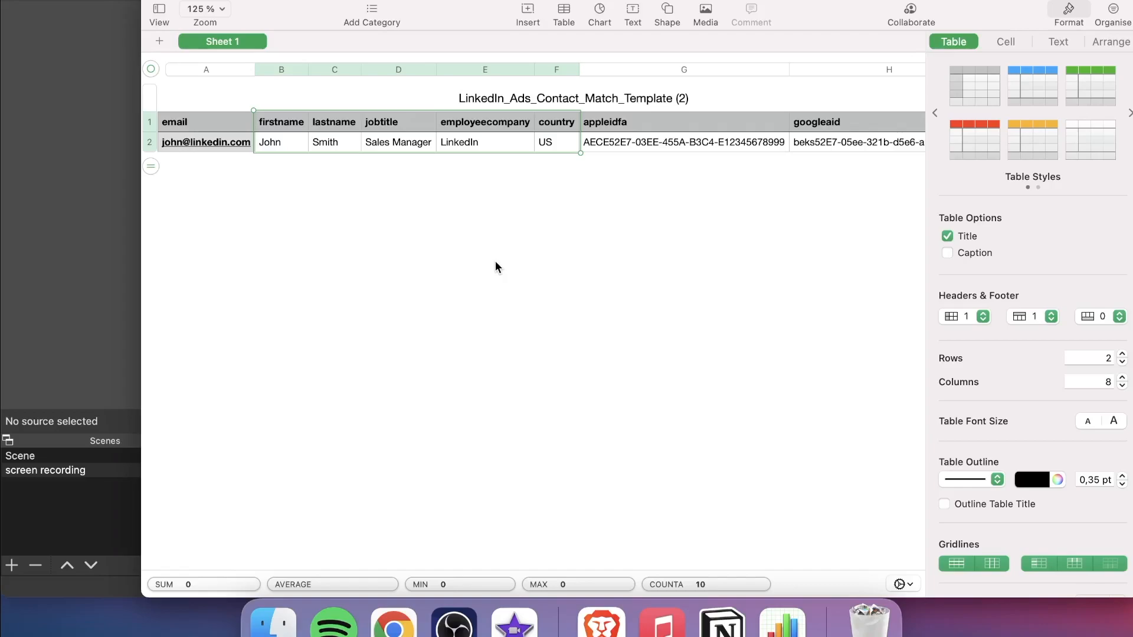
Step: Select template columns B–F: firstname, lastname, jobtitle, employeecompany and country
click(496, 268)
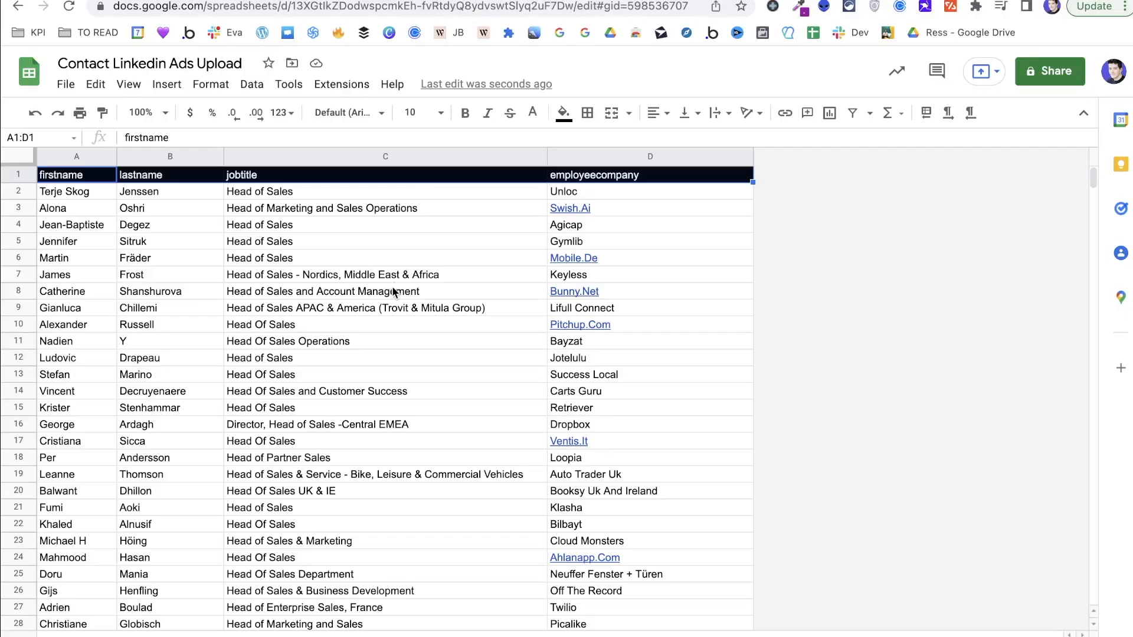
mouse_move(657, 342)
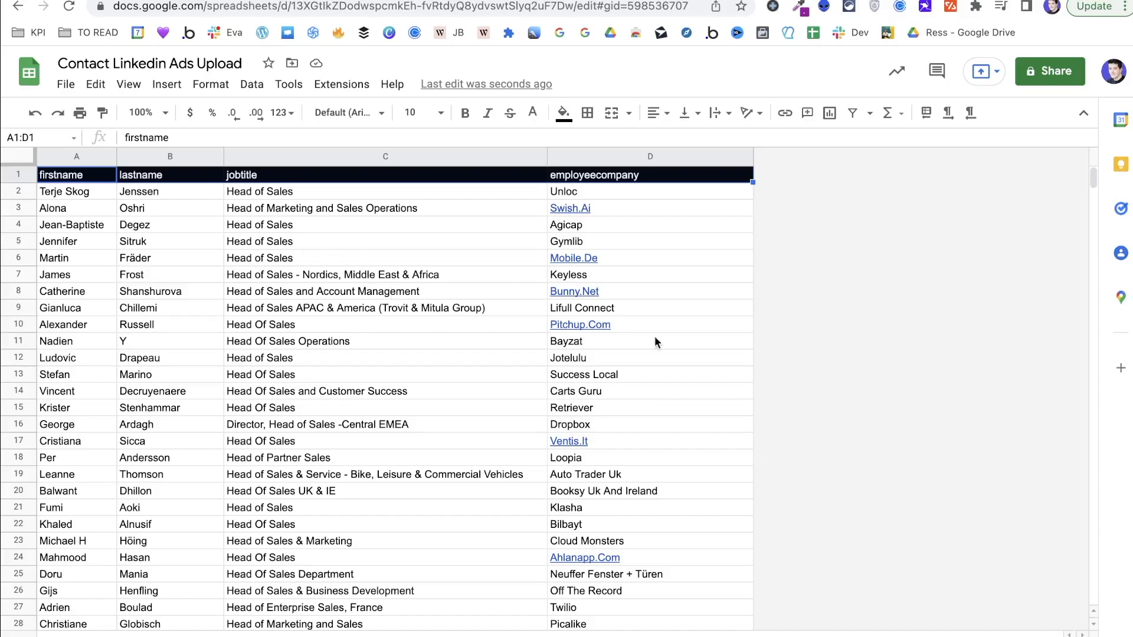
mouse_move(295, 296)
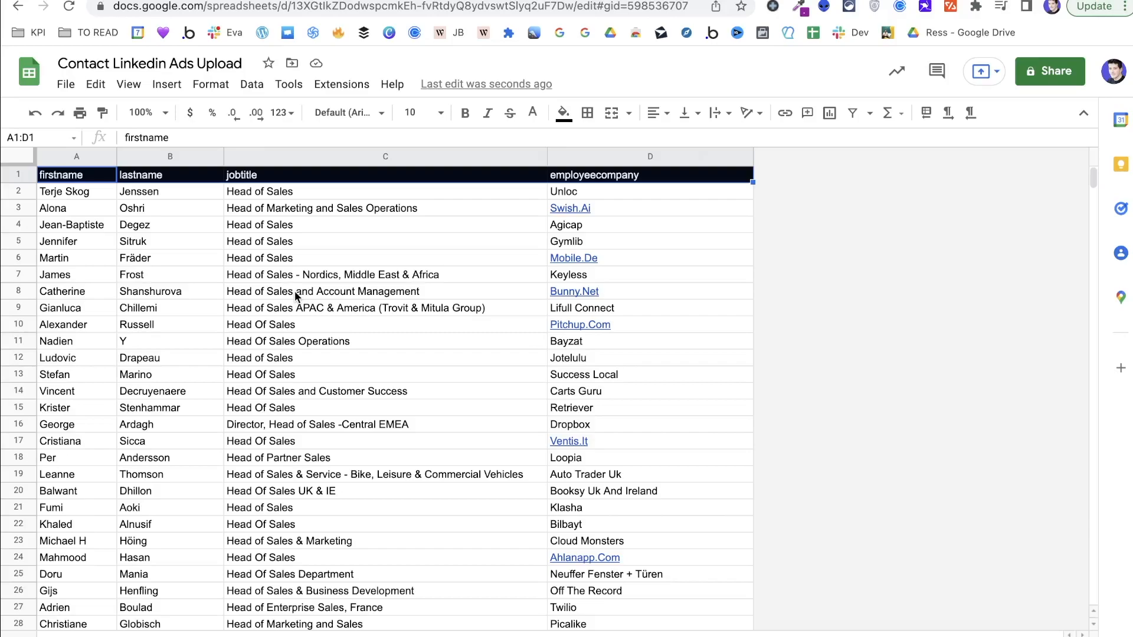
mouse_move(154, 224)
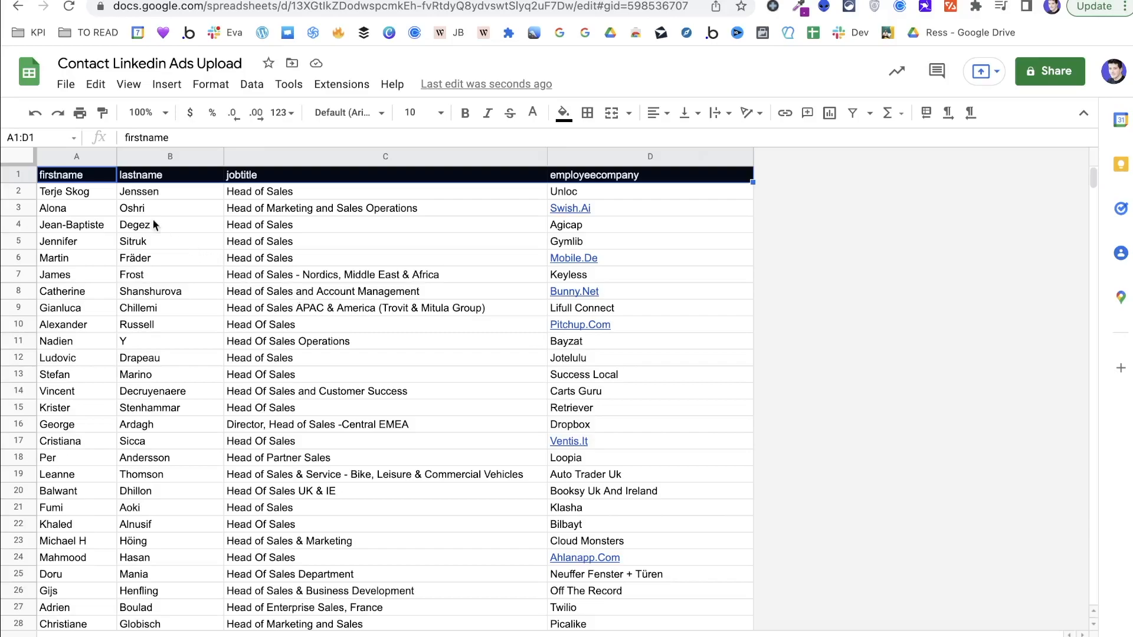
Step: Download Sheet2 of Contact Linkedin Ads Upload as a CSV file
click(95, 85)
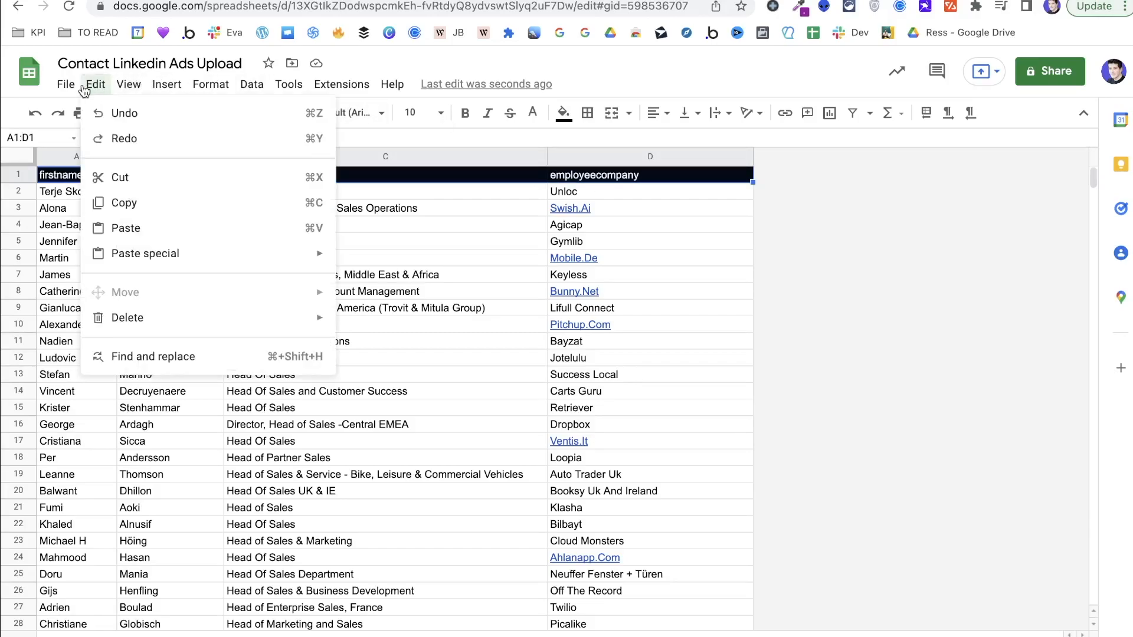
click(66, 85)
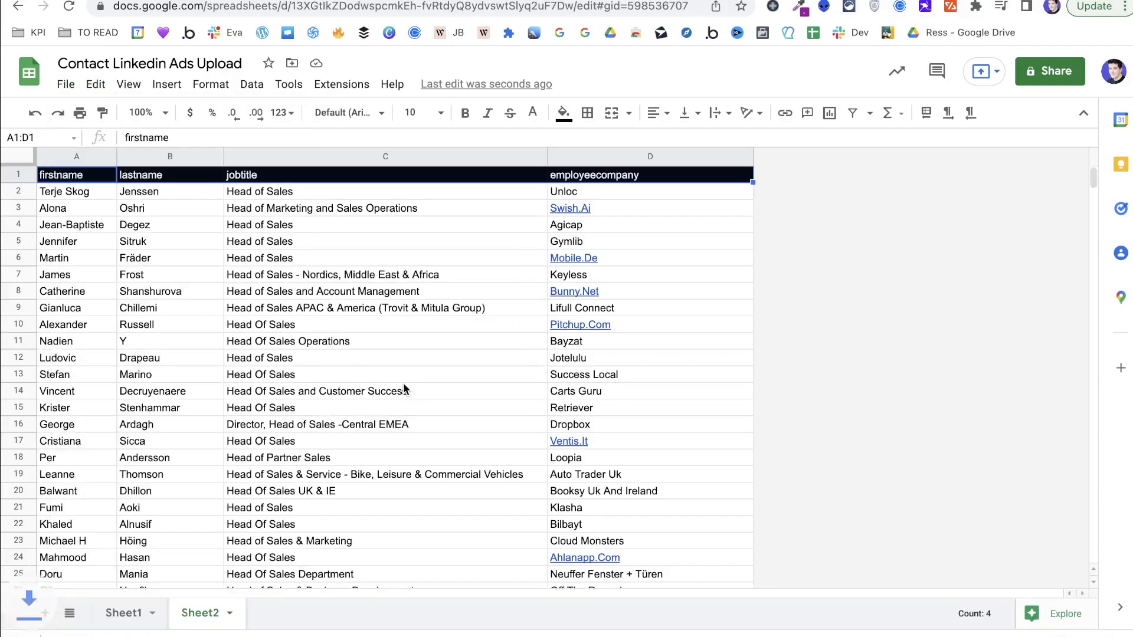
click(232, 19)
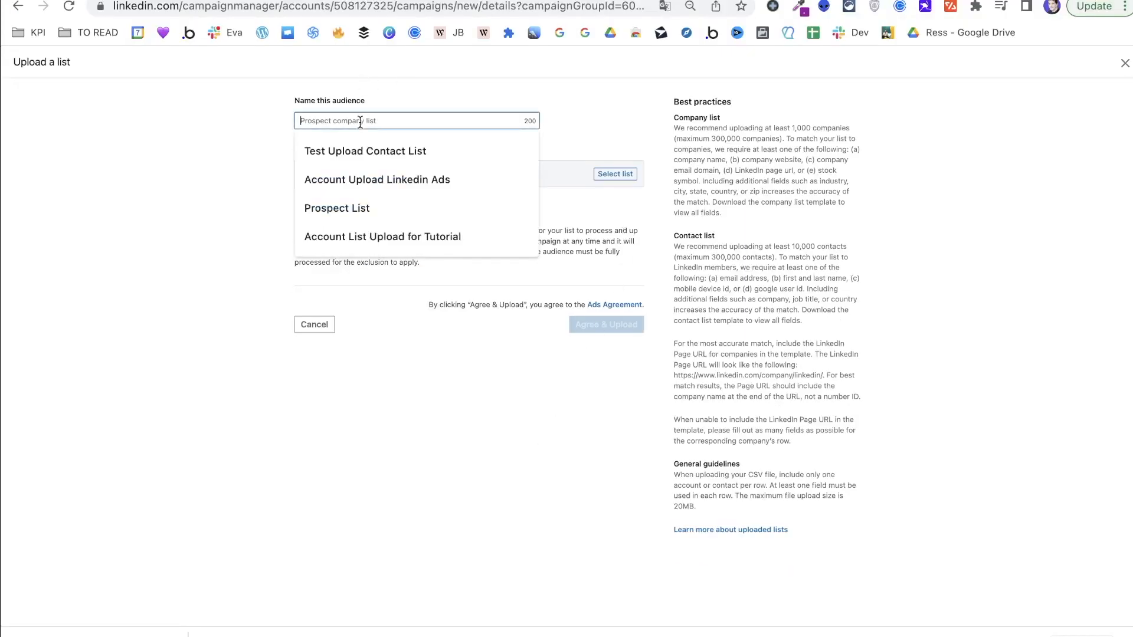
Step: Upload Contact Linkedin Ads Upload - Sheet2.csv as 'Leads Upload' and tick it in the audience
text(Leads Upload)
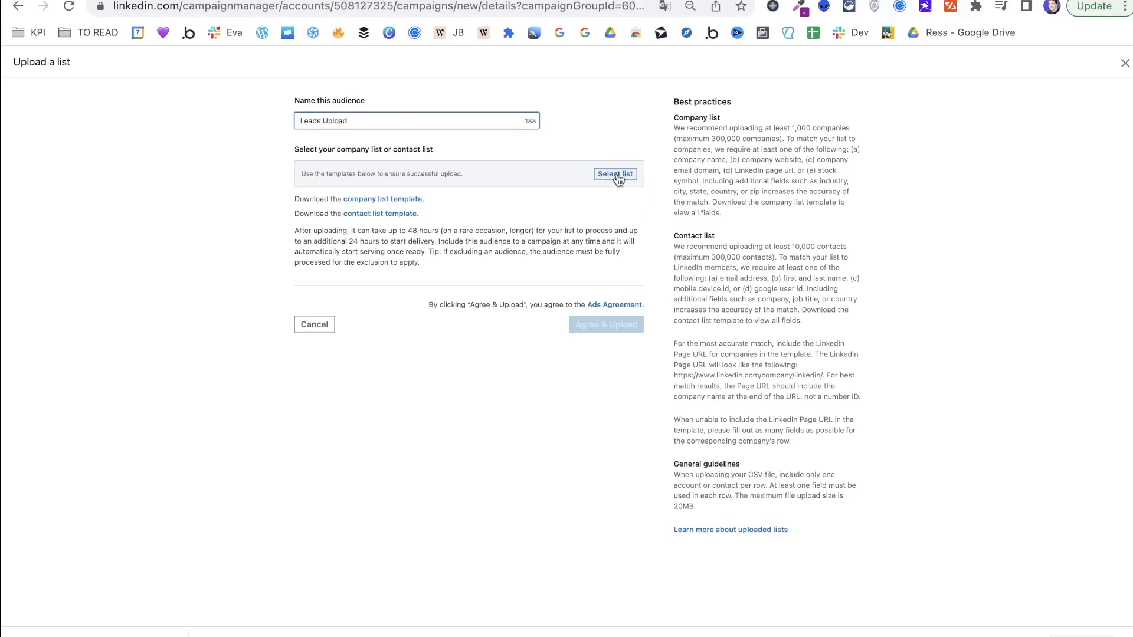
click(615, 174)
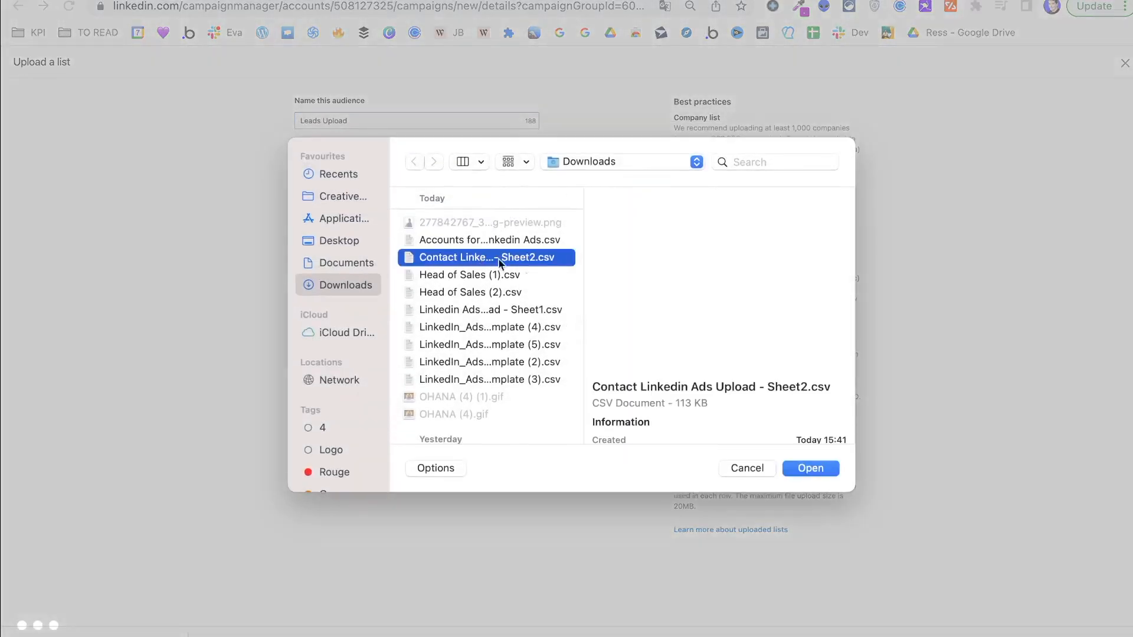
click(810, 468)
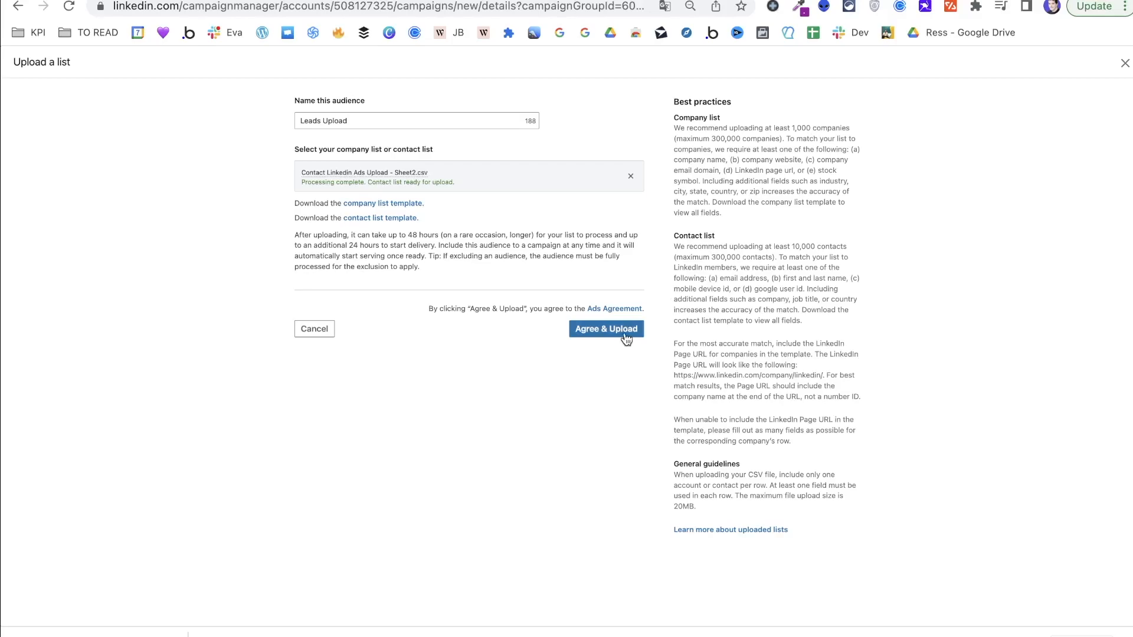
click(605, 328)
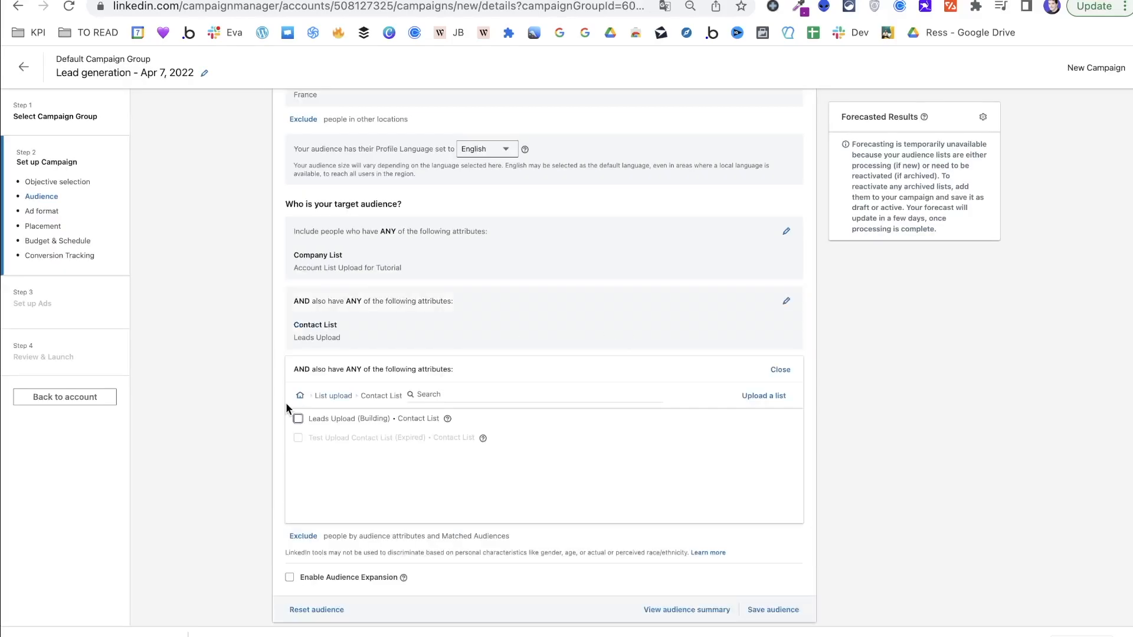
click(297, 419)
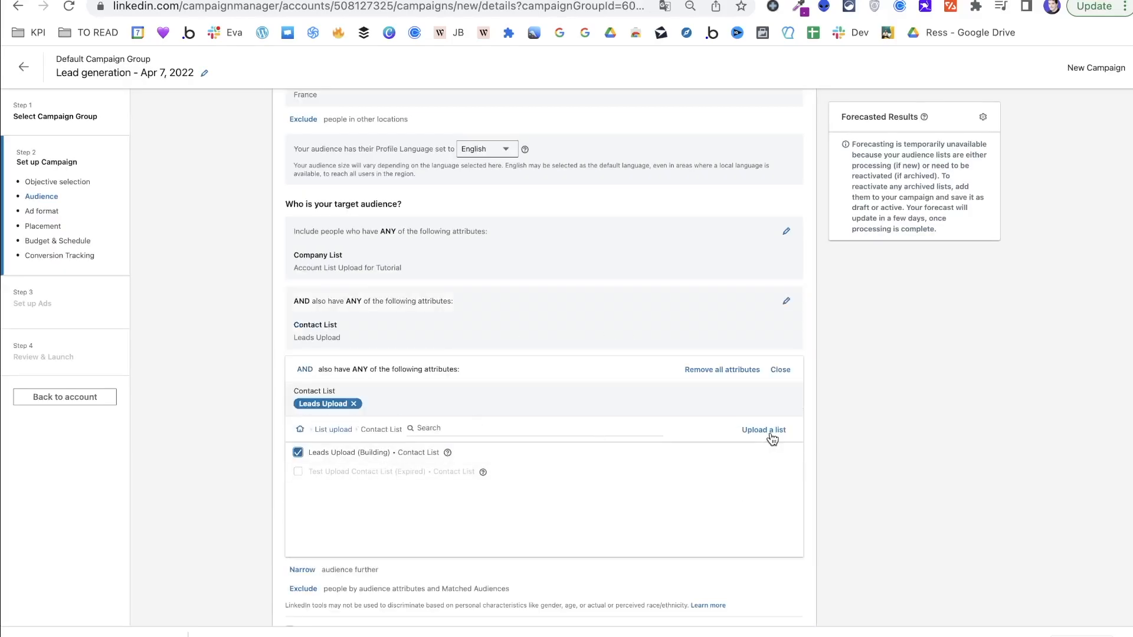
scroll(down, 3)
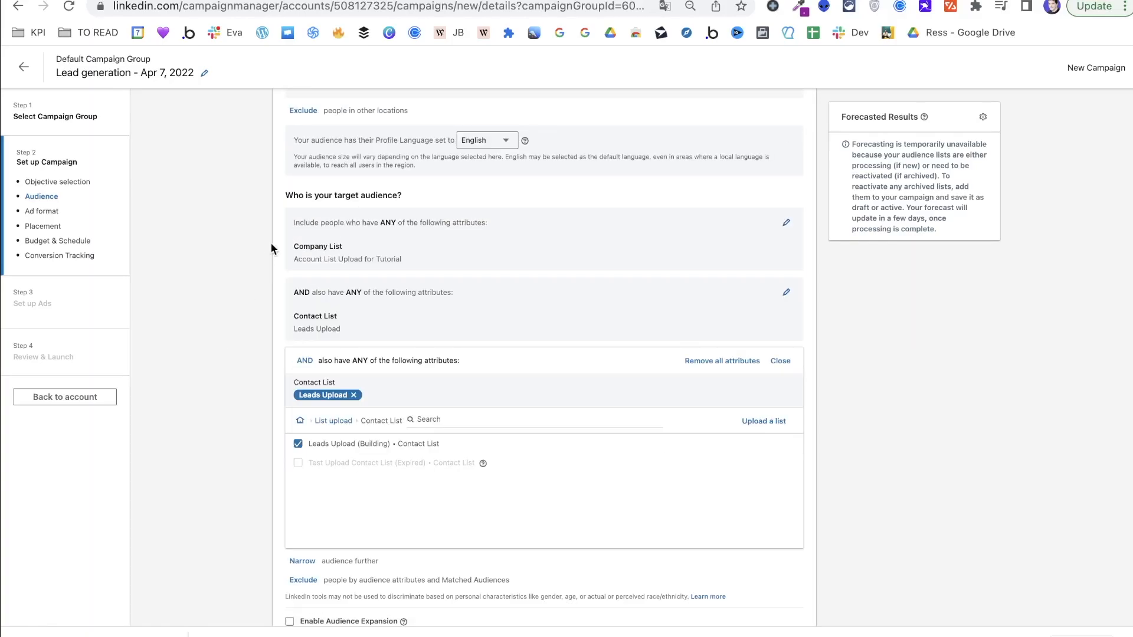
drag(295, 245, 403, 258)
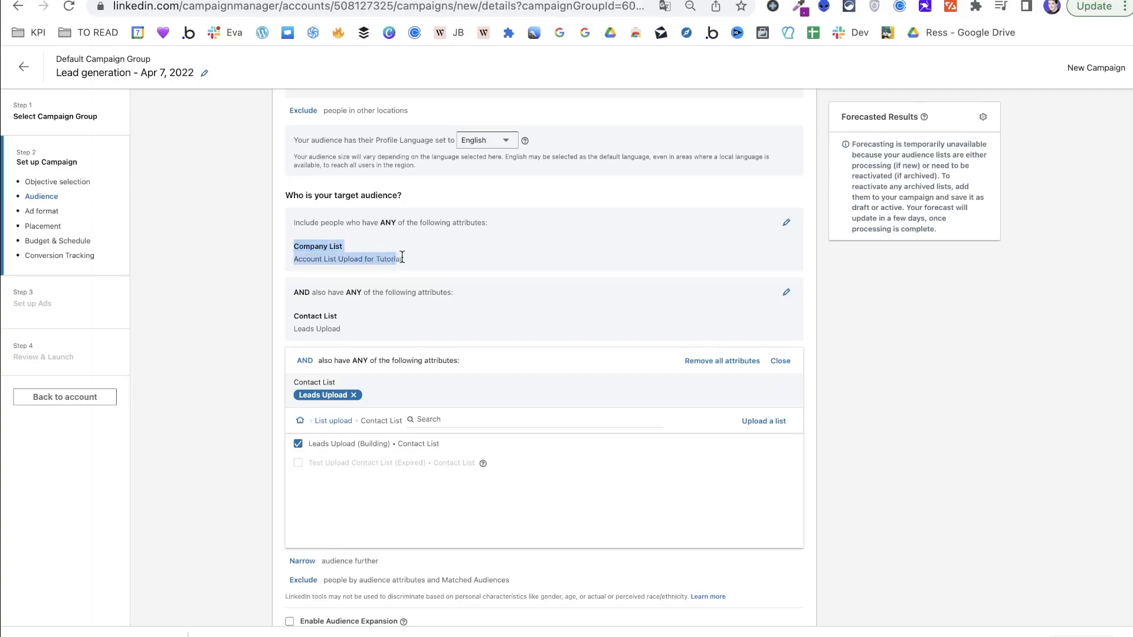
mouse_move(425, 268)
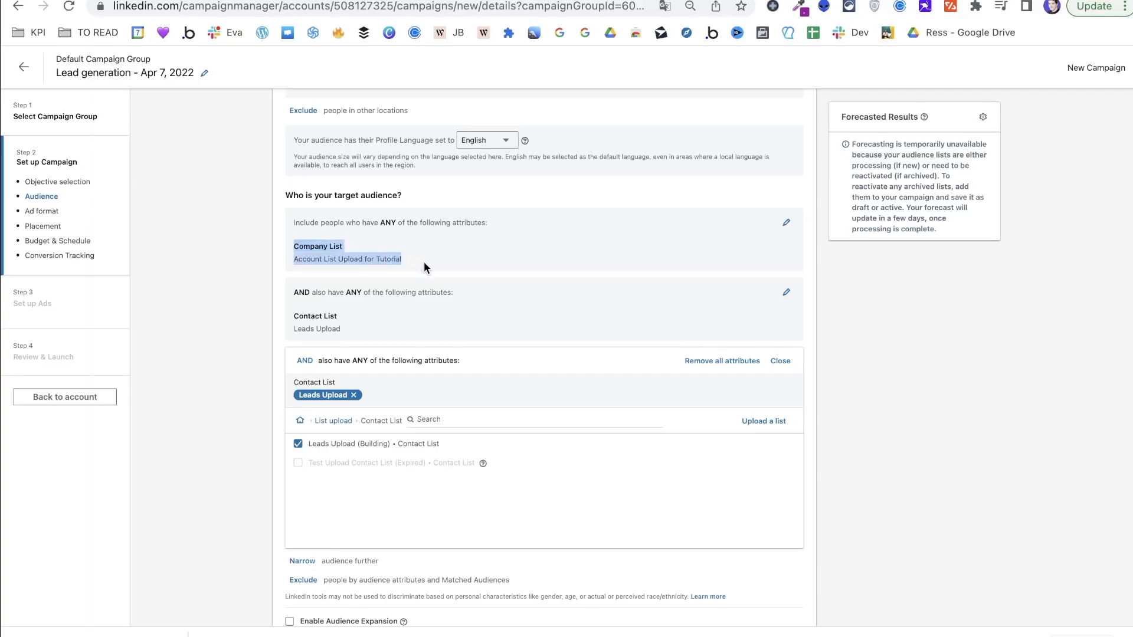
scroll(down, 3)
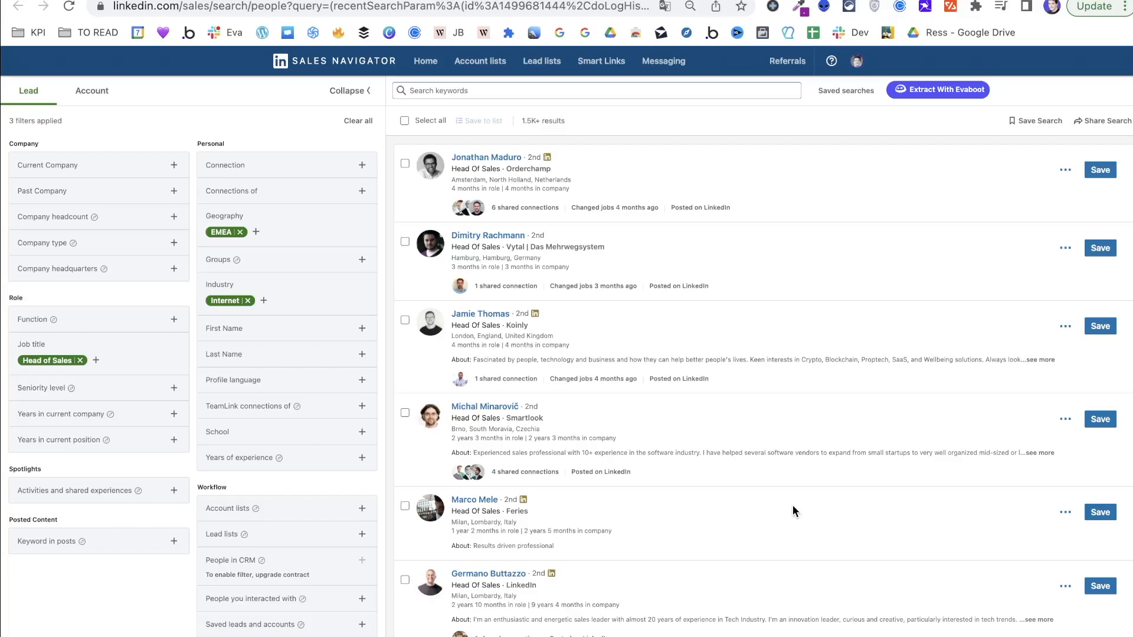
mouse_move(471, 23)
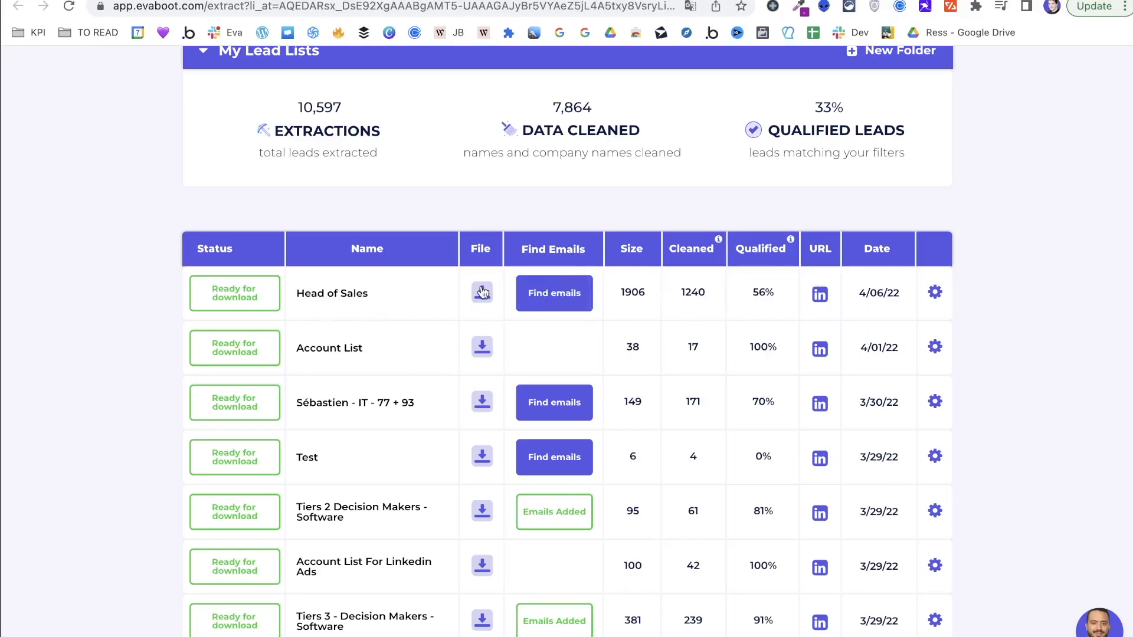
Step: Download the Head of Sales lead extraction from Evaboot's My Lead Lists
click(481, 293)
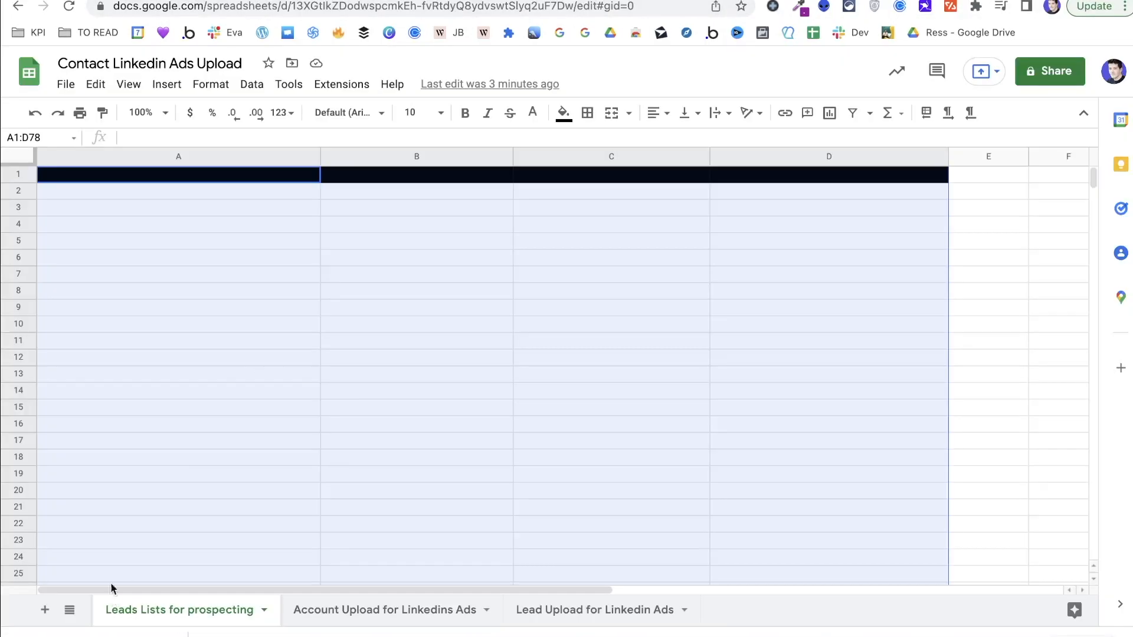
mouse_move(138, 334)
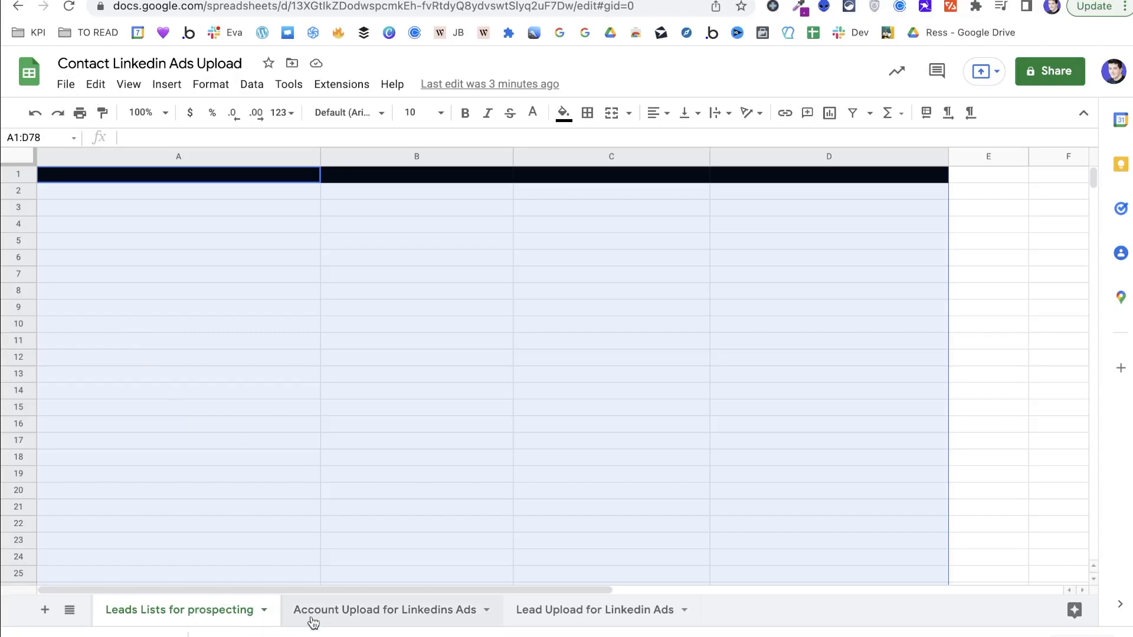
mouse_move(364, 621)
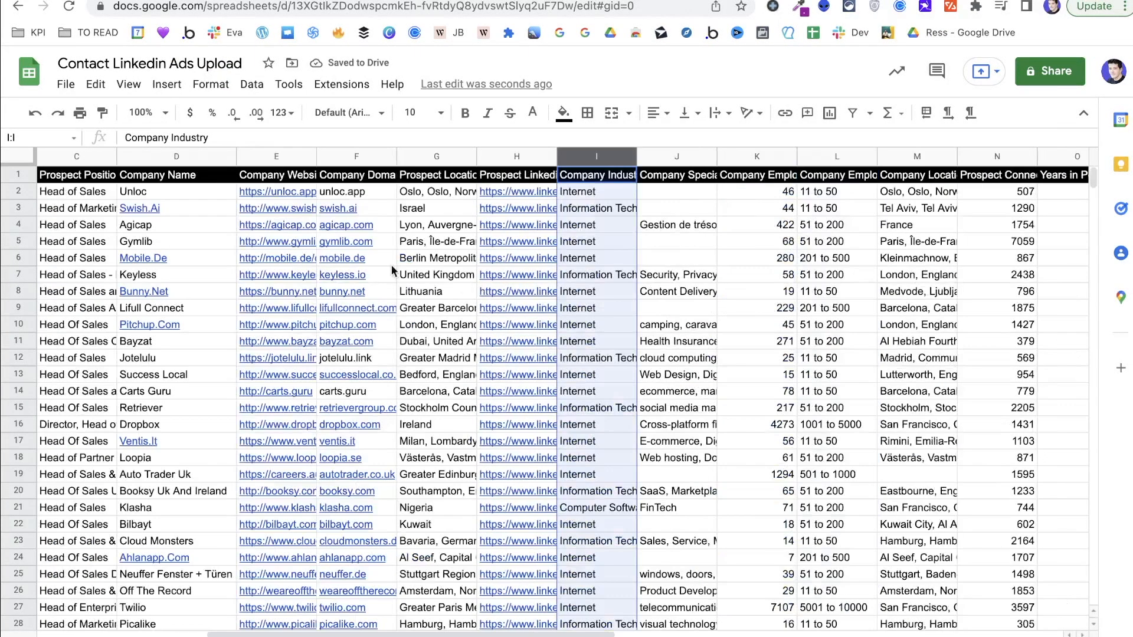
Step: Scroll across the pasted Head of Sales export to review prospect and company columns
scroll(right, 3)
text(c)
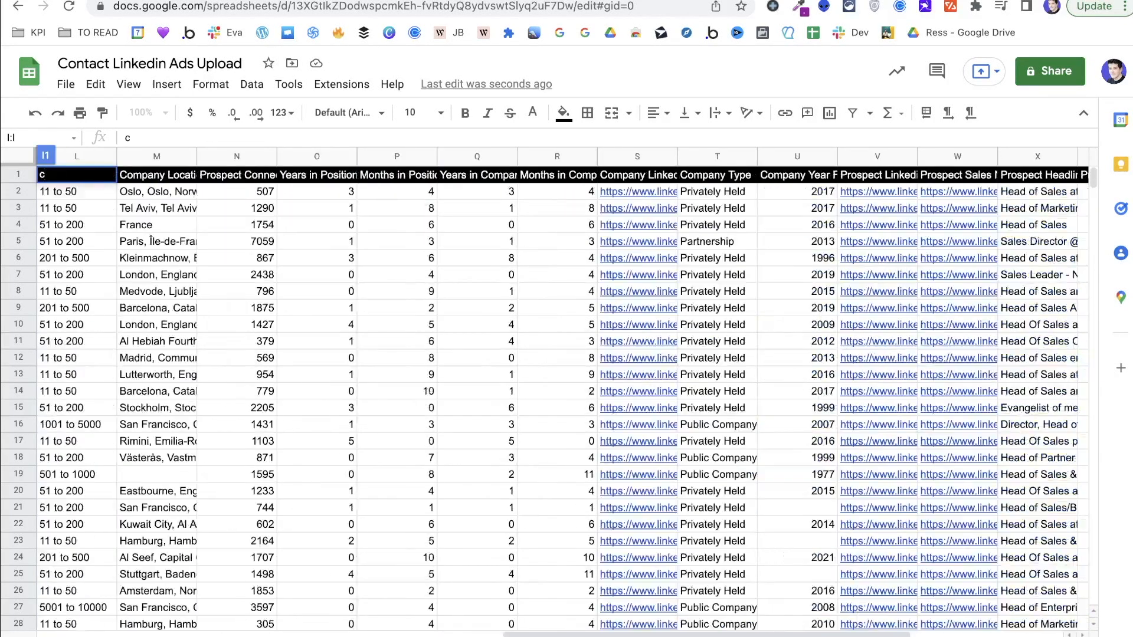
scroll(right, 3)
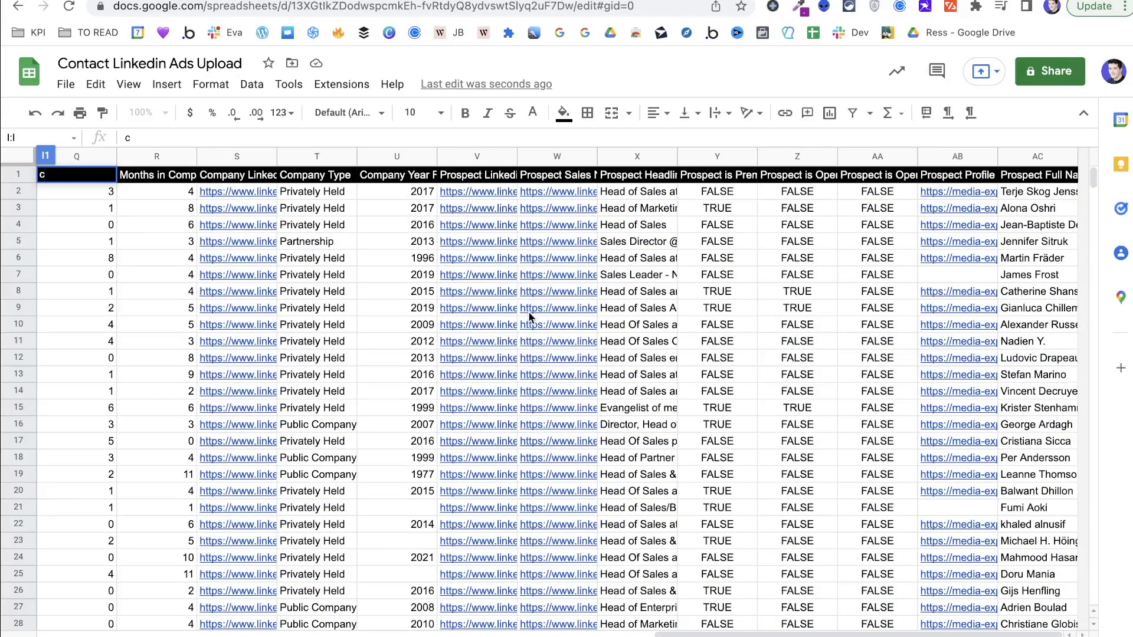